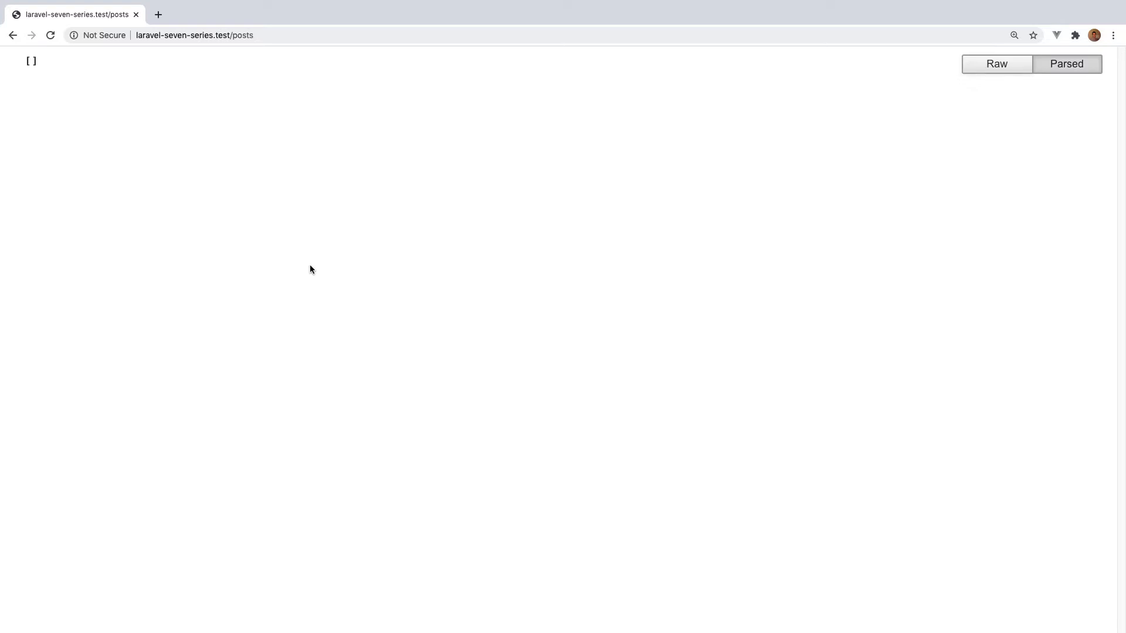
# Step: Drop the posts table in phpMyAdmin, leaving four tables
pyautogui.click(194, 34)
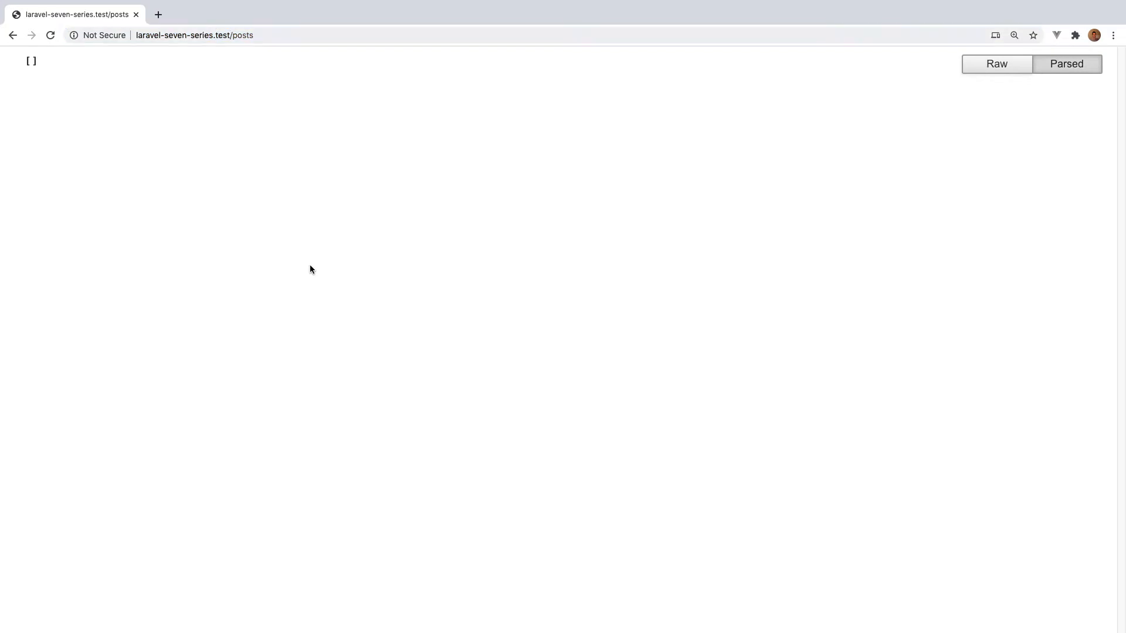
pyautogui.moveTo(323, 272)
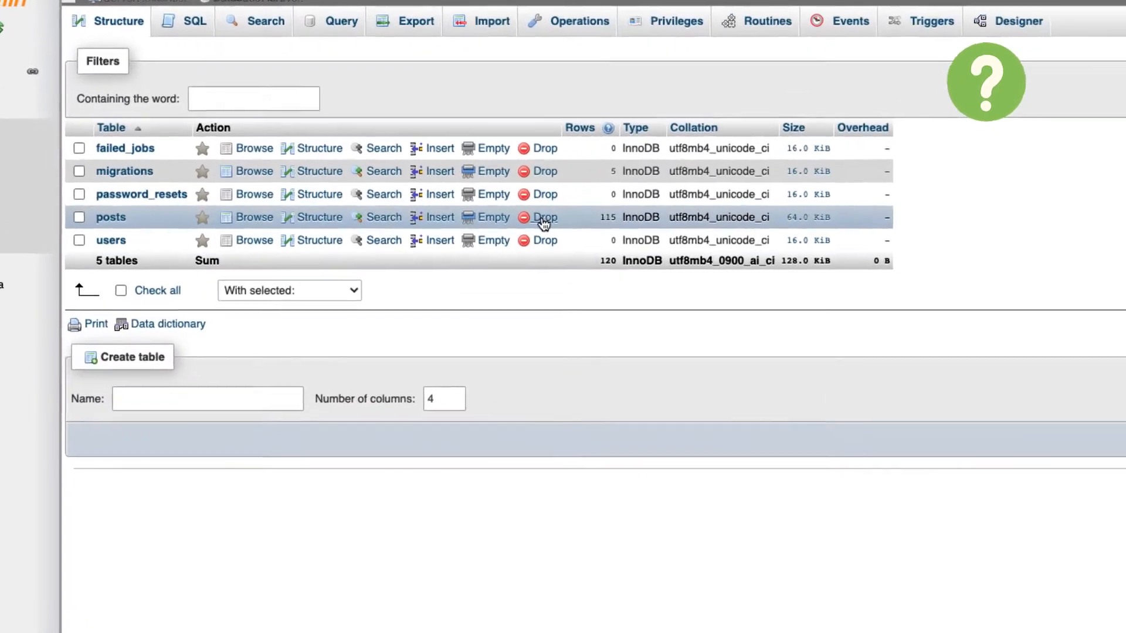
pyautogui.click(544, 218)
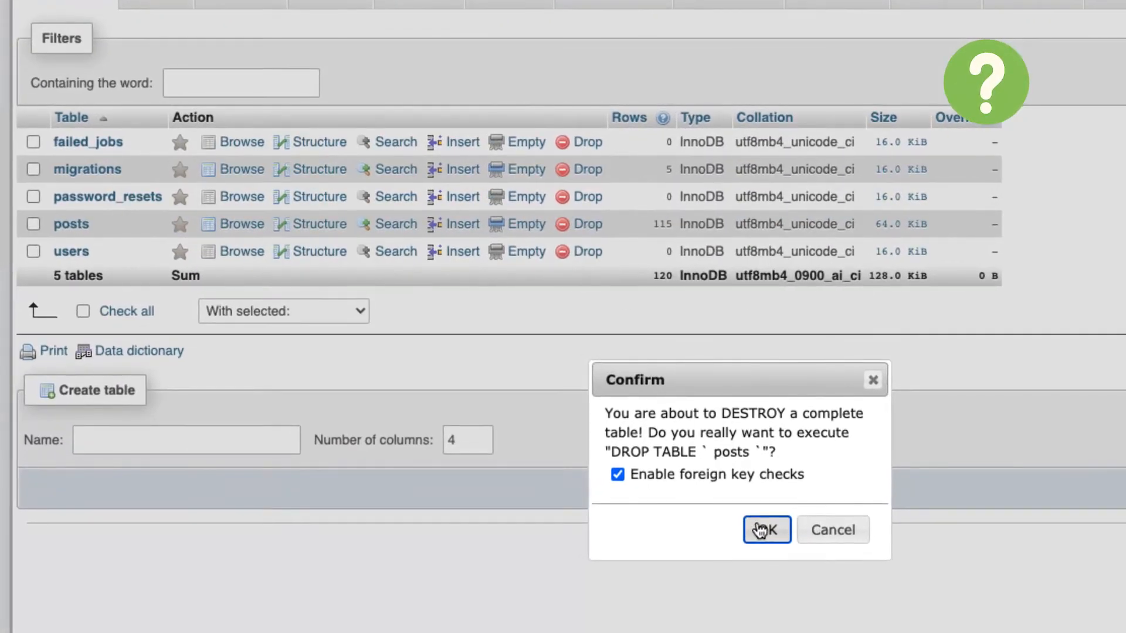
pyautogui.click(765, 529)
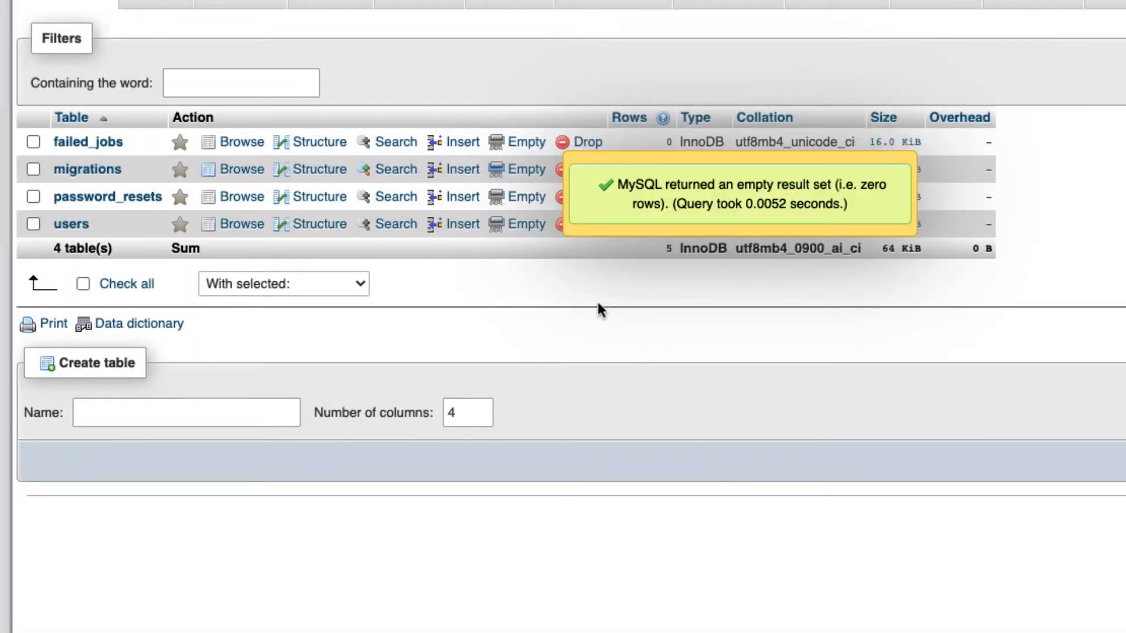
pyautogui.moveTo(627, 343)
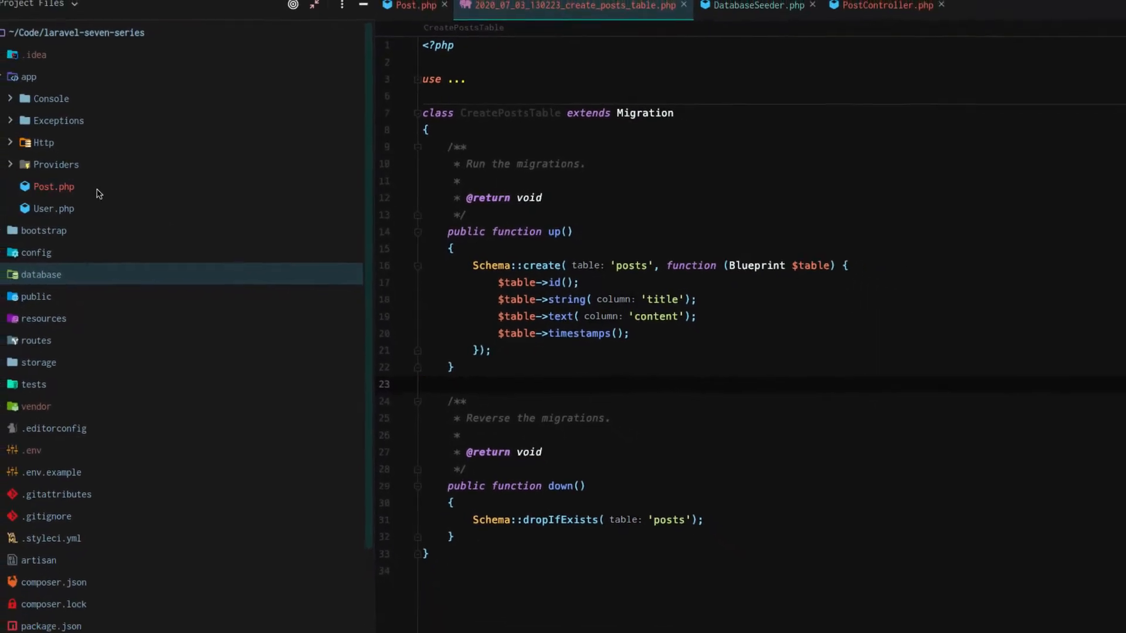
# Step: Delete Post.php, PostController.php and the create_posts_table migration from the project
pyautogui.rightClick(53, 187)
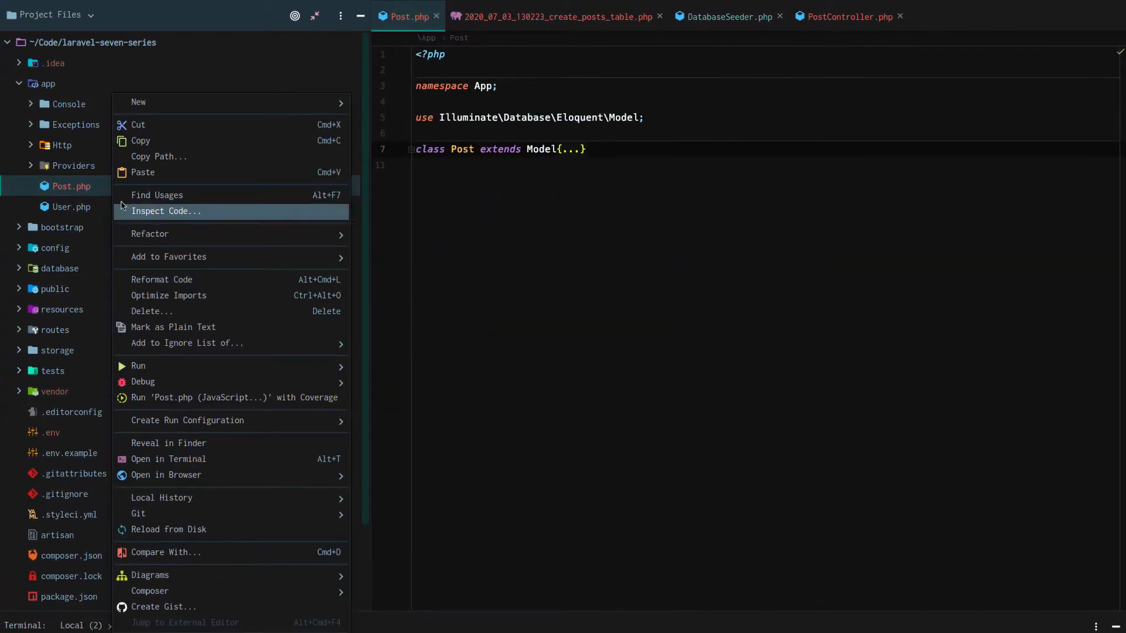
pyautogui.click(151, 311)
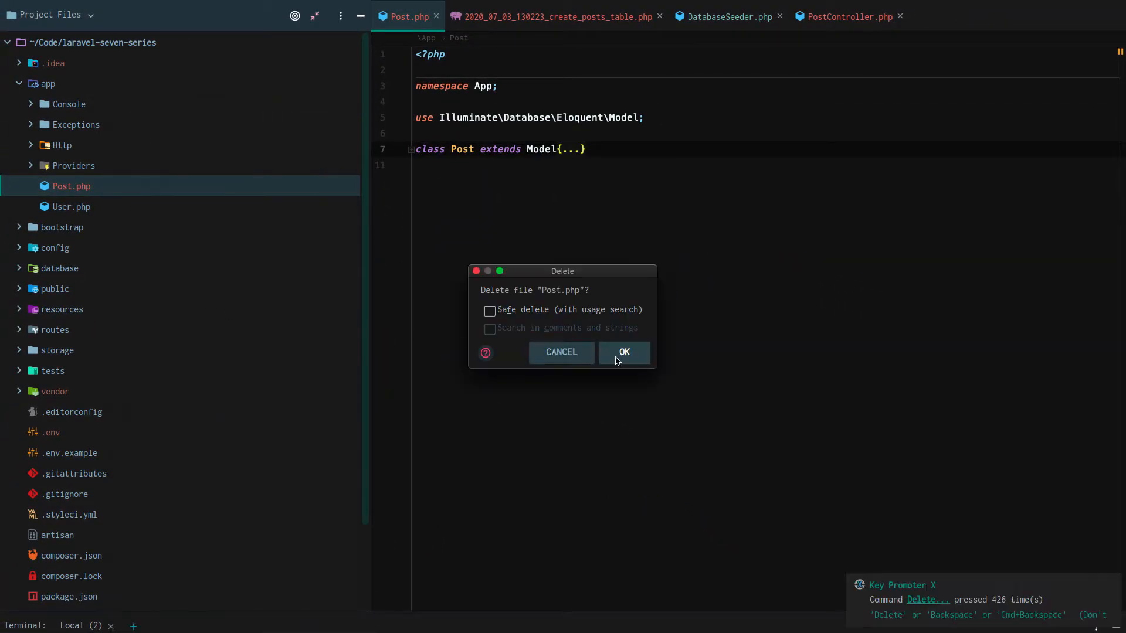
pyautogui.click(623, 352)
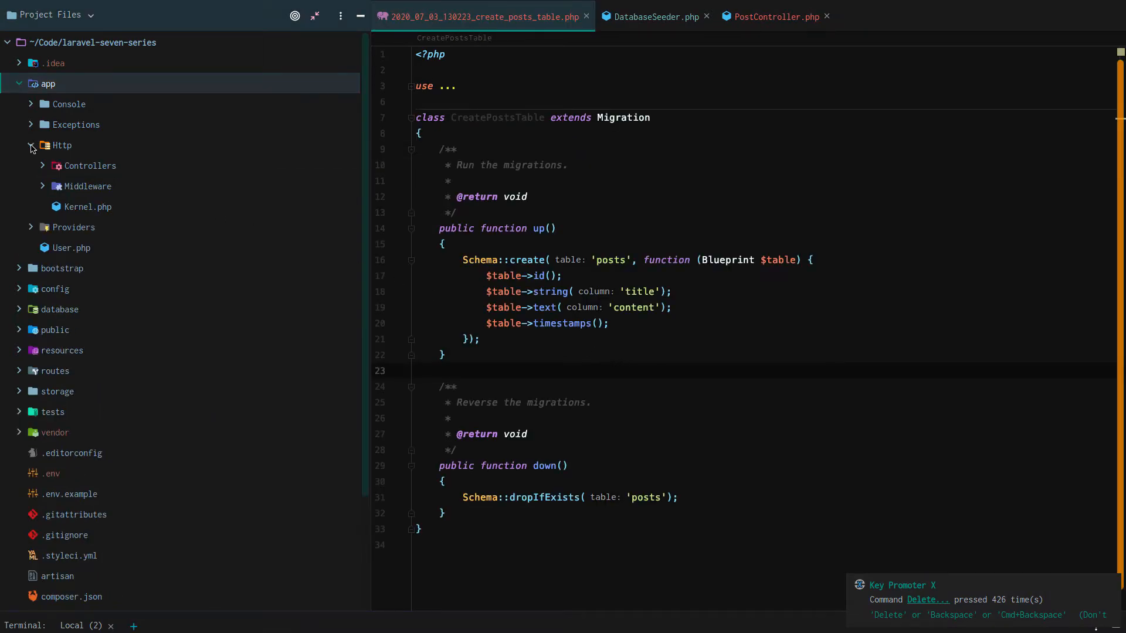
pyautogui.click(42, 166)
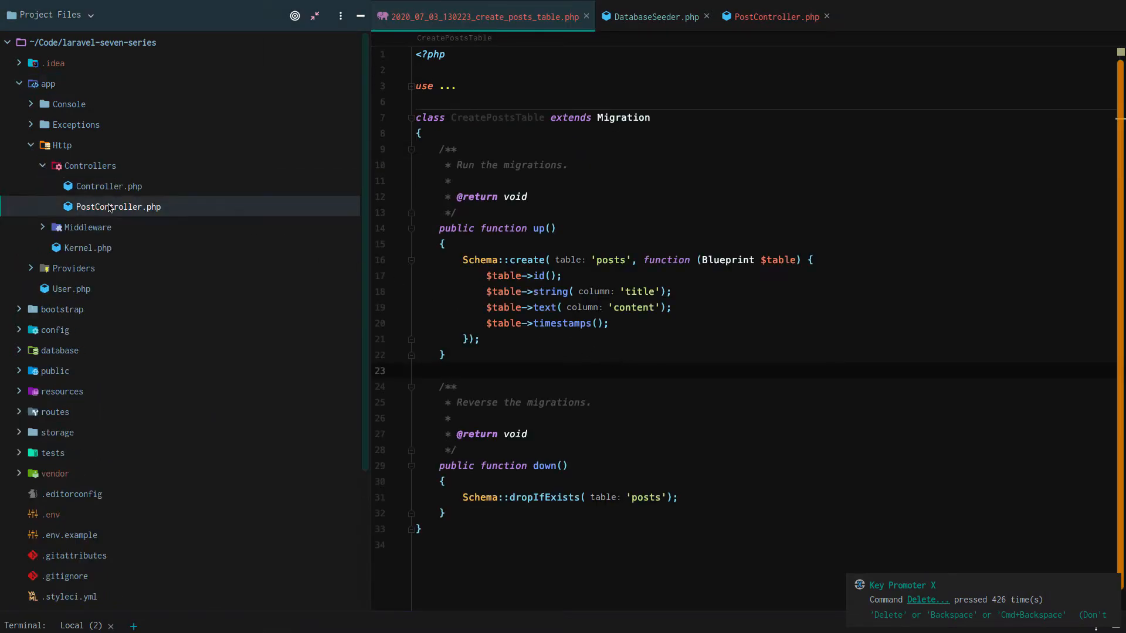
pyautogui.rightClick(116, 207)
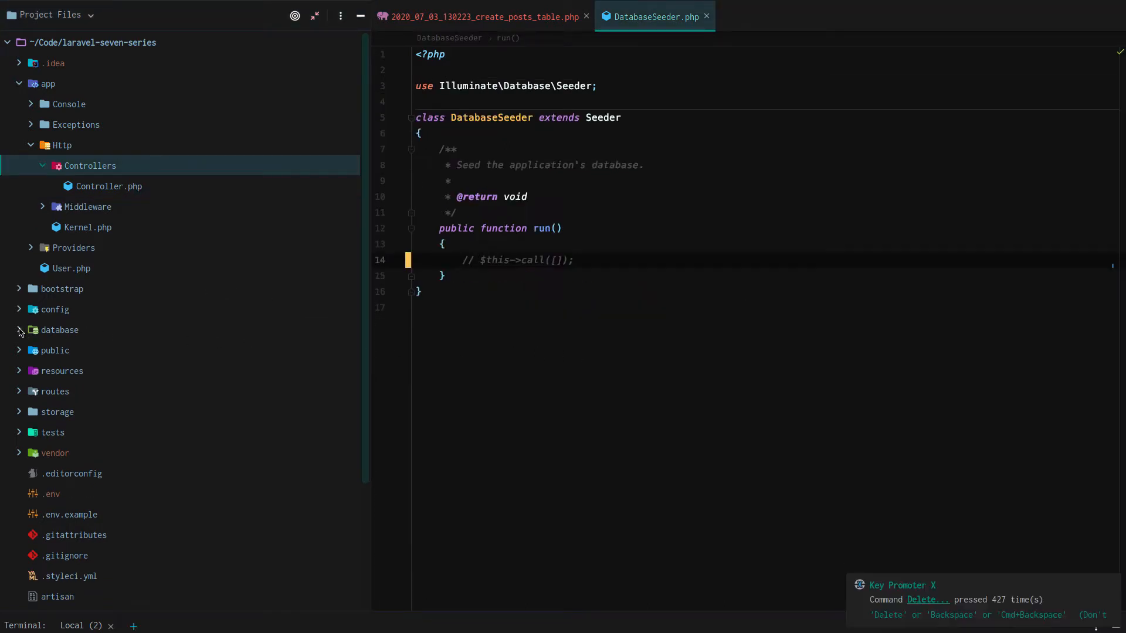
pyautogui.click(19, 329)
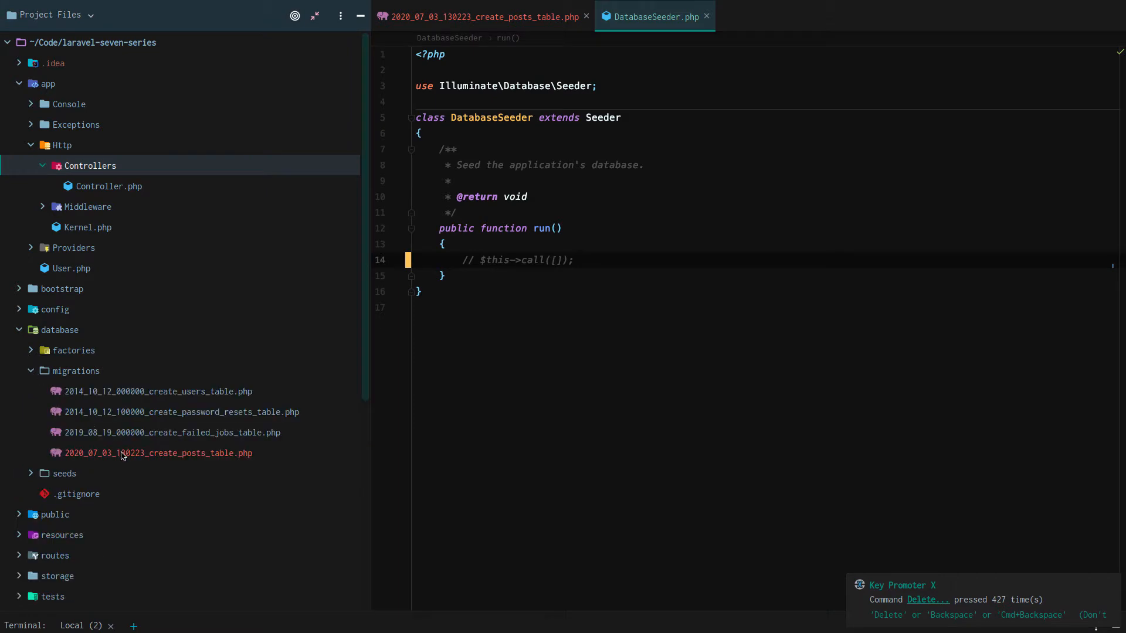
pyautogui.rightClick(158, 452)
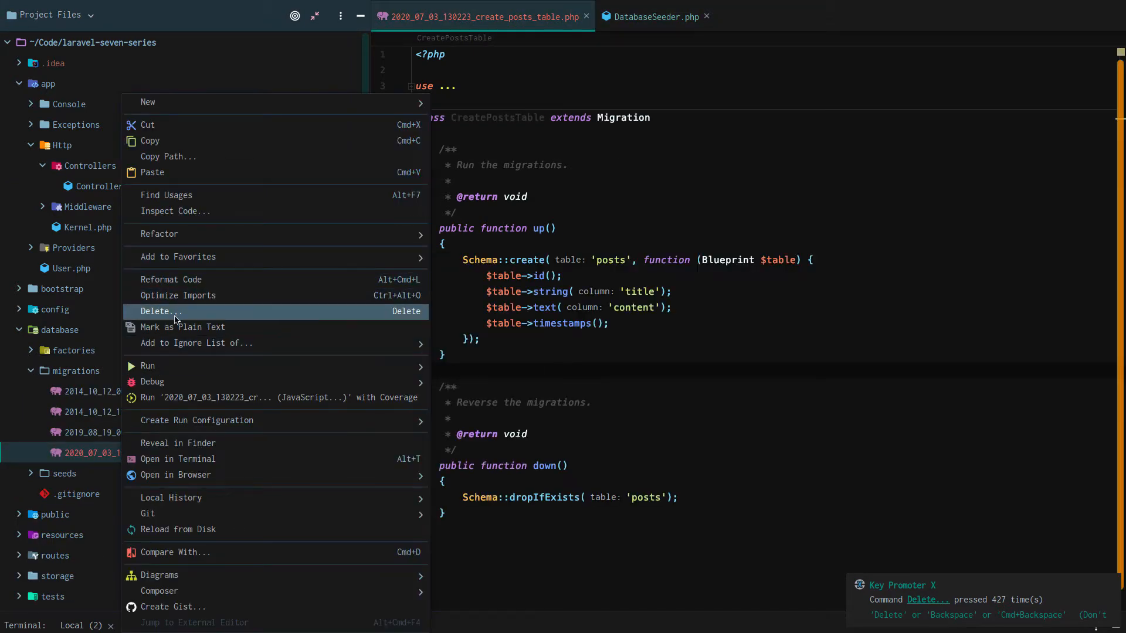
pyautogui.click(158, 311)
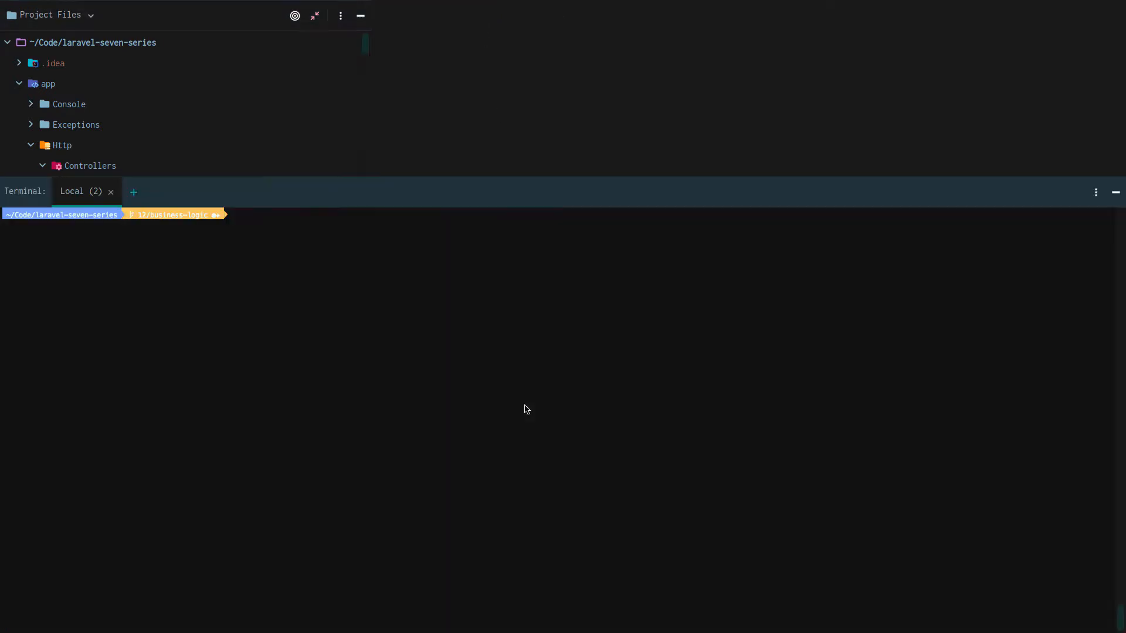
# Step: Enter the artisan make:model Post --all command in the terminal to review its options
pyautogui.write('php artisan make:model Post --all')
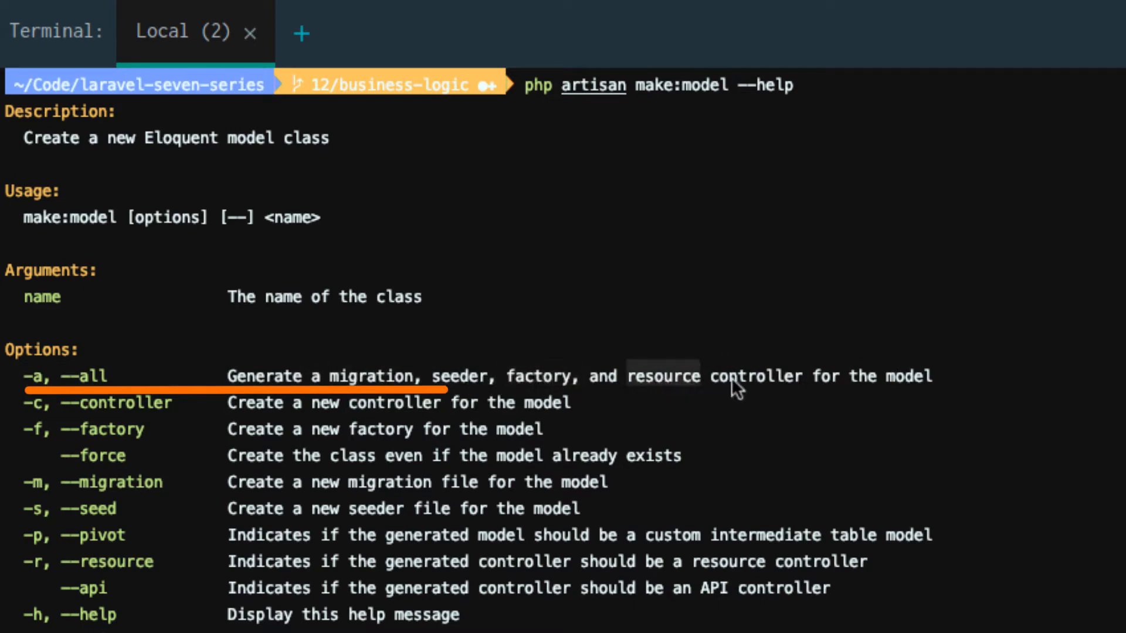
pyautogui.moveTo(940, 382)
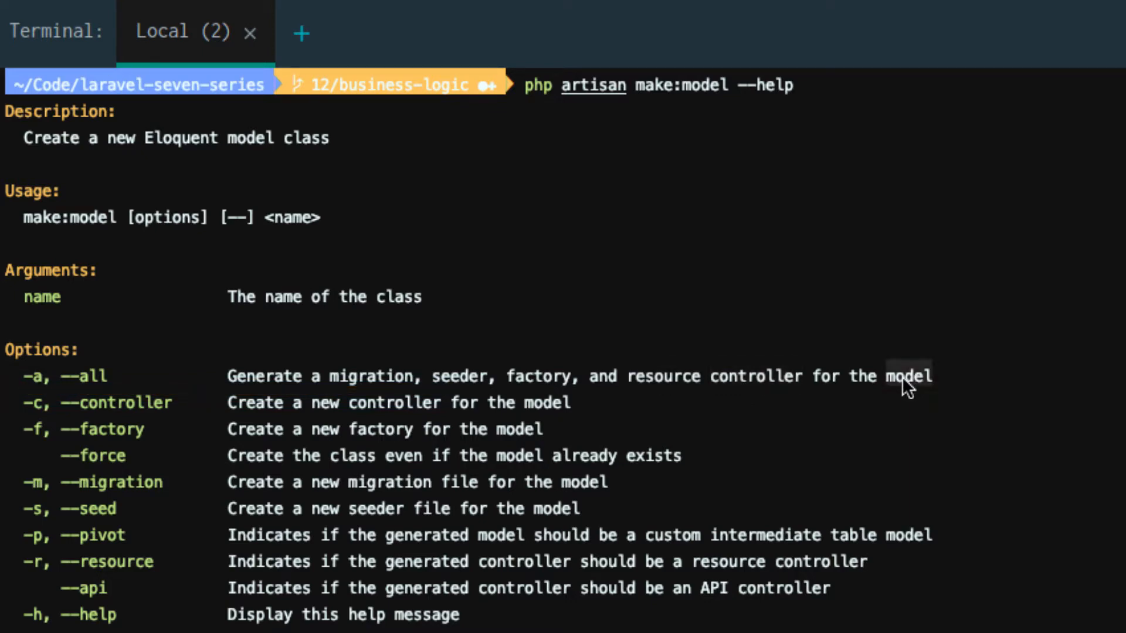
pyautogui.moveTo(762, 387)
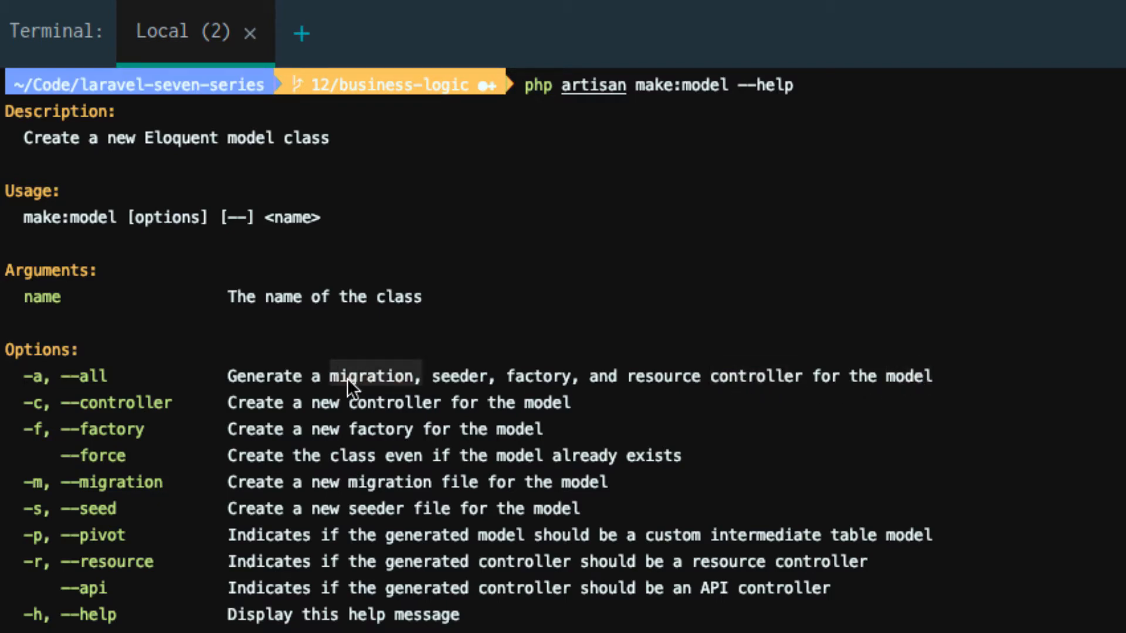
pyautogui.moveTo(611, 482)
pyautogui.write('php artisan make:model --all')
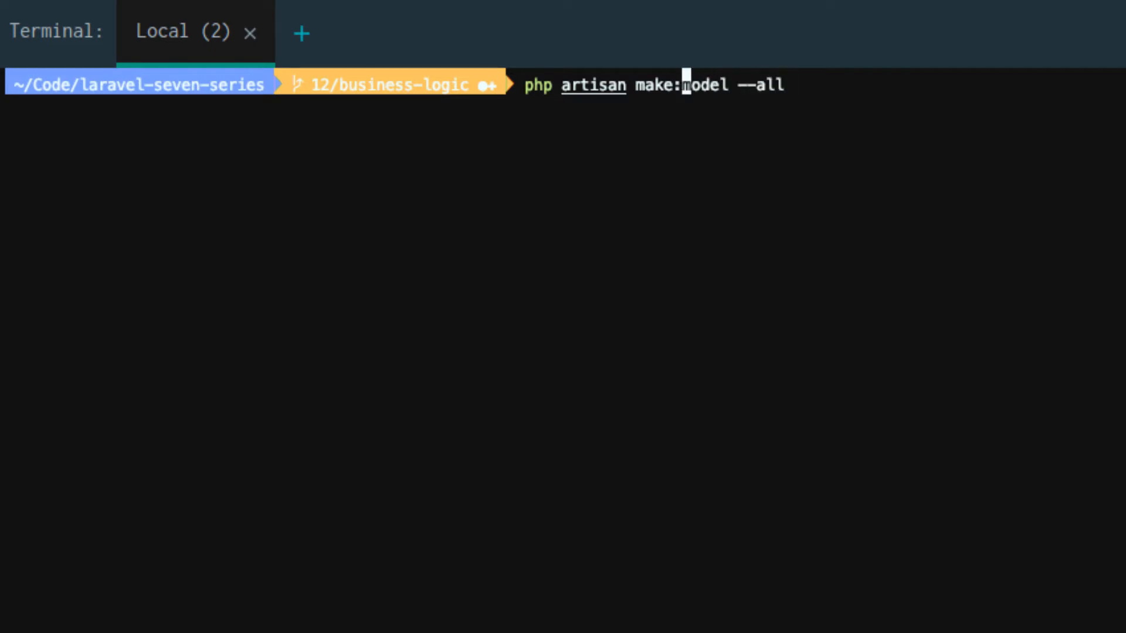
# Step: Run php artisan make:model Post --all to generate the model and related files
pyautogui.write('Post')
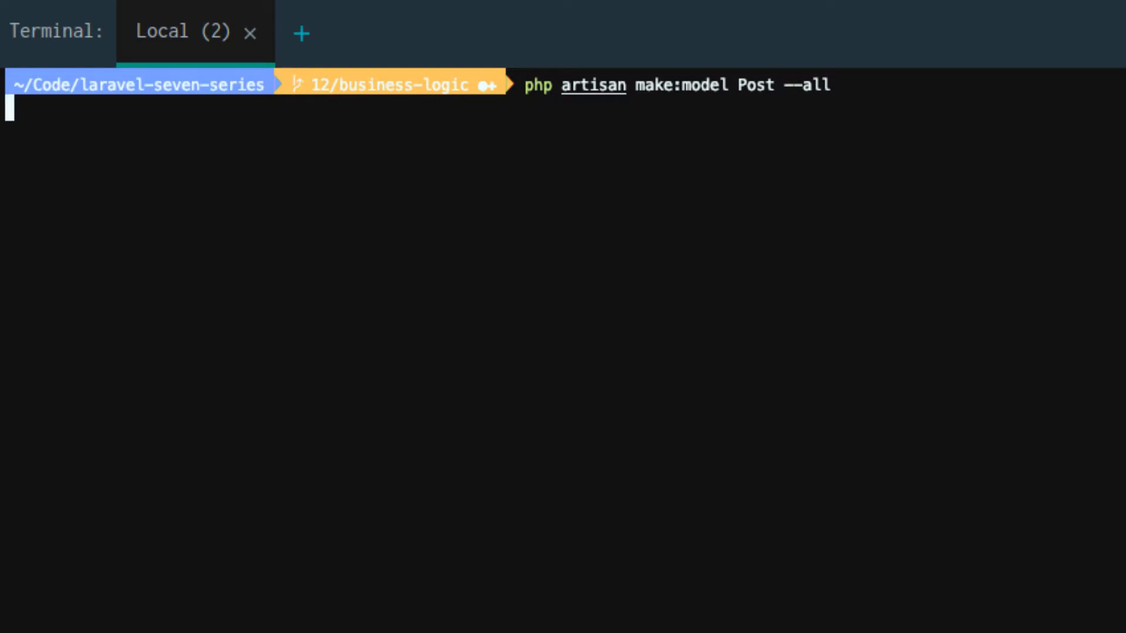
pyautogui.press('Return')
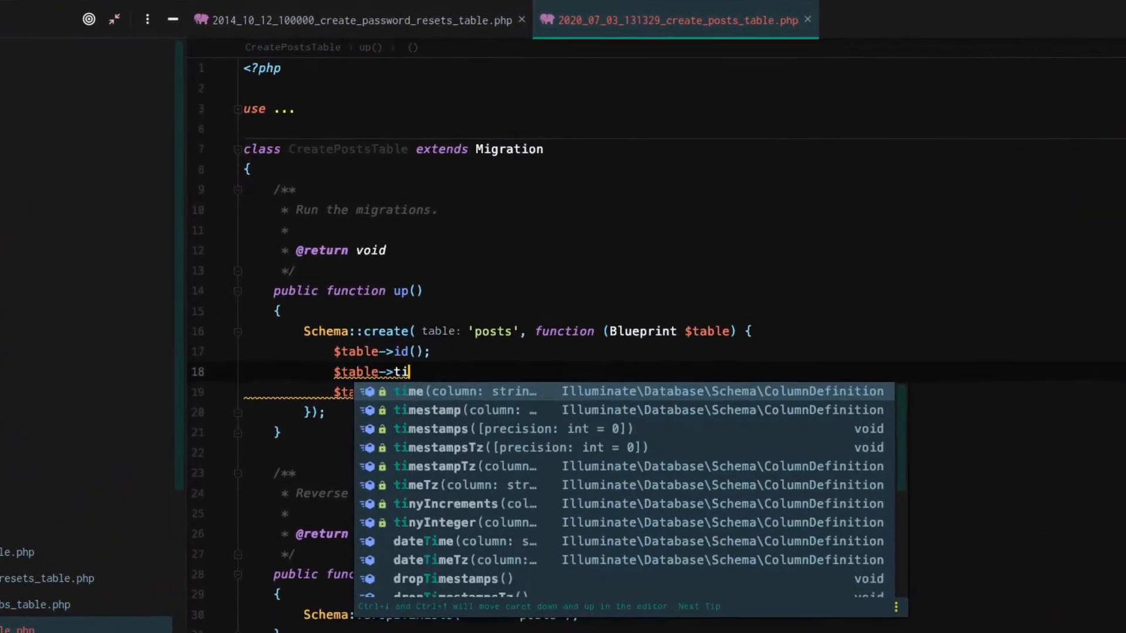
# Step: Add $table->string('title') to the posts migration
pyautogui.press('Backspace')
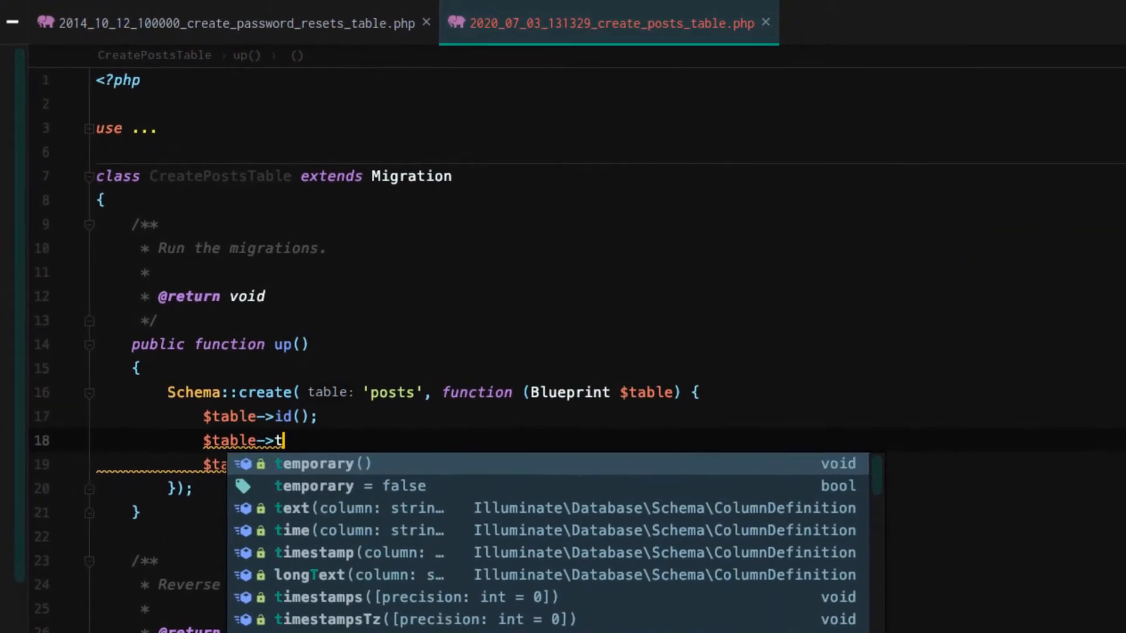
pyautogui.write("string( column: 'title'")
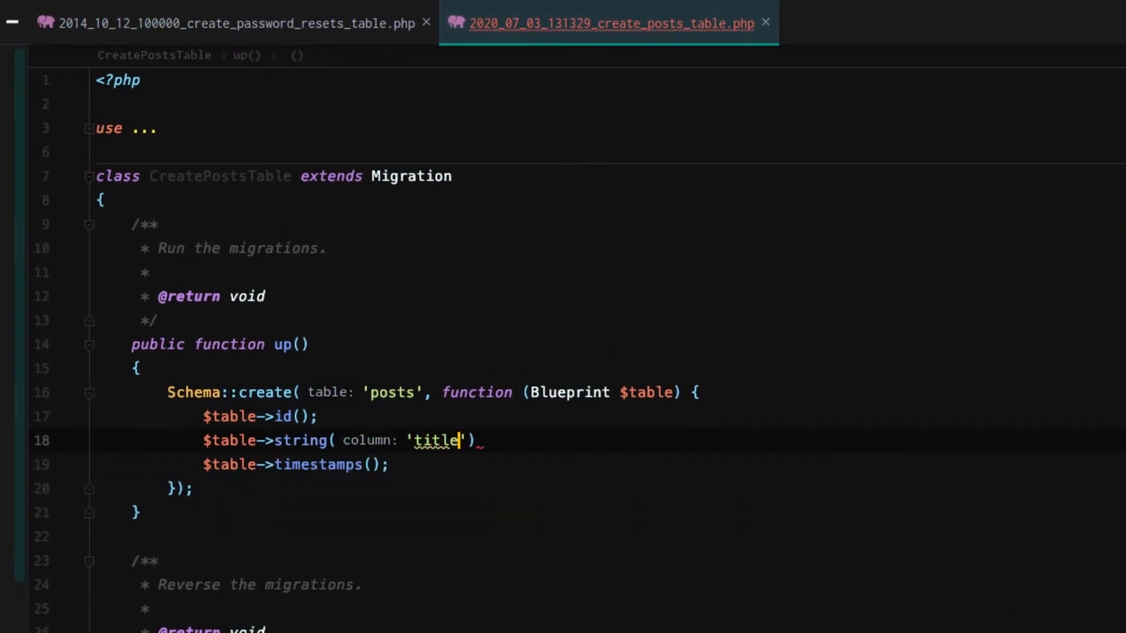
pyautogui.press('Enter')
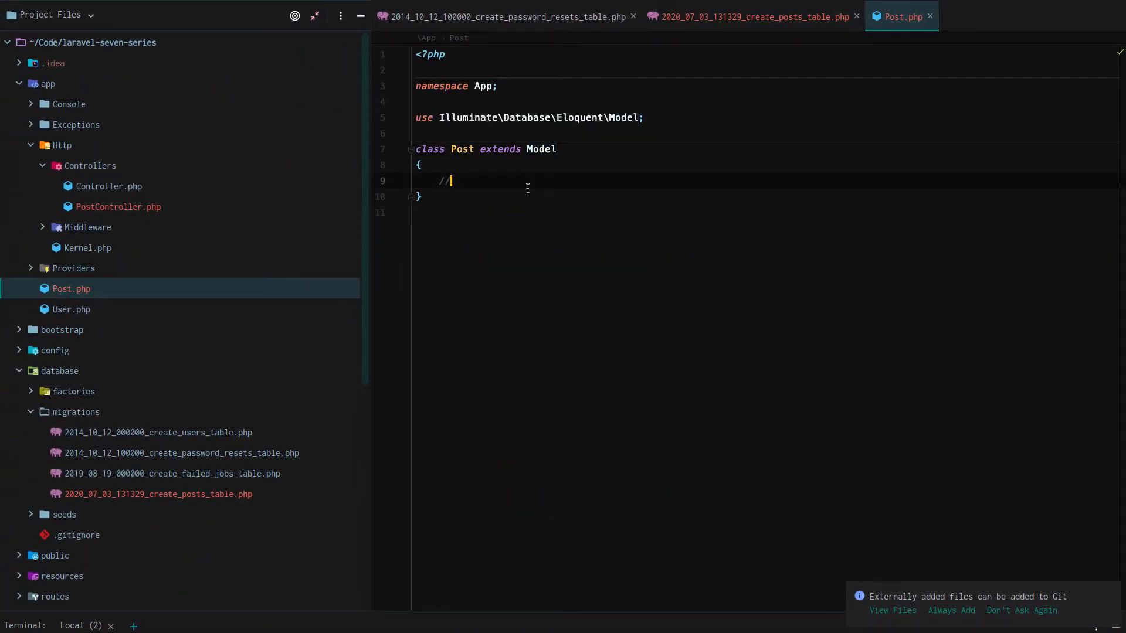
# Step: Make PostController's index() return Post::get()
pyautogui.click(119, 207)
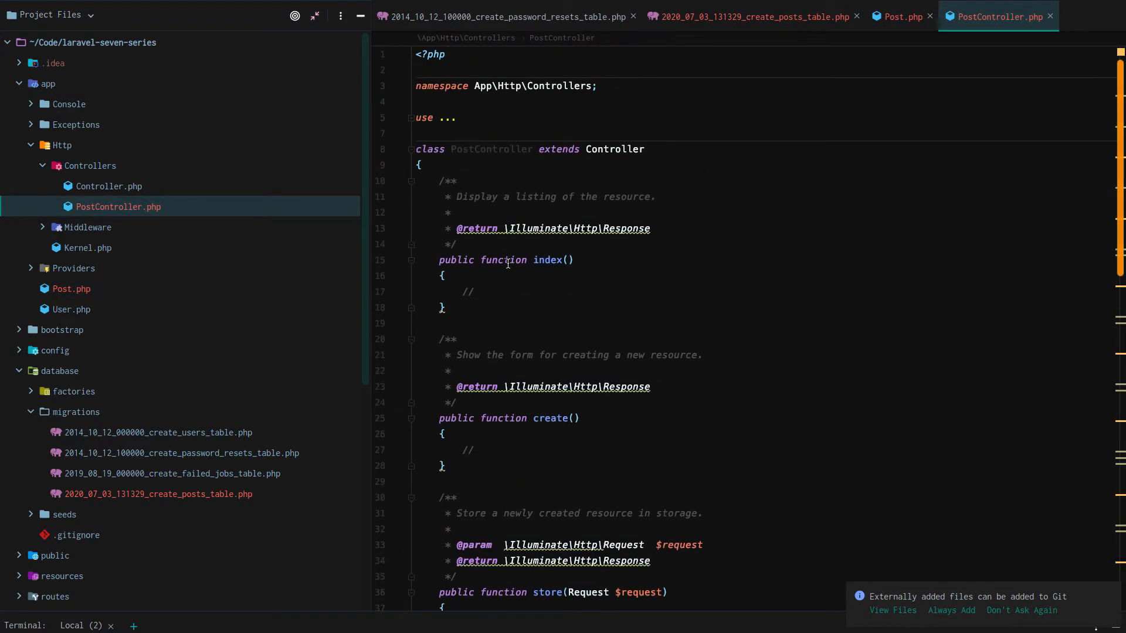
pyautogui.click(467, 292)
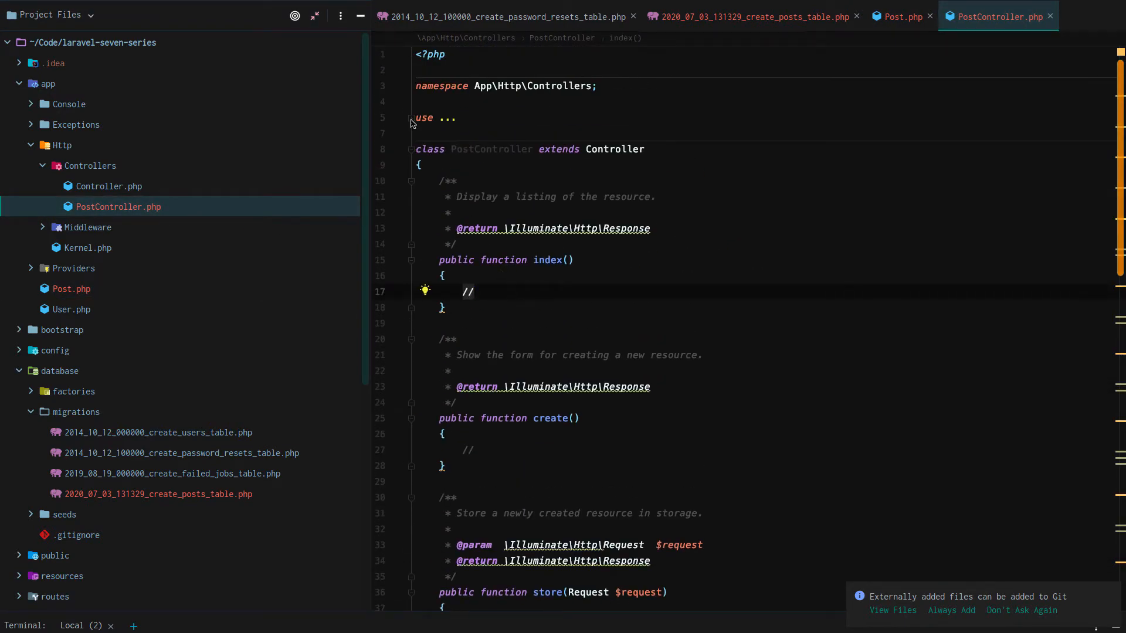
pyautogui.click(413, 118)
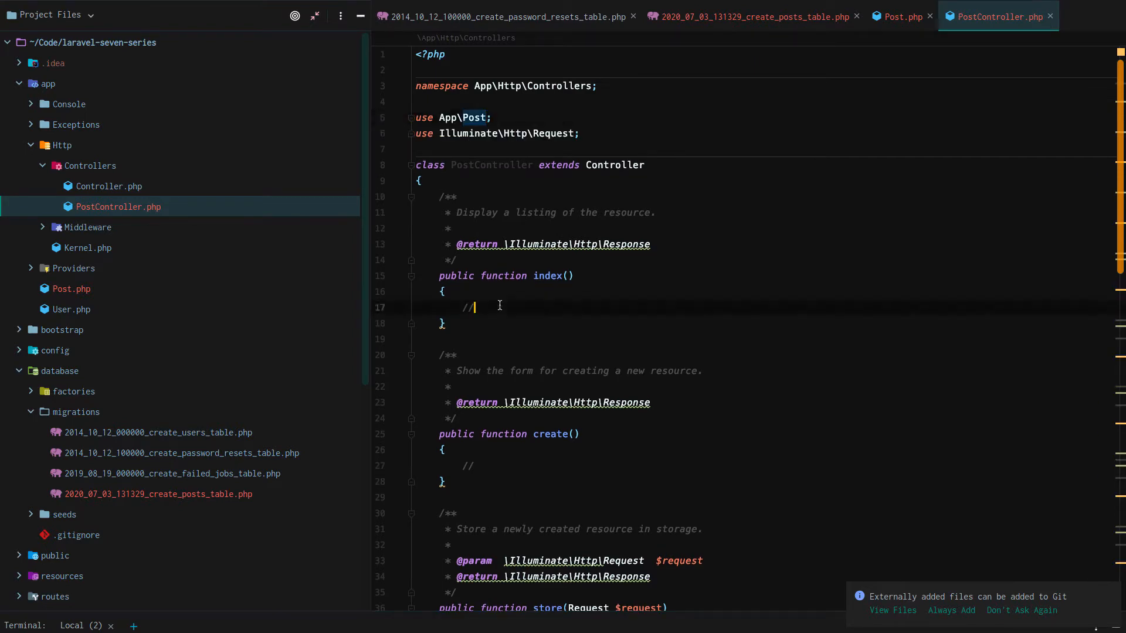
pyautogui.write('return')
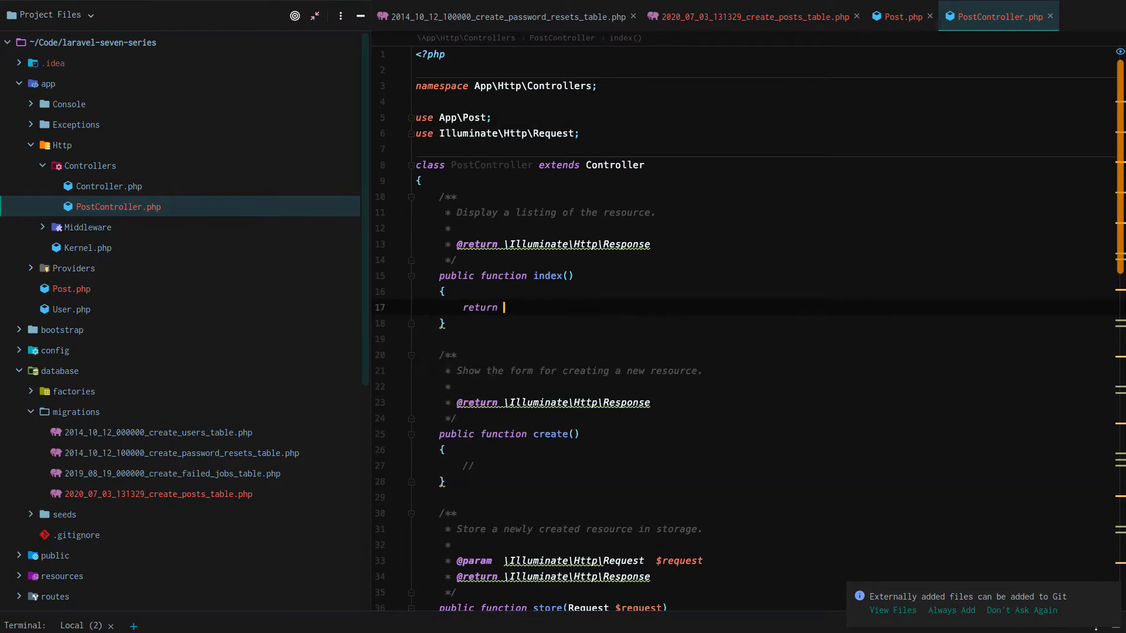
pyautogui.write('Post::get();')
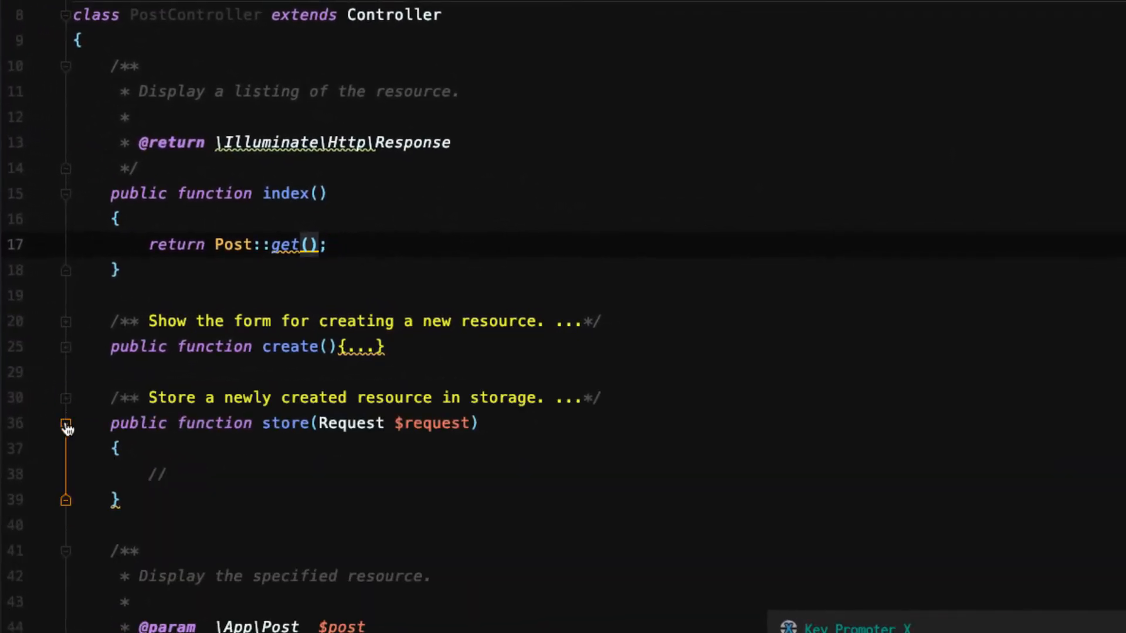
# Step: Make show() take $post and return Post::where('id', $post)->get()
pyautogui.click(66, 423)
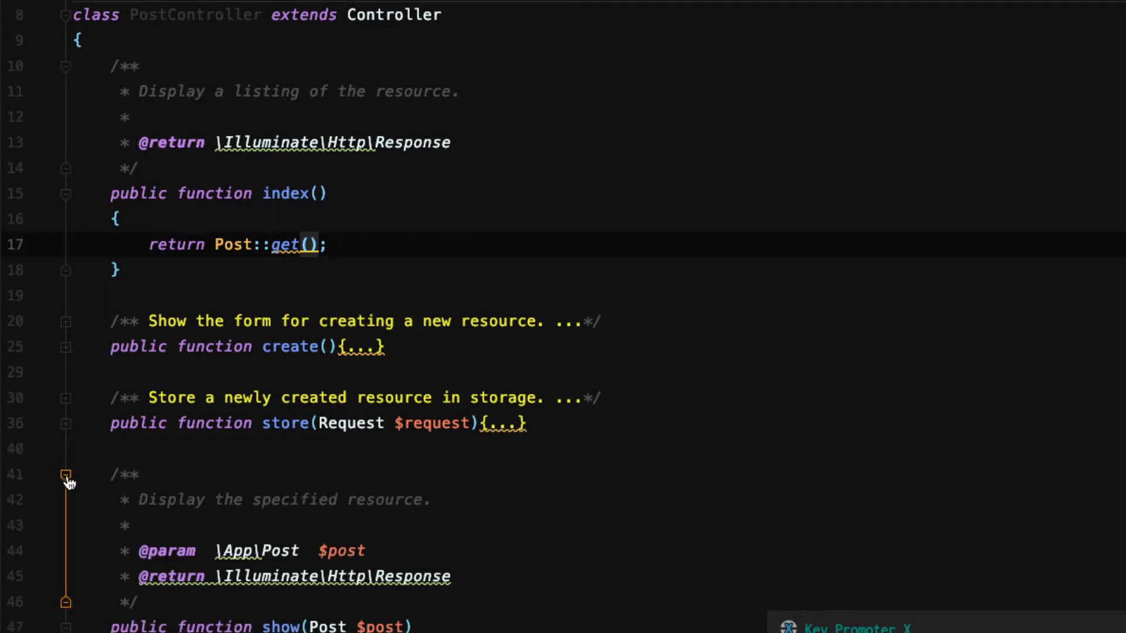
pyautogui.click(66, 475)
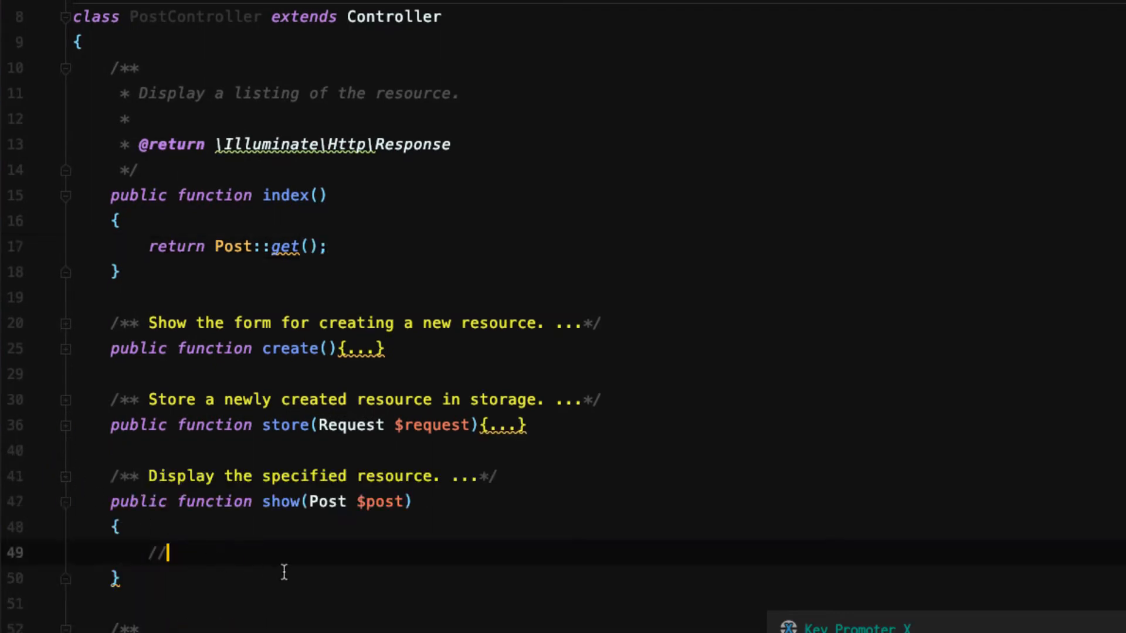
pyautogui.press('Backspace')
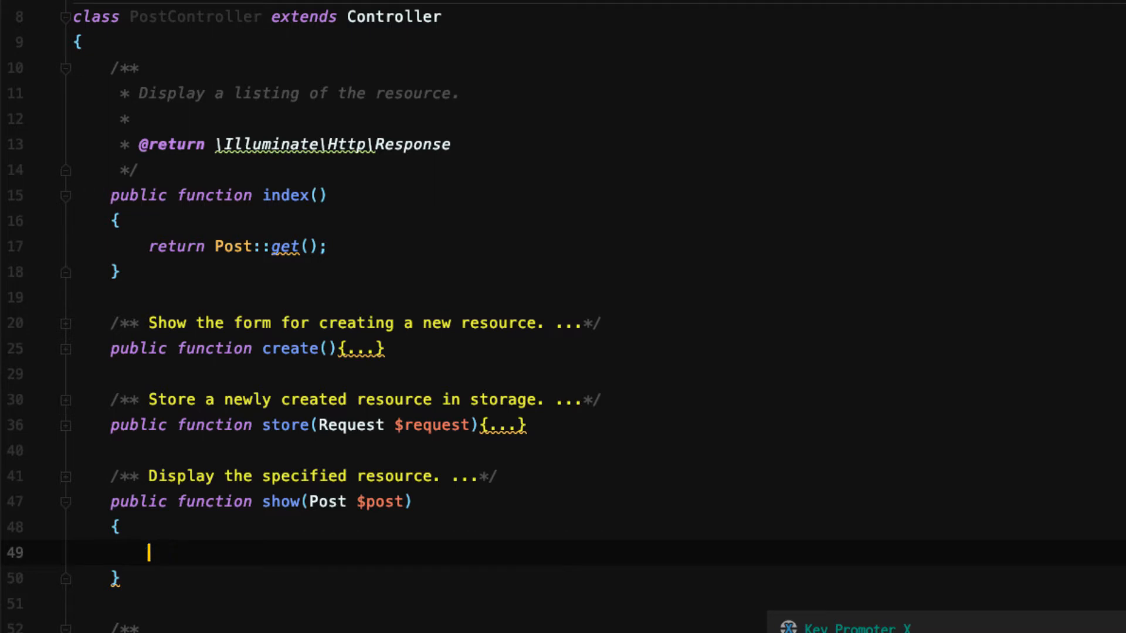
pyautogui.click(381, 501)
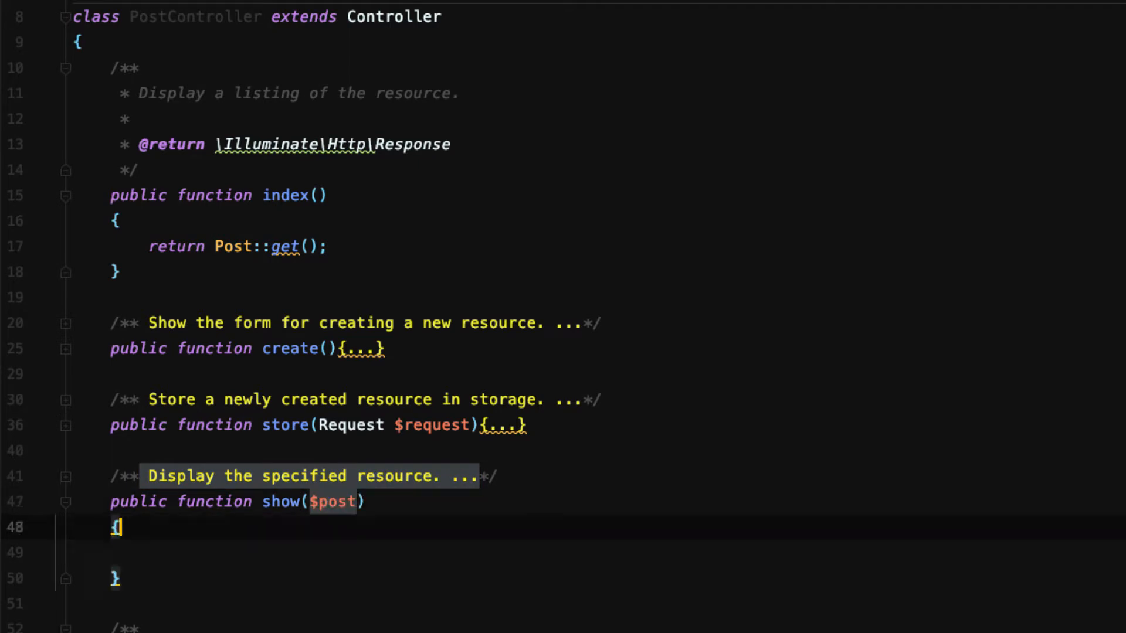
pyautogui.write('Post::whe')
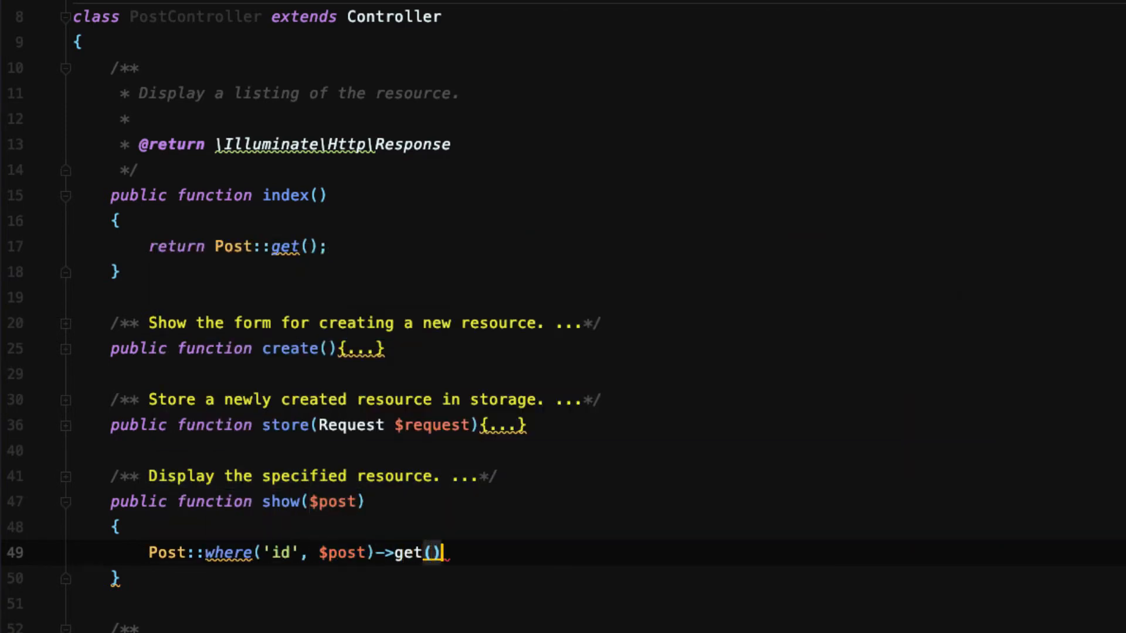
pyautogui.write('return')
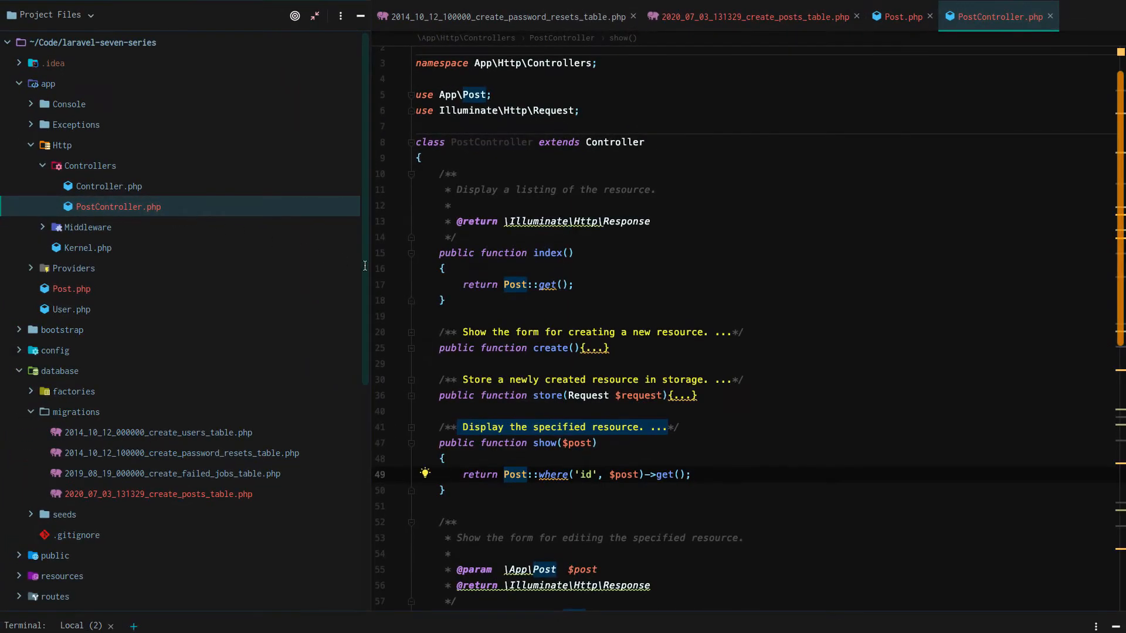
# Step: Move the create and store methods below show so show follows index
pyautogui.click(446, 301)
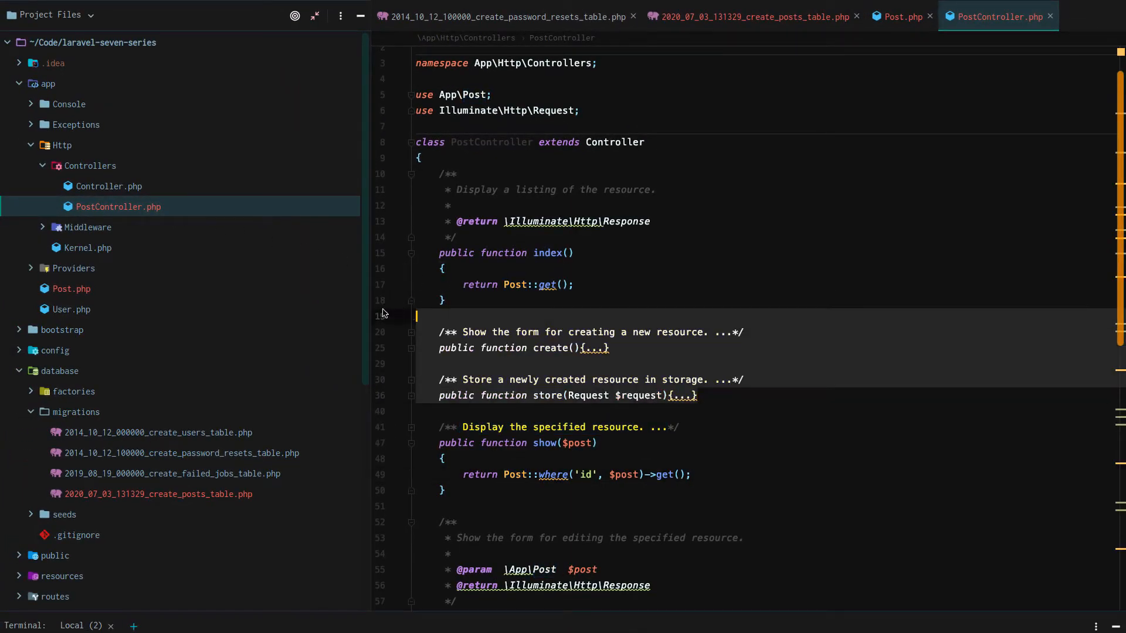
pyautogui.click(411, 348)
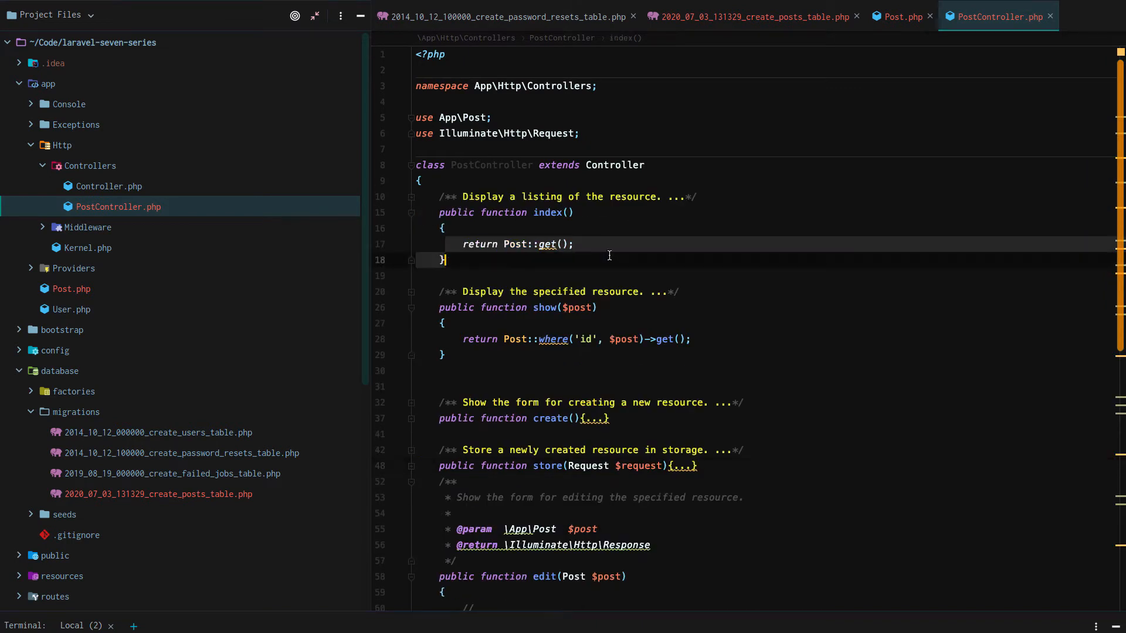
pyautogui.click(732, 339)
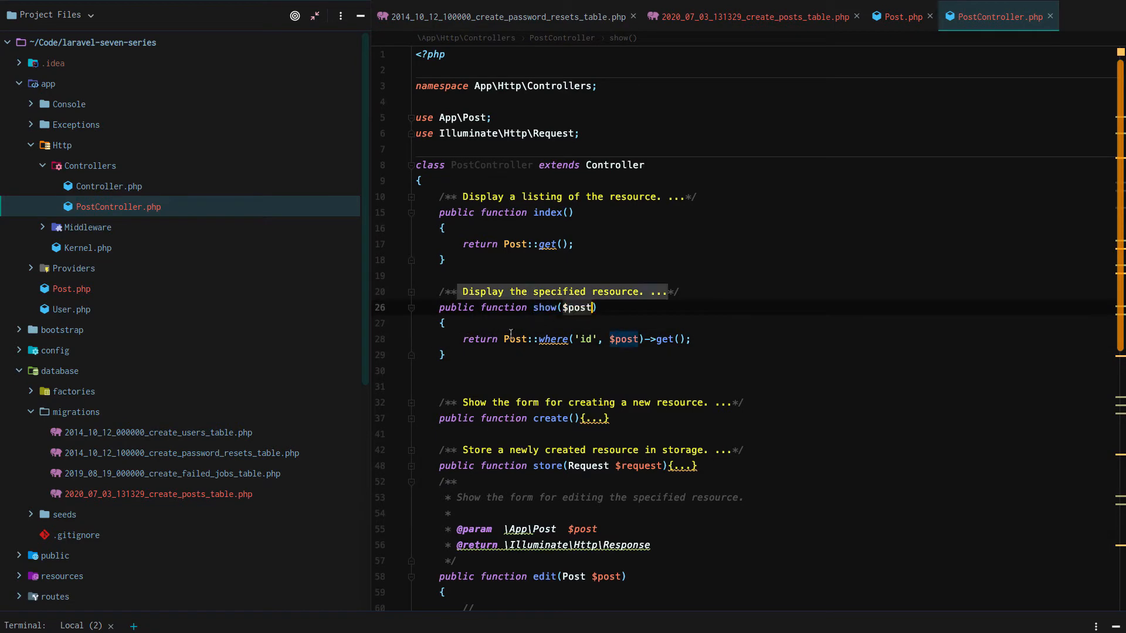
pyautogui.click(513, 339)
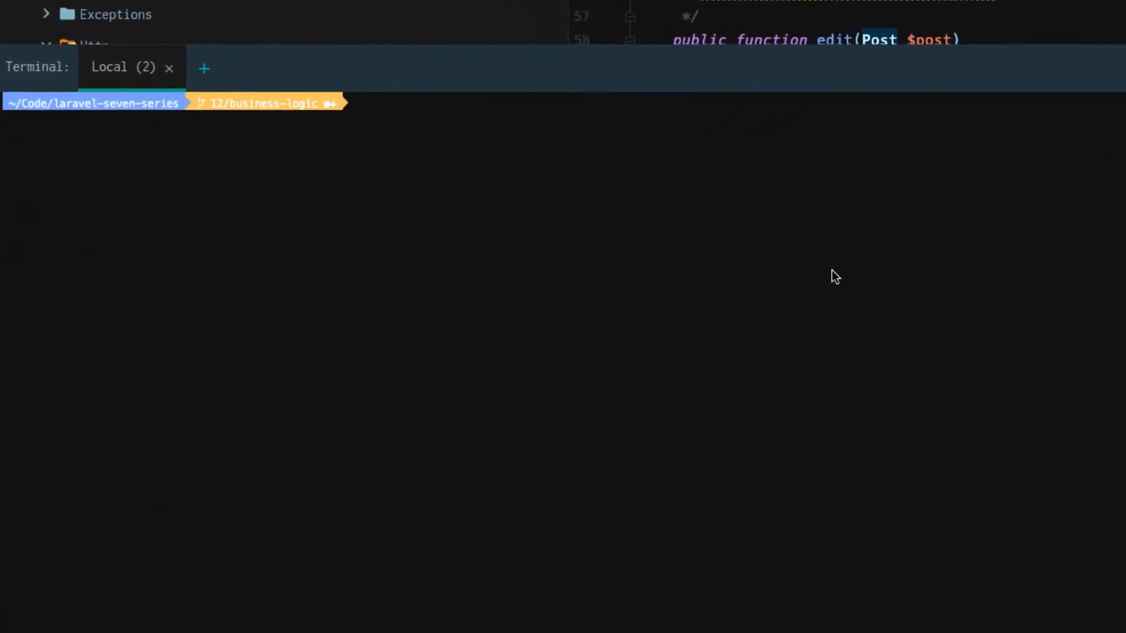
# Step: Run php artisan migrate and check the posts page in the browser
pyautogui.write('php artisan migrate')
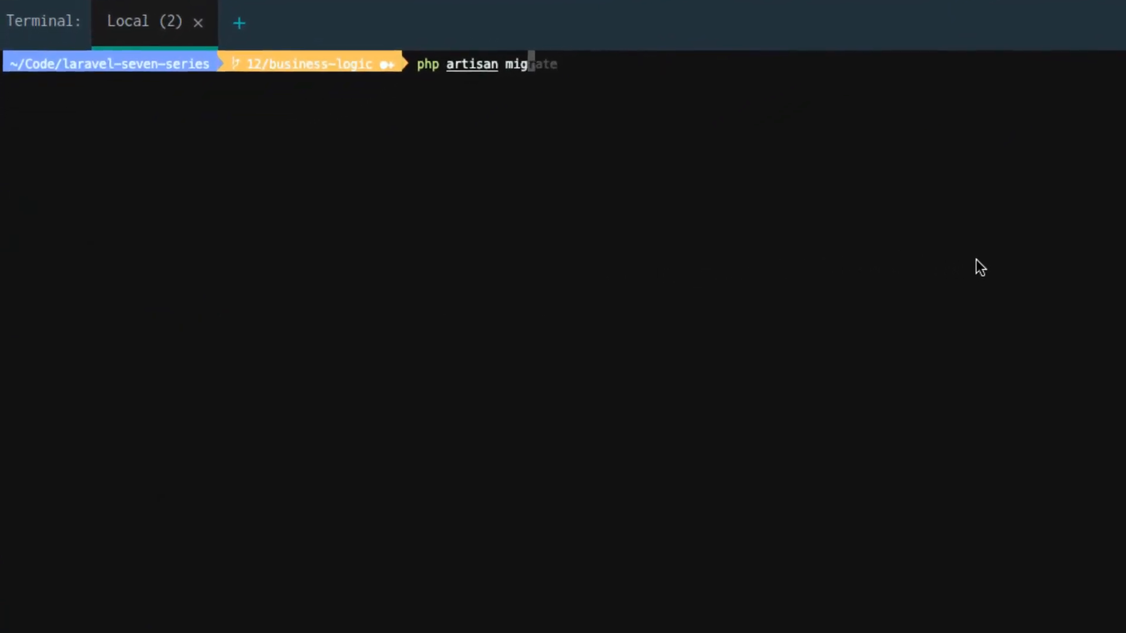
pyautogui.press('Return')
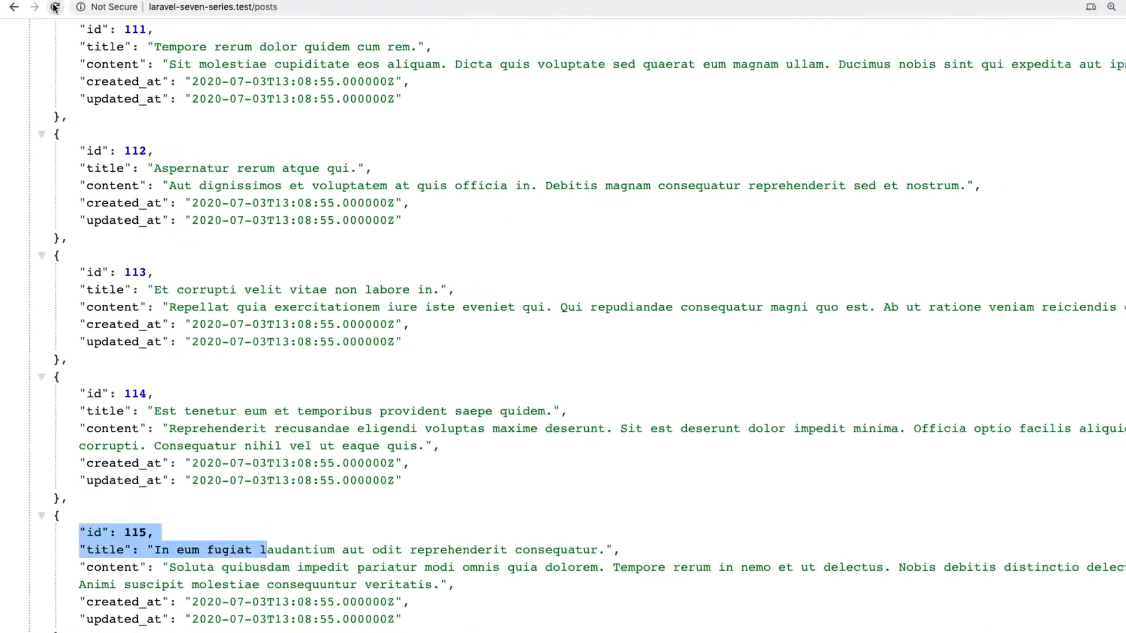
pyautogui.click(49, 34)
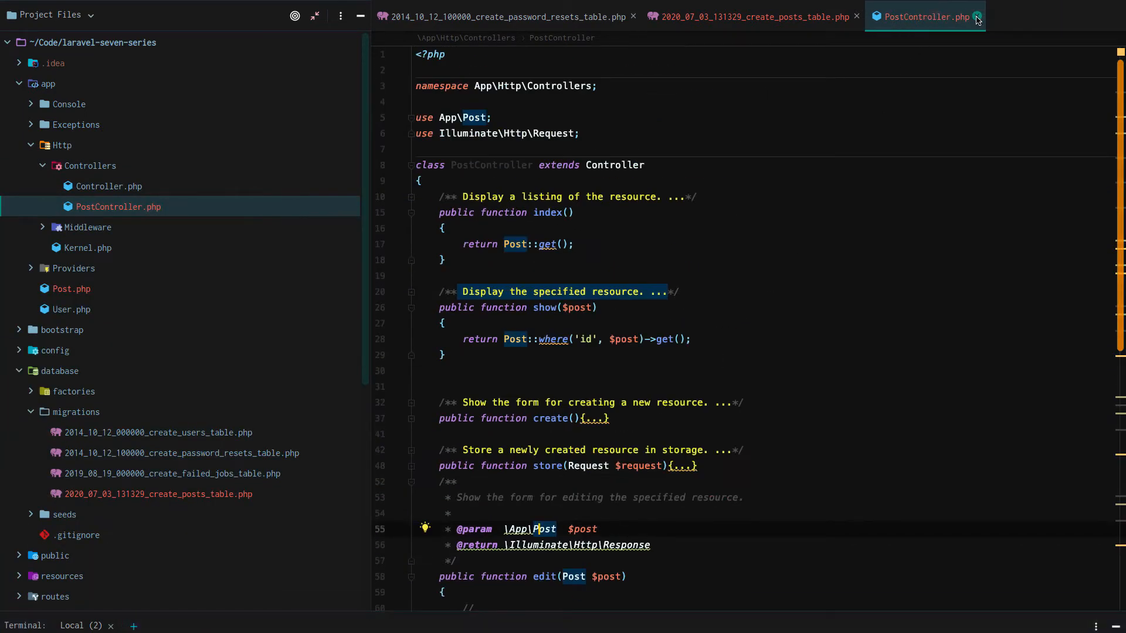
# Step: Close the controller and migration tabs, collapse Http, and open PostFactory.php
pyautogui.click(977, 17)
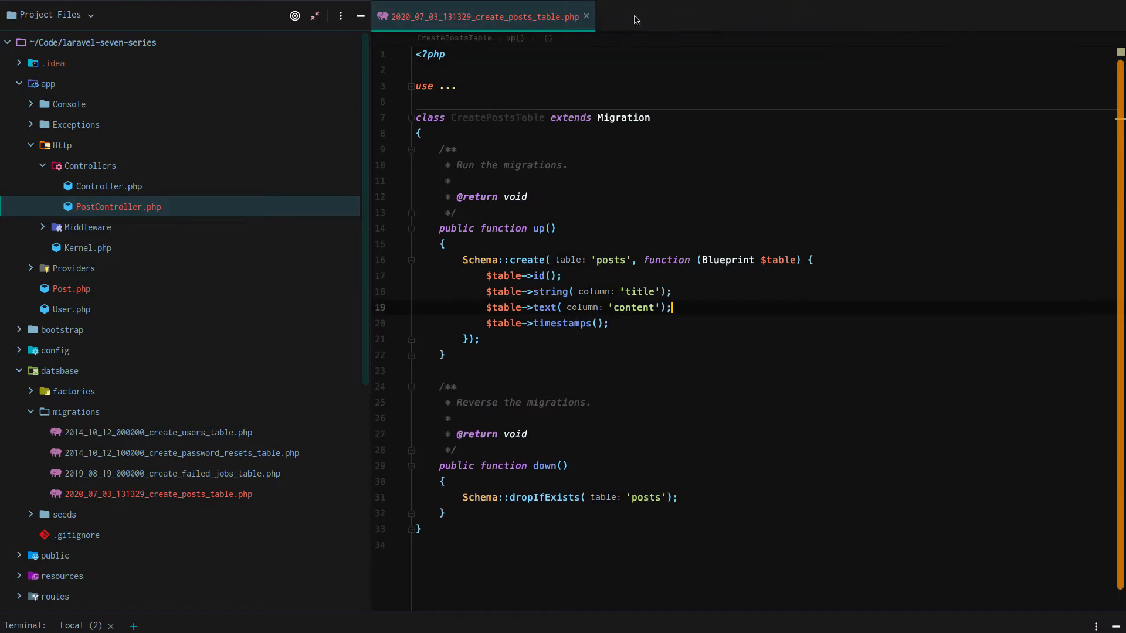
pyautogui.click(586, 16)
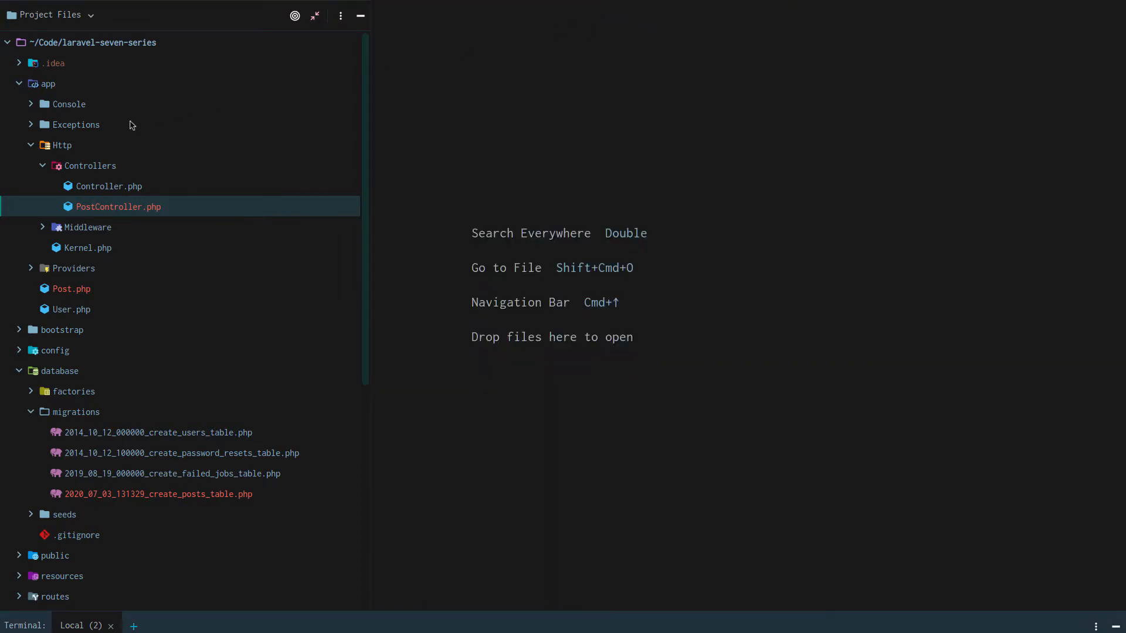
pyautogui.click(30, 145)
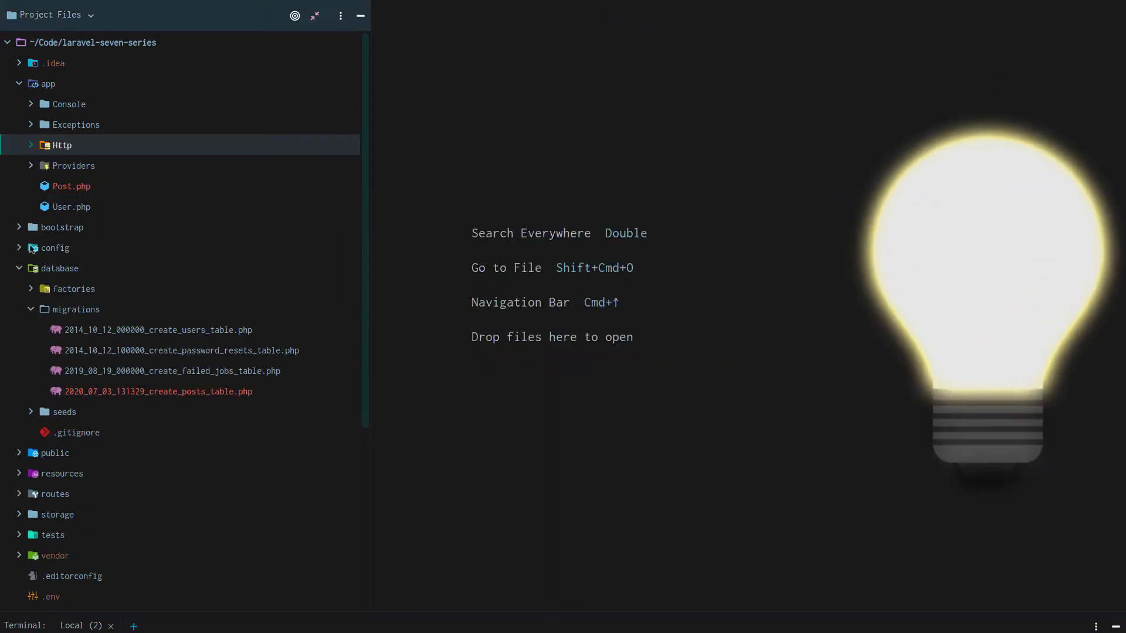
pyautogui.click(30, 309)
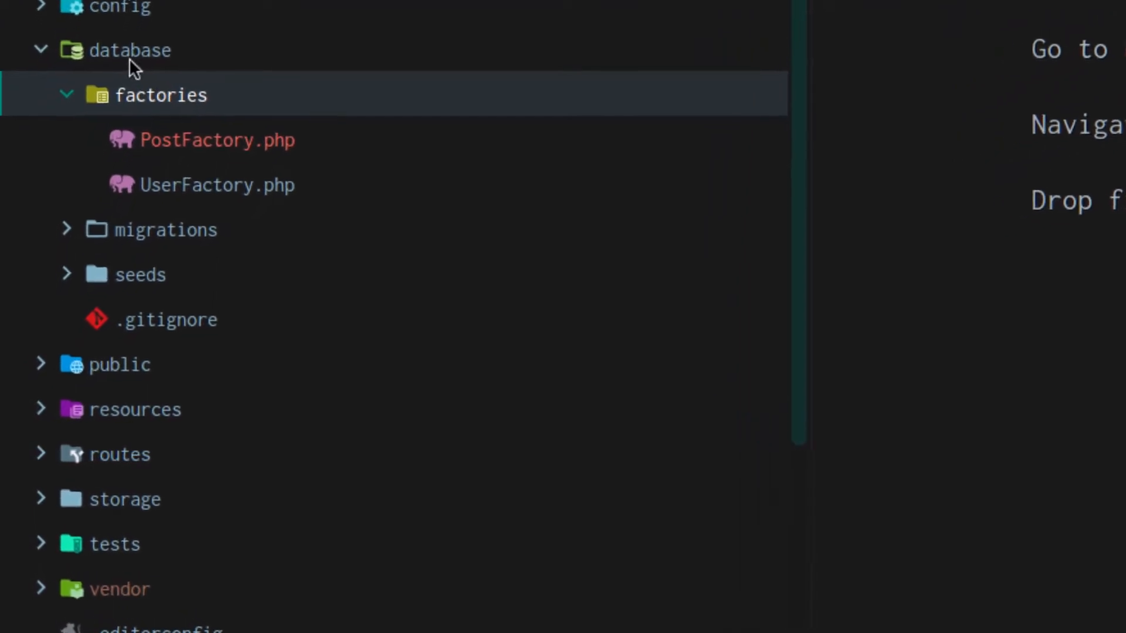
pyautogui.click(215, 140)
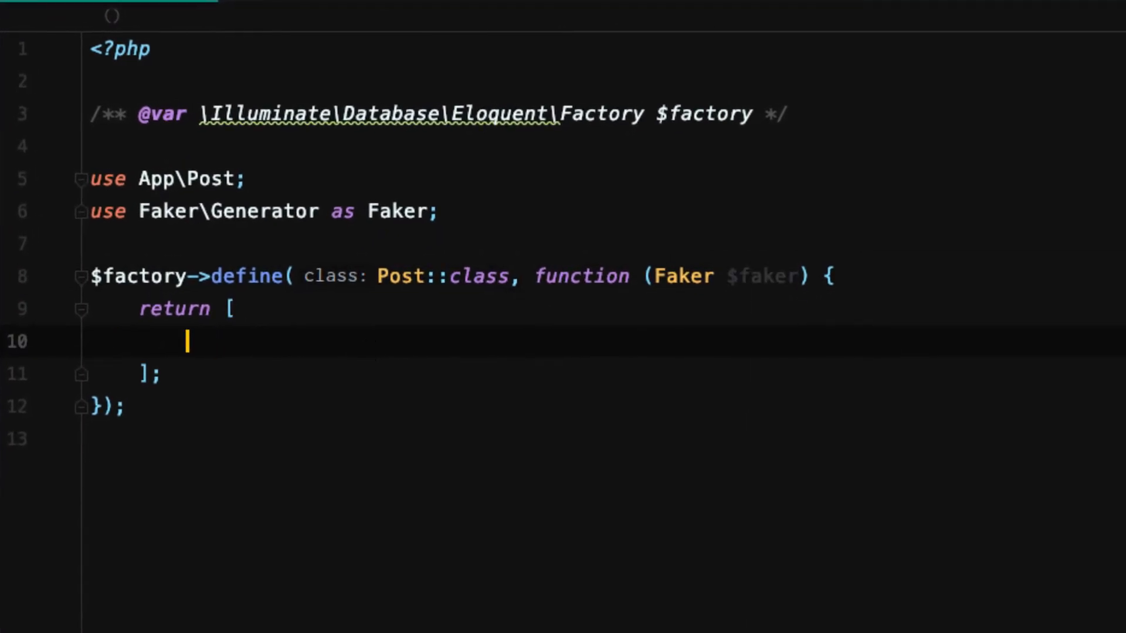
# Step: Set the factory's 'title' to $faker->sentence and 'content' to $faker->paragraph
pyautogui.write("'title' =>")
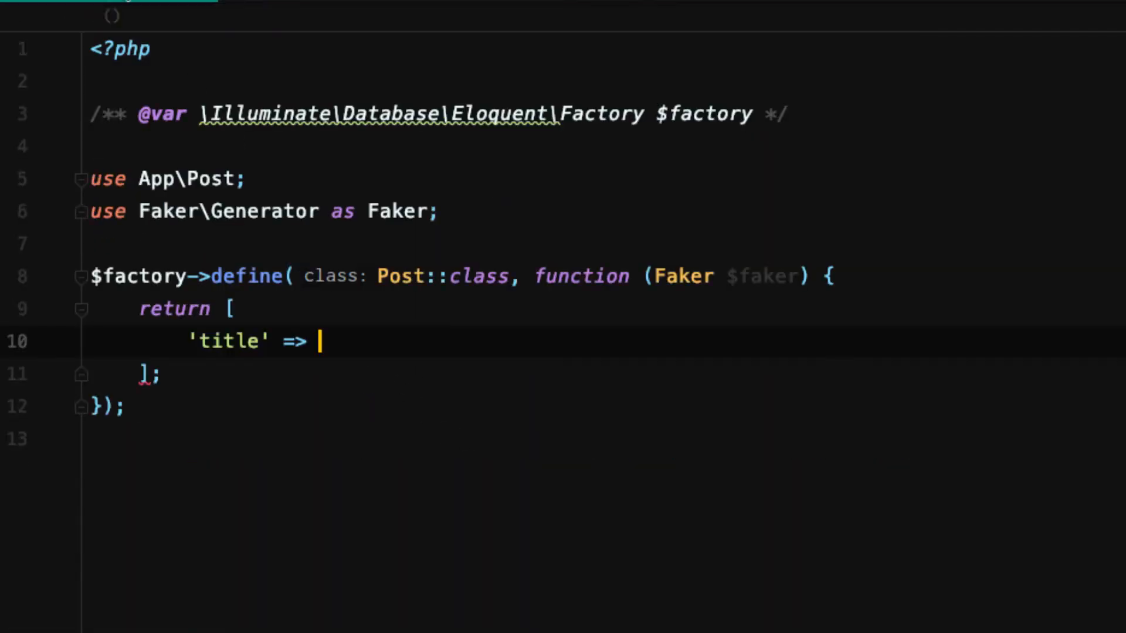
pyautogui.write('$fak')
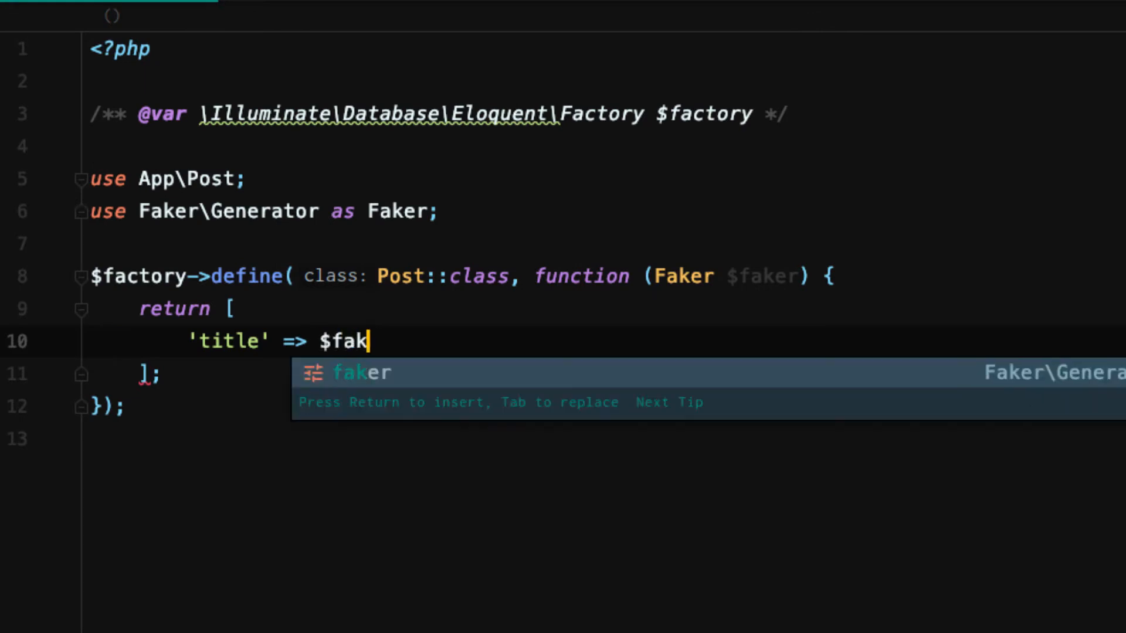
pyautogui.write('er->sentence,')
pyautogui.write("'c")
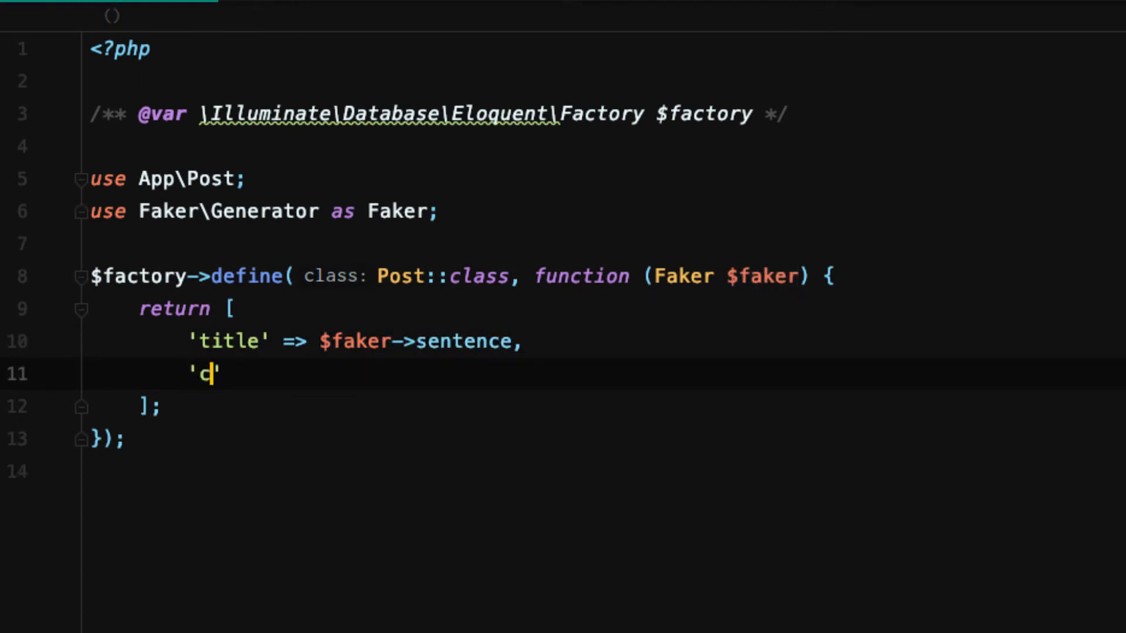
pyautogui.write("ontent' => $fa")
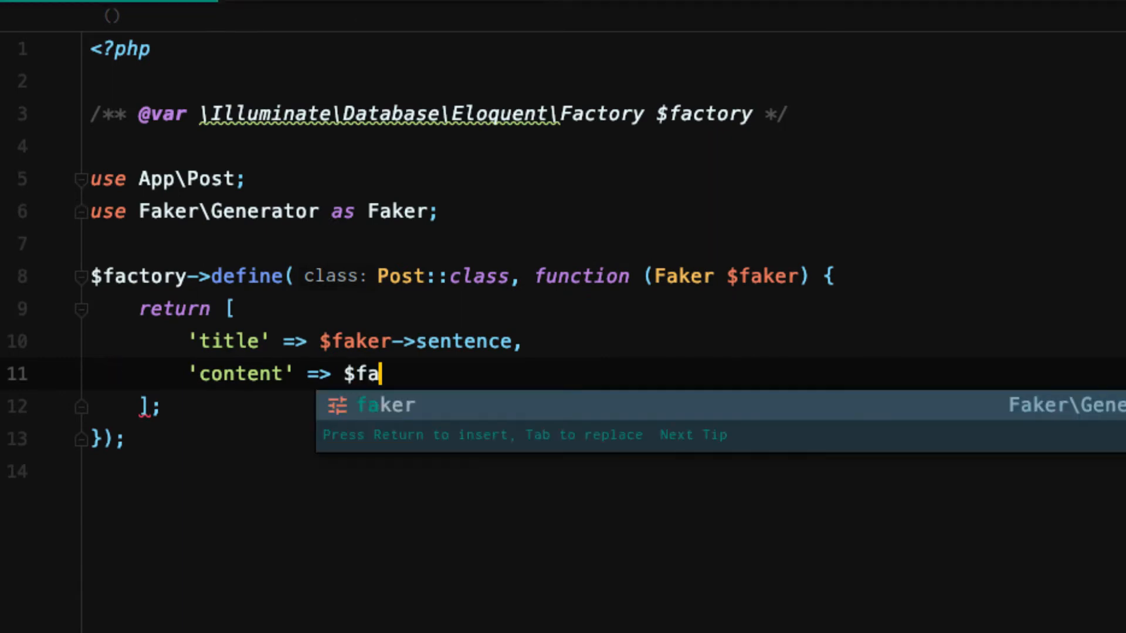
pyautogui.write('ker->par')
pyautogui.write('php artisa')
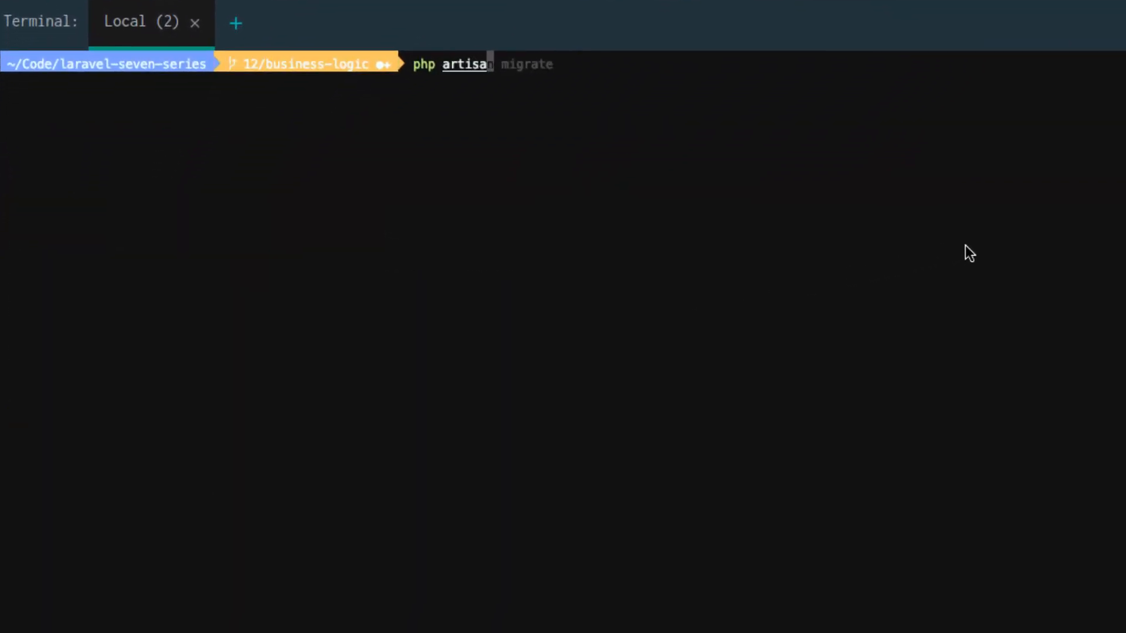
# Step: Start tinker and run factory('App\Post', 25)->create(); to generate 25 posts
pyautogui.write('tinker')
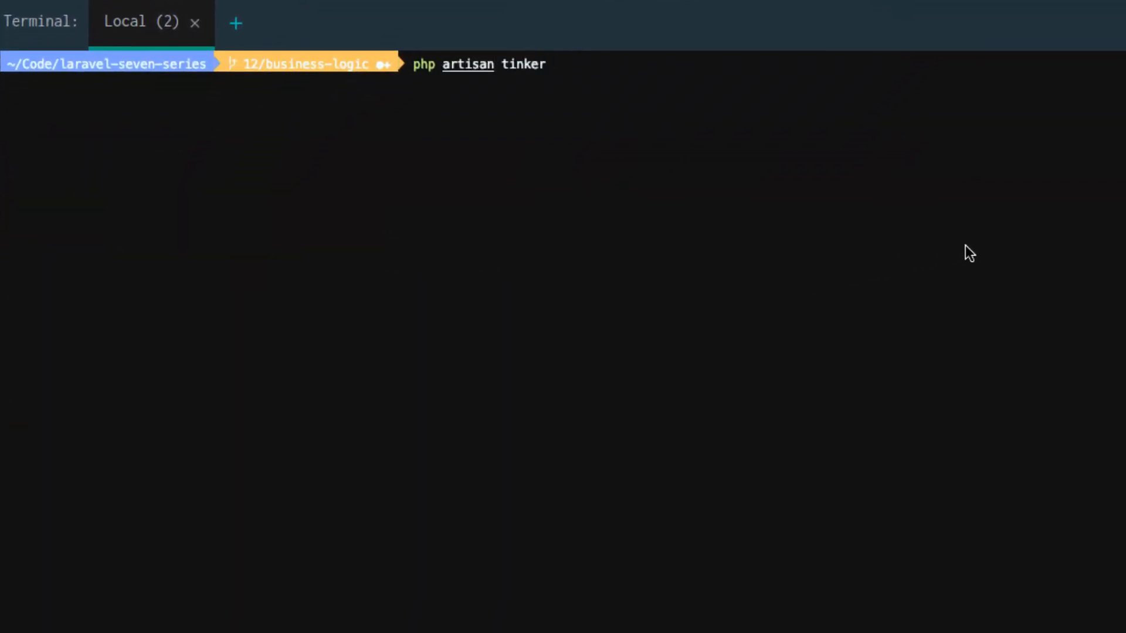
pyautogui.press('Return')
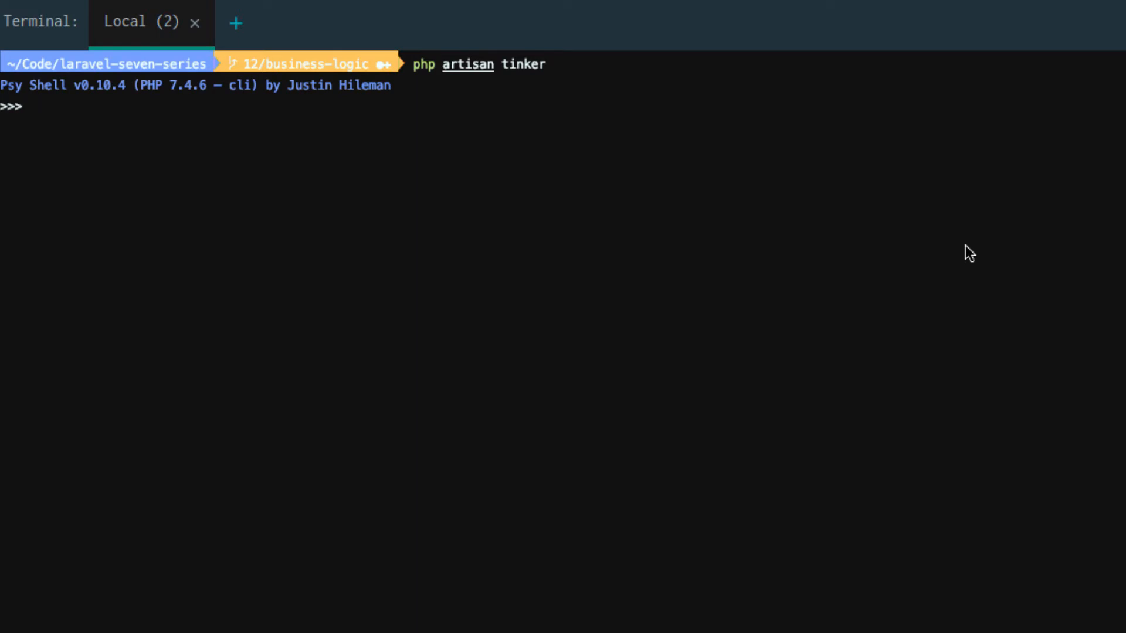
pyautogui.write('factory')
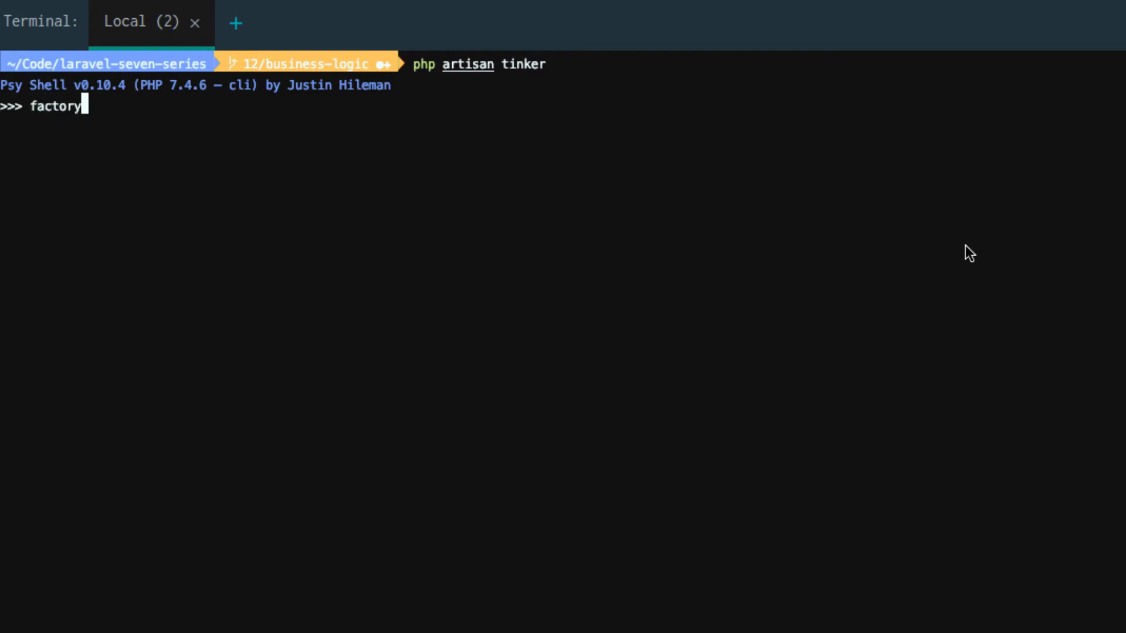
pyautogui.write("('")
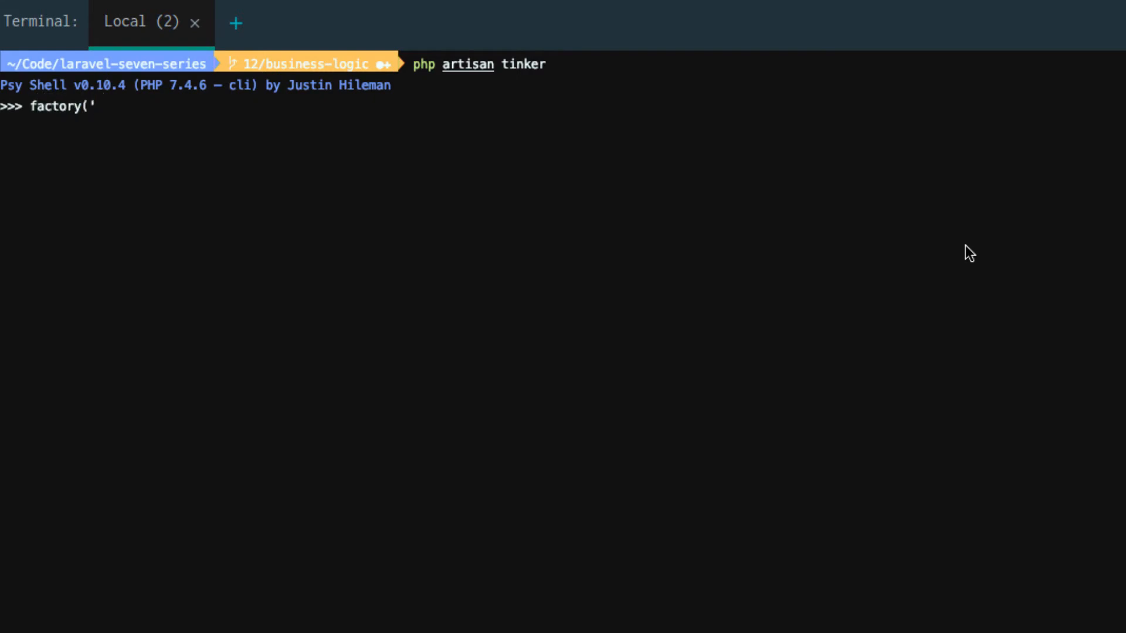
pyautogui.write('App\\')
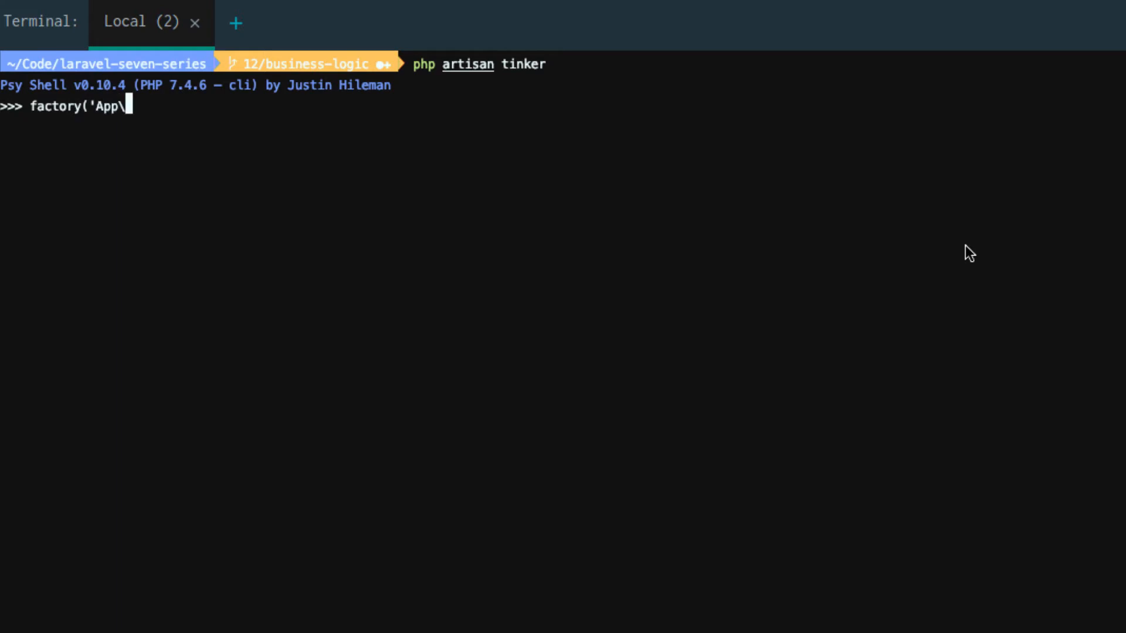
pyautogui.write("Post'")
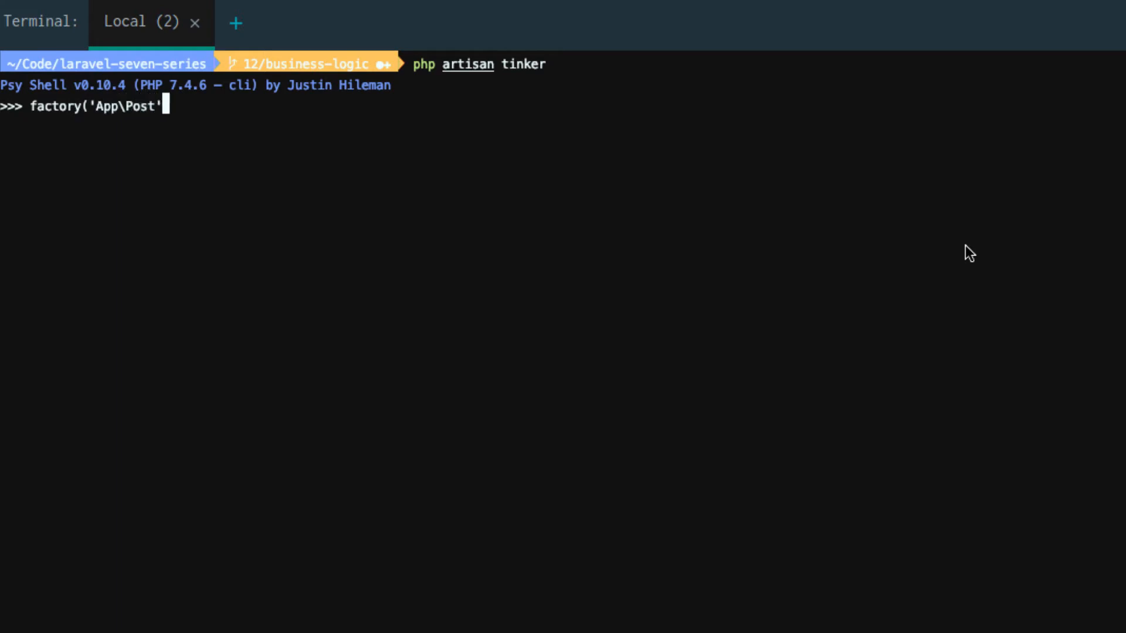
pyautogui.write(', 24')
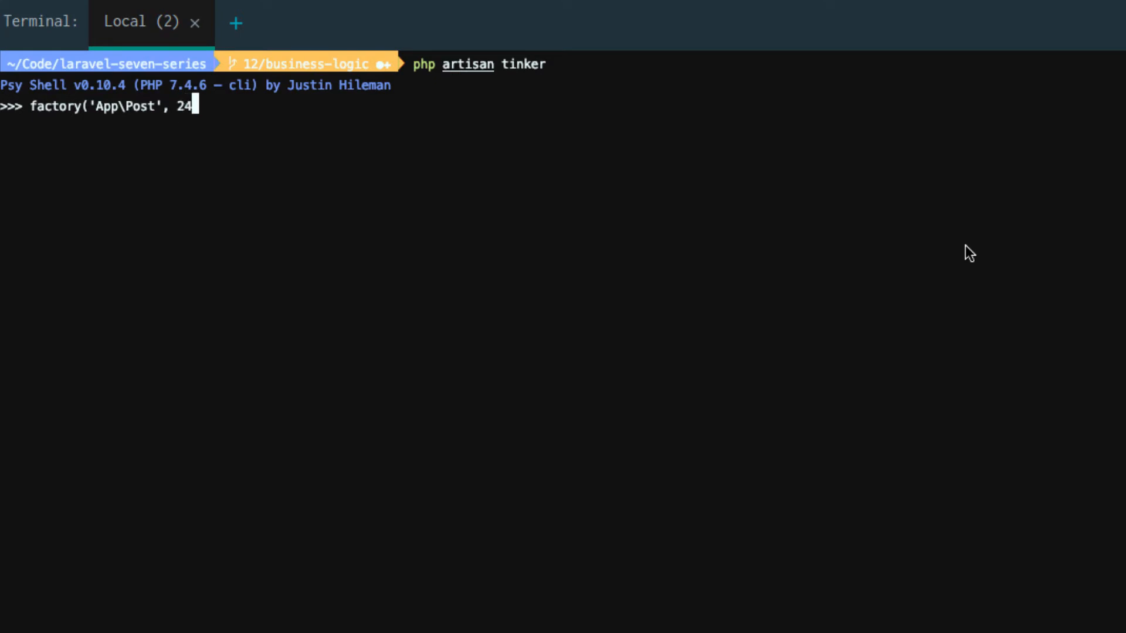
pyautogui.write('5)->')
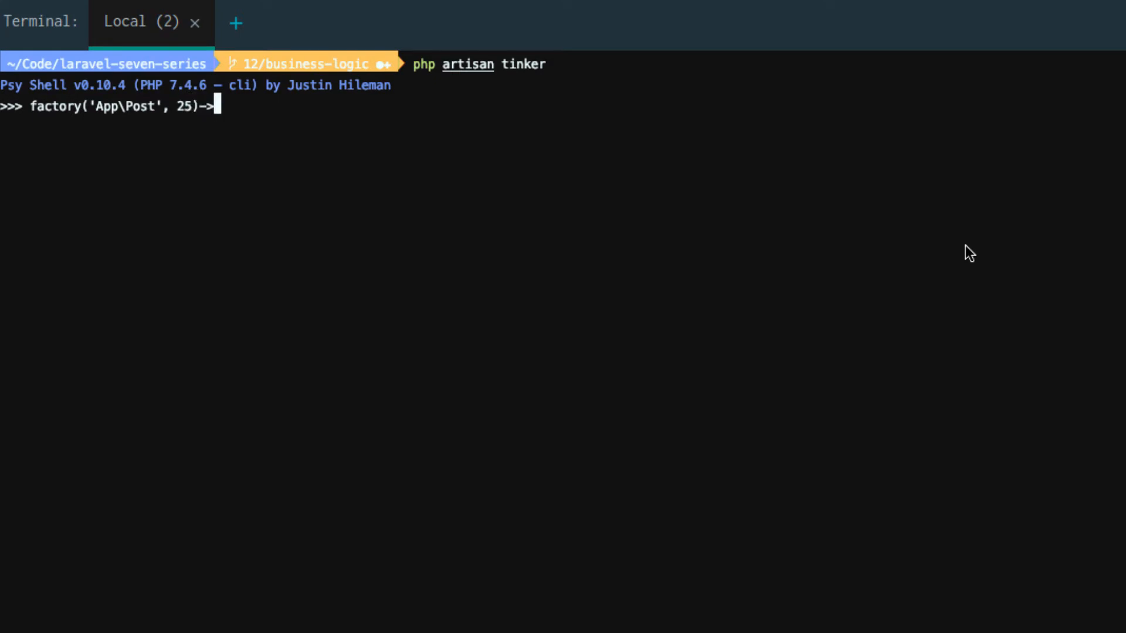
pyautogui.write('create()')
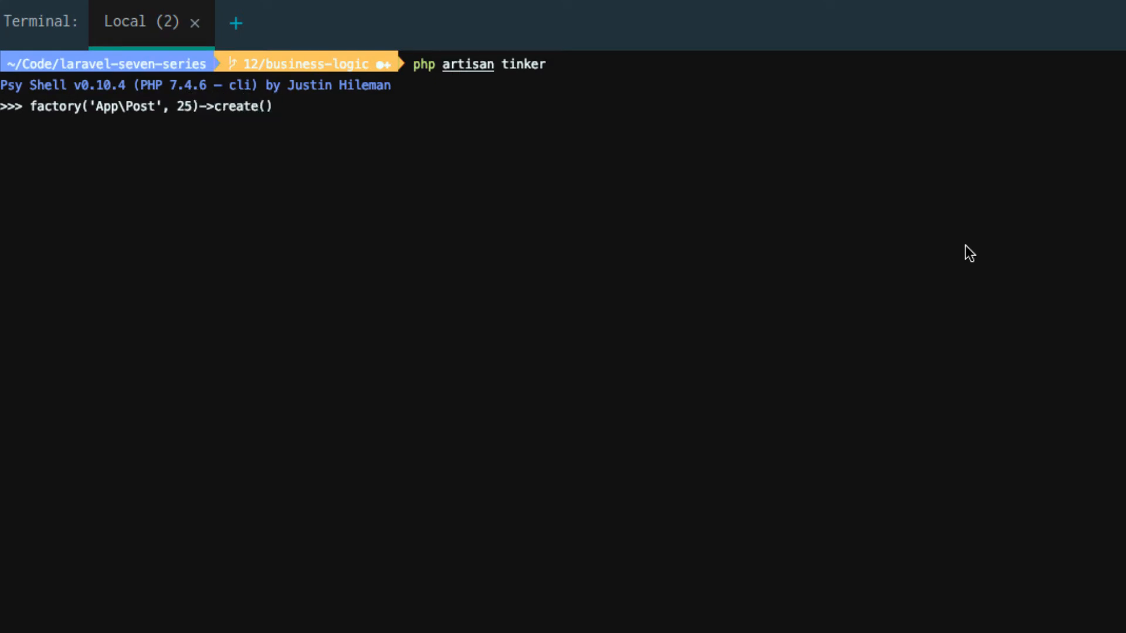
pyautogui.write(';')
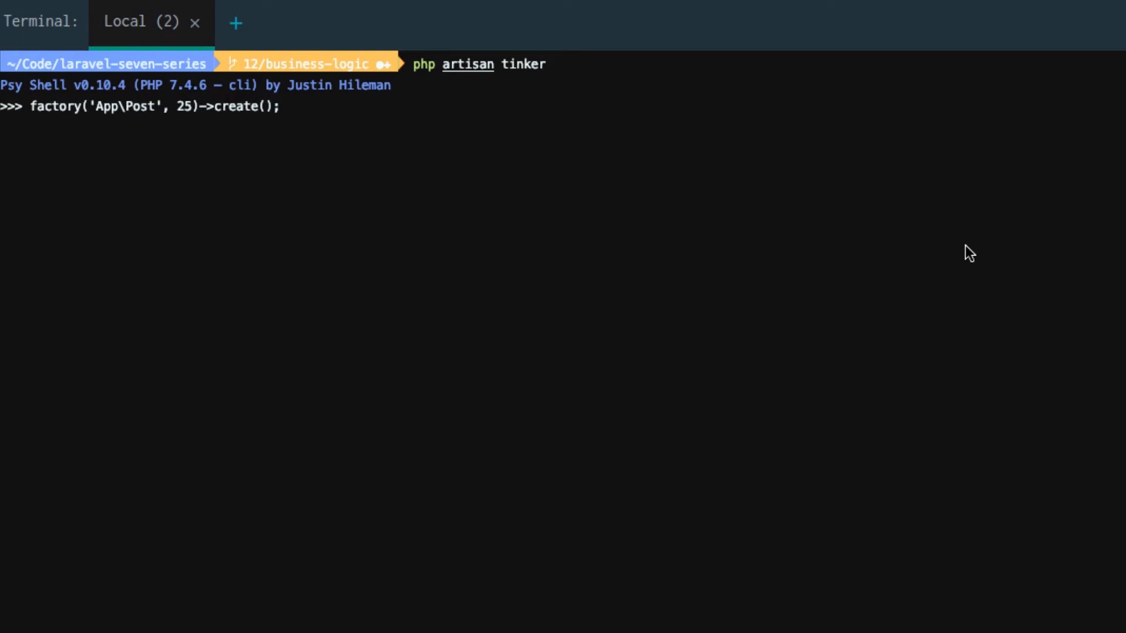
pyautogui.press('Return')
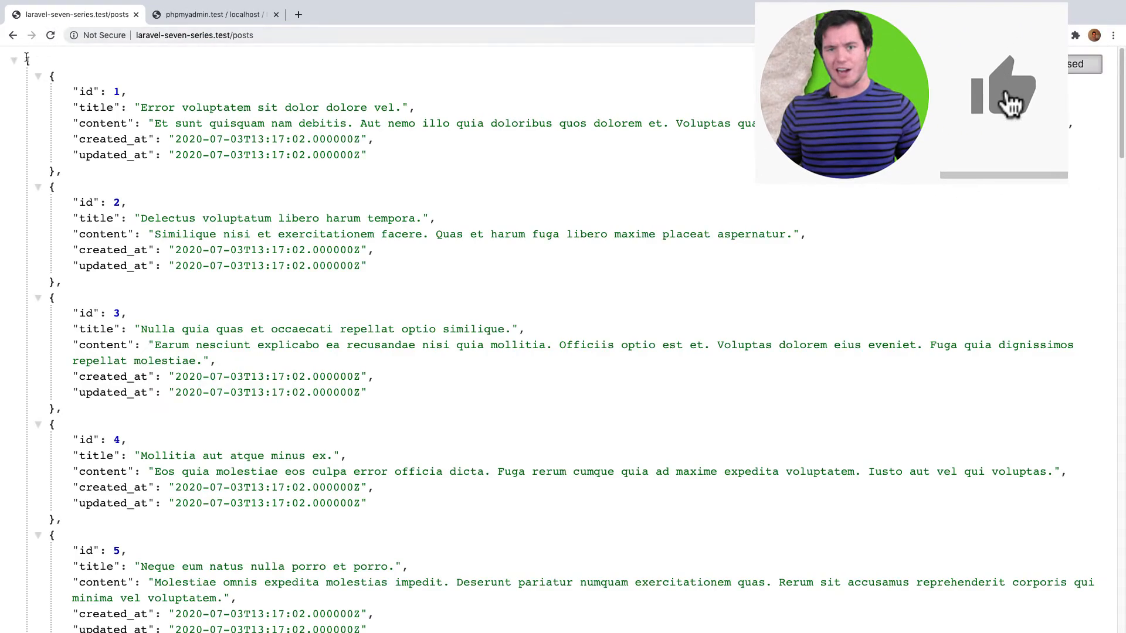
pyautogui.scroll(-3)
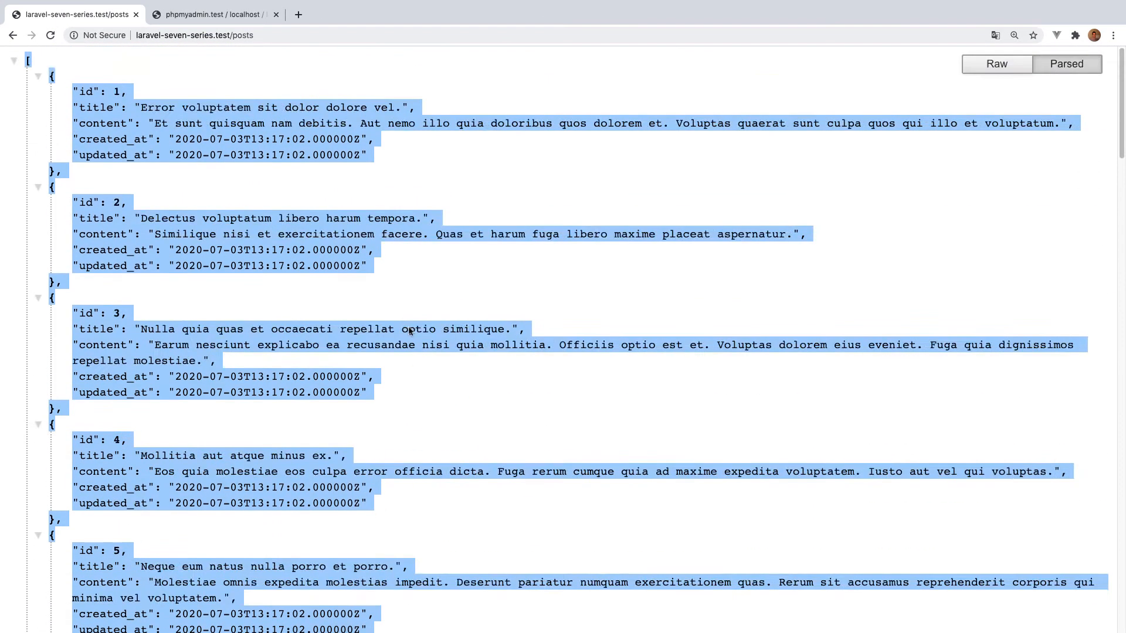
pyautogui.click(404, 182)
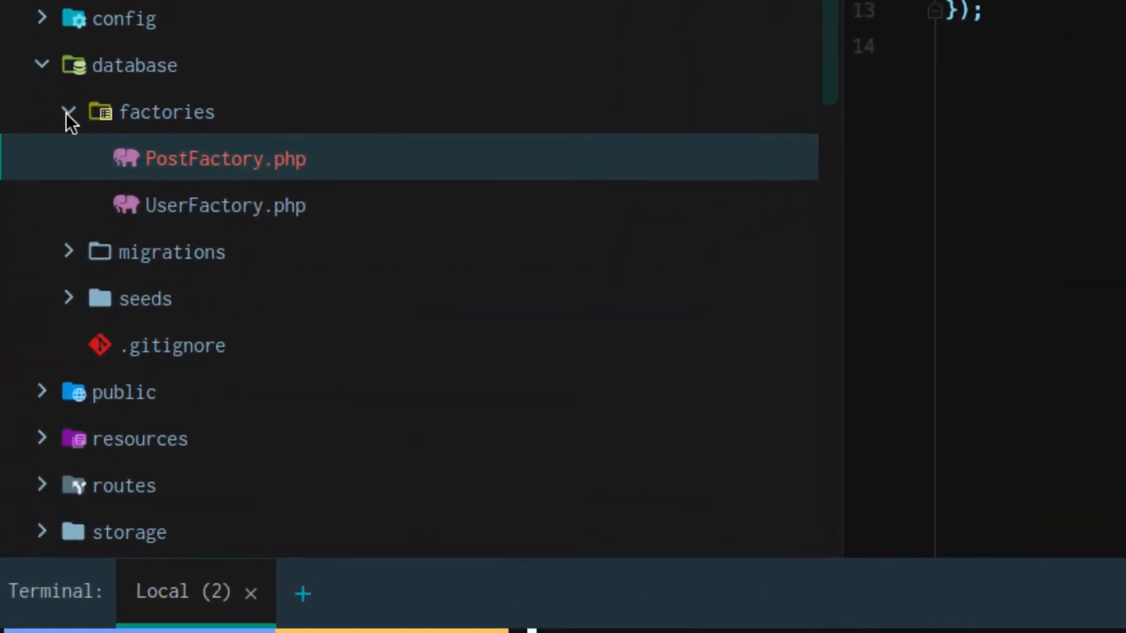
# Step: In PostSeeder.php's run(), write $posts = factory('App\Post', 25)->create();
pyautogui.click(70, 111)
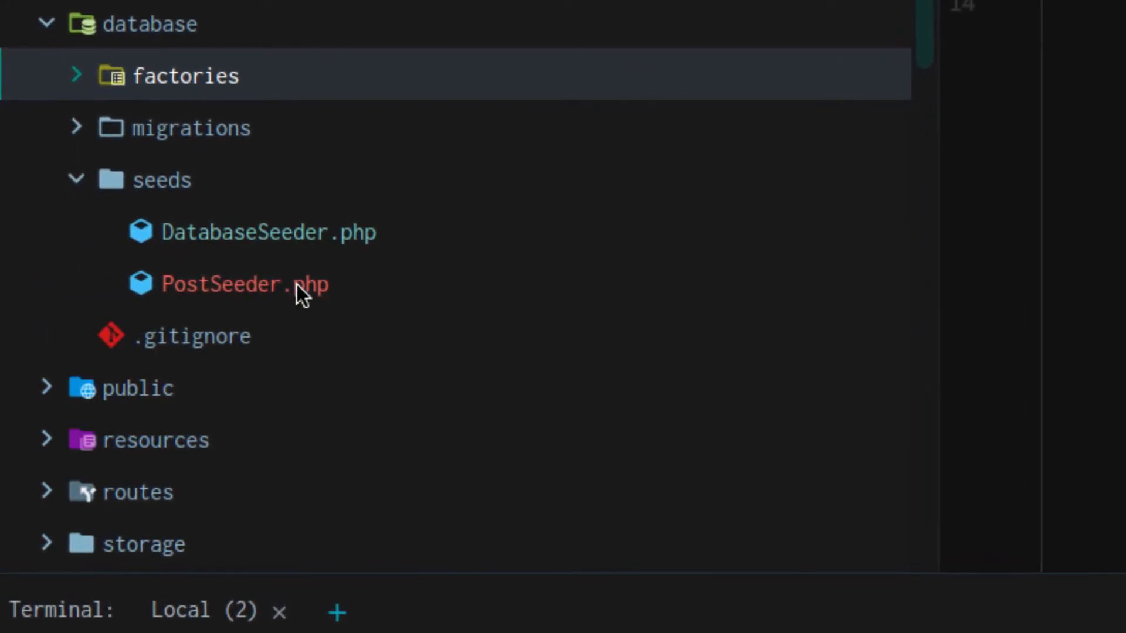
pyautogui.click(244, 284)
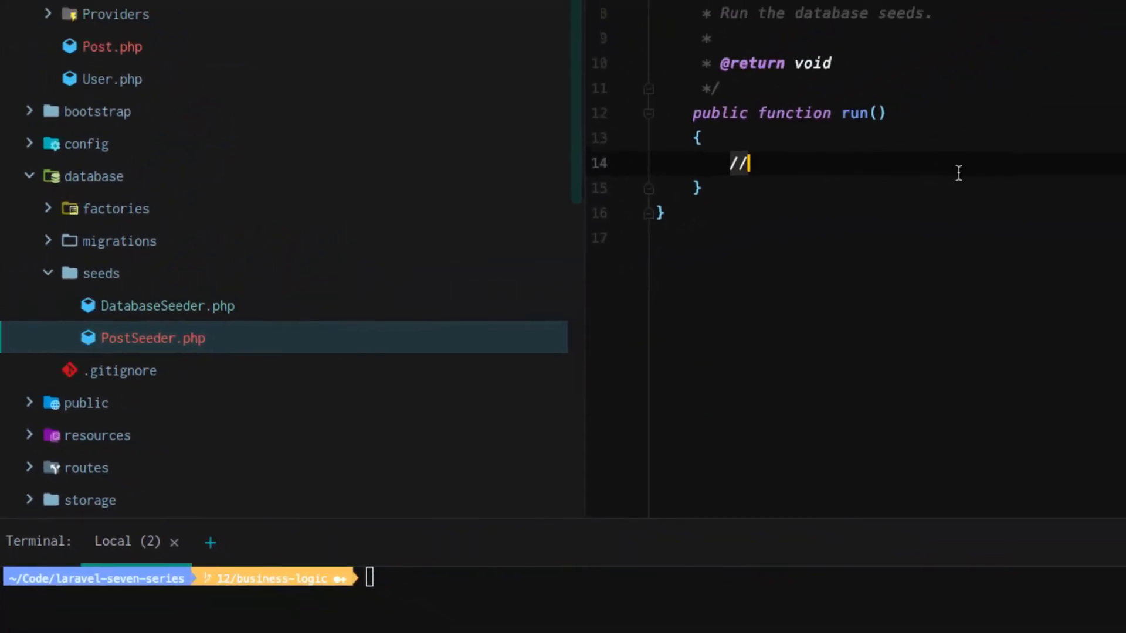
pyautogui.write('fac')
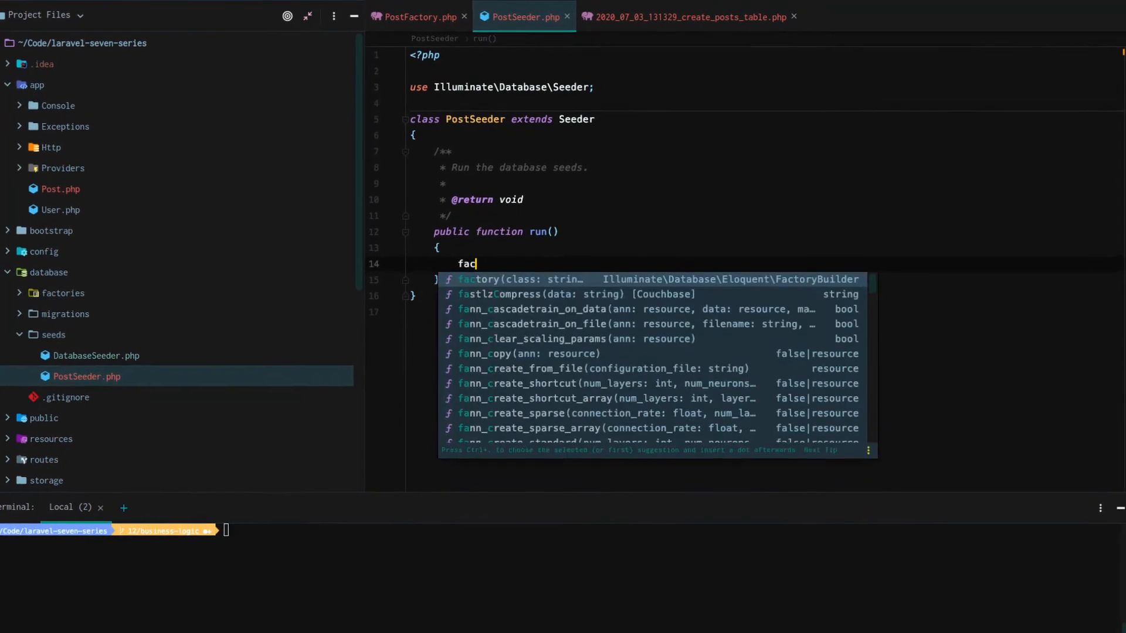
pyautogui.write('tori')
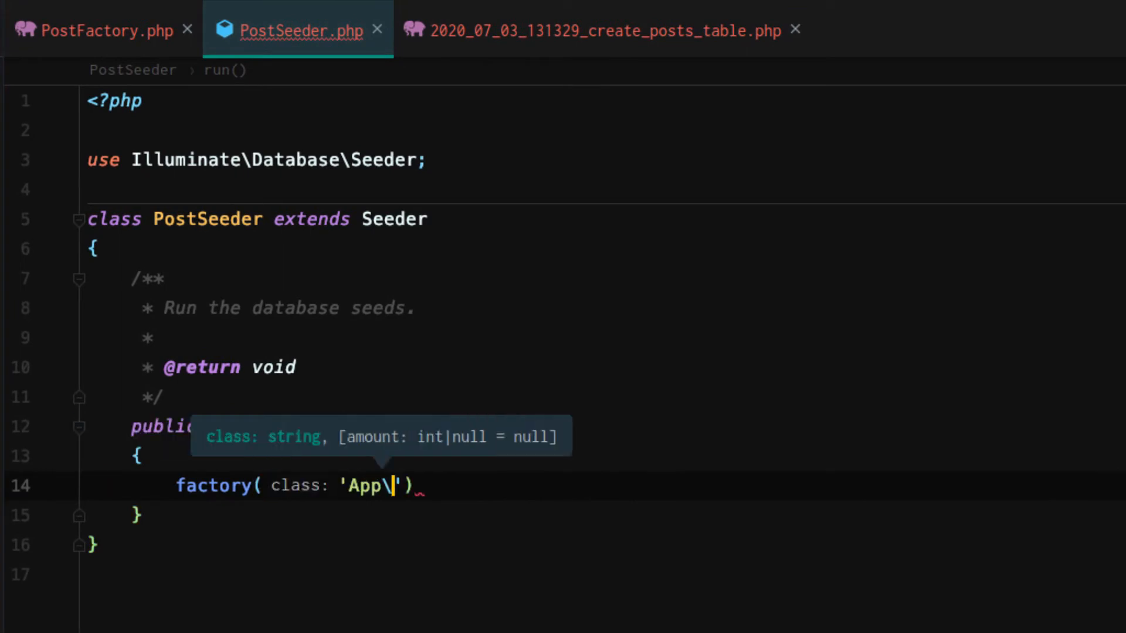
pyautogui.write("Post', 25")
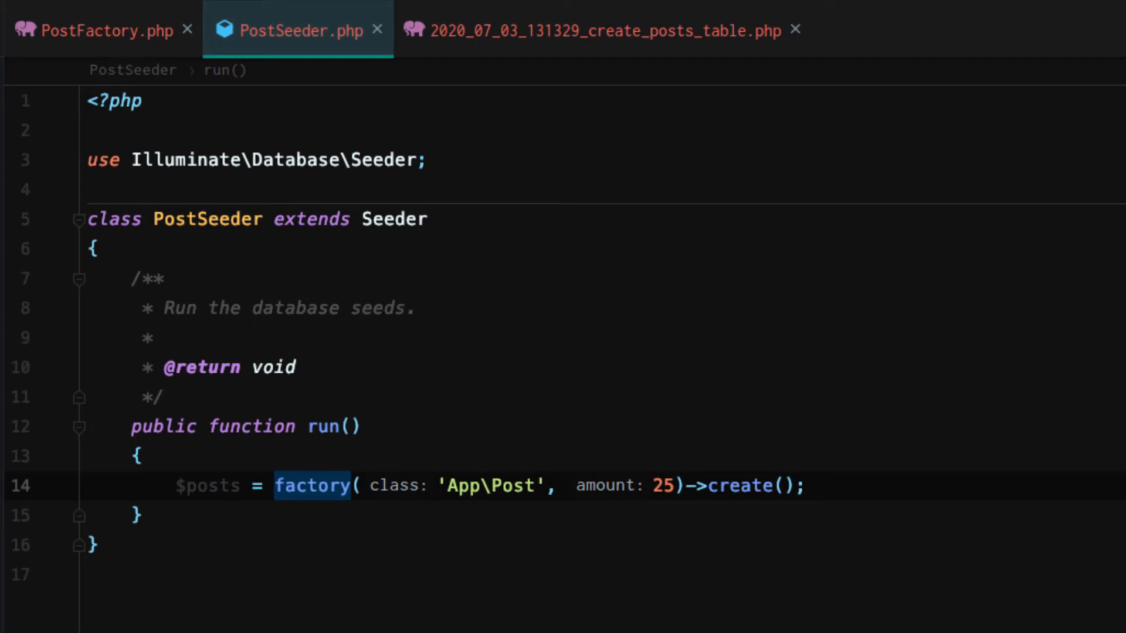
pyautogui.click(180, 512)
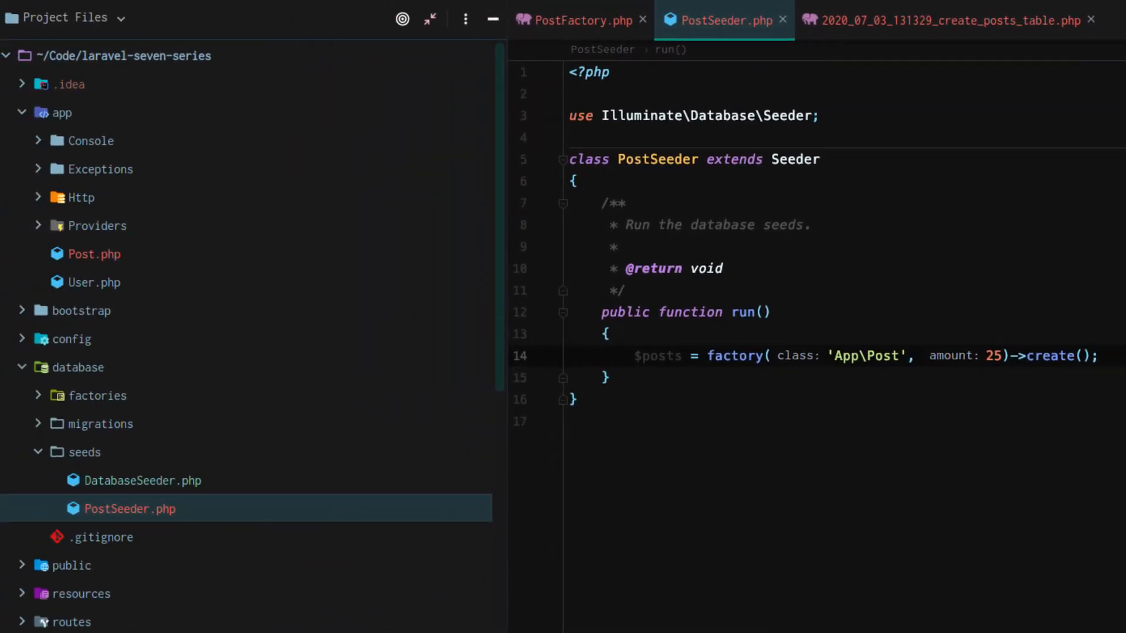
pyautogui.moveTo(631, 594)
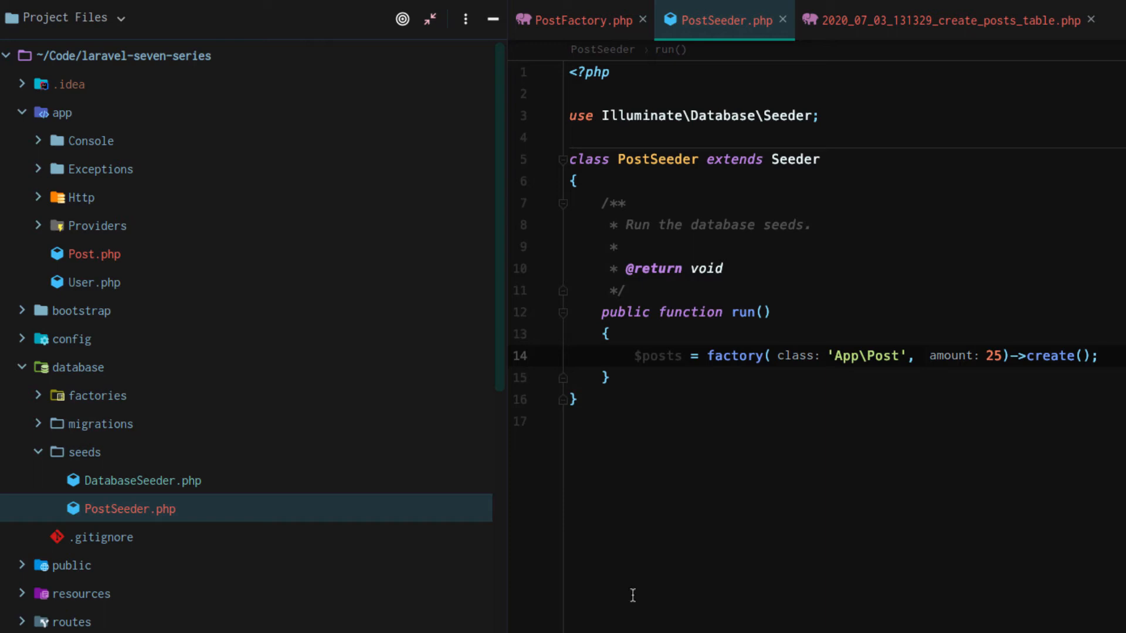
# Step: Add $this->call([PostSeeder::class]); to DatabaseSeeder.php's run() and review the code
pyautogui.click(141, 480)
pyautogui.write('$this->call([')
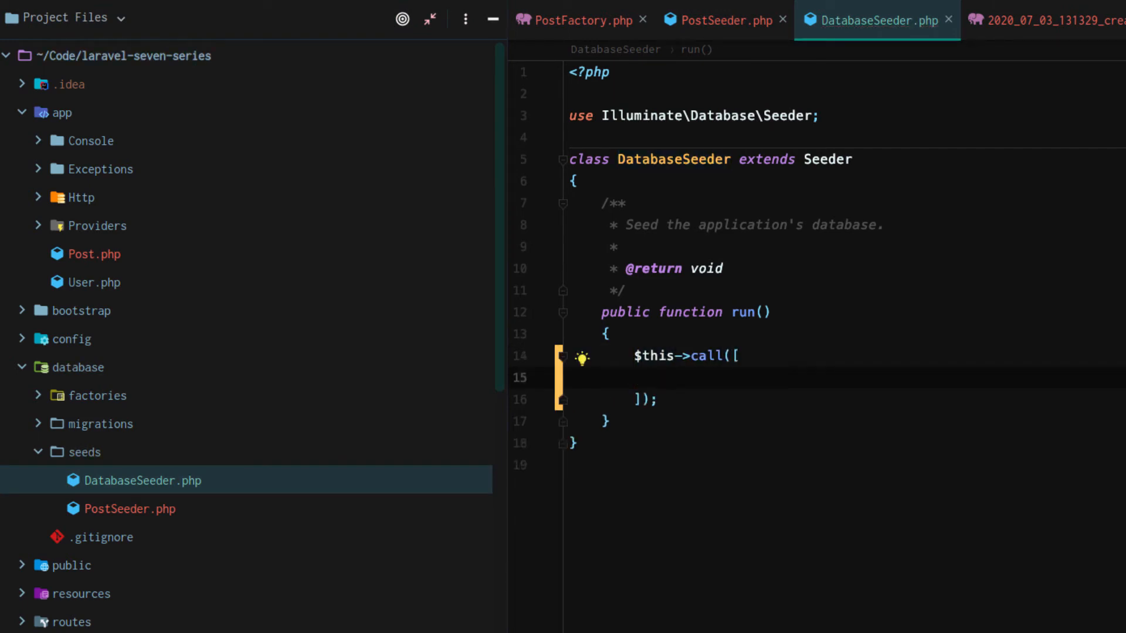
pyautogui.write('Post')
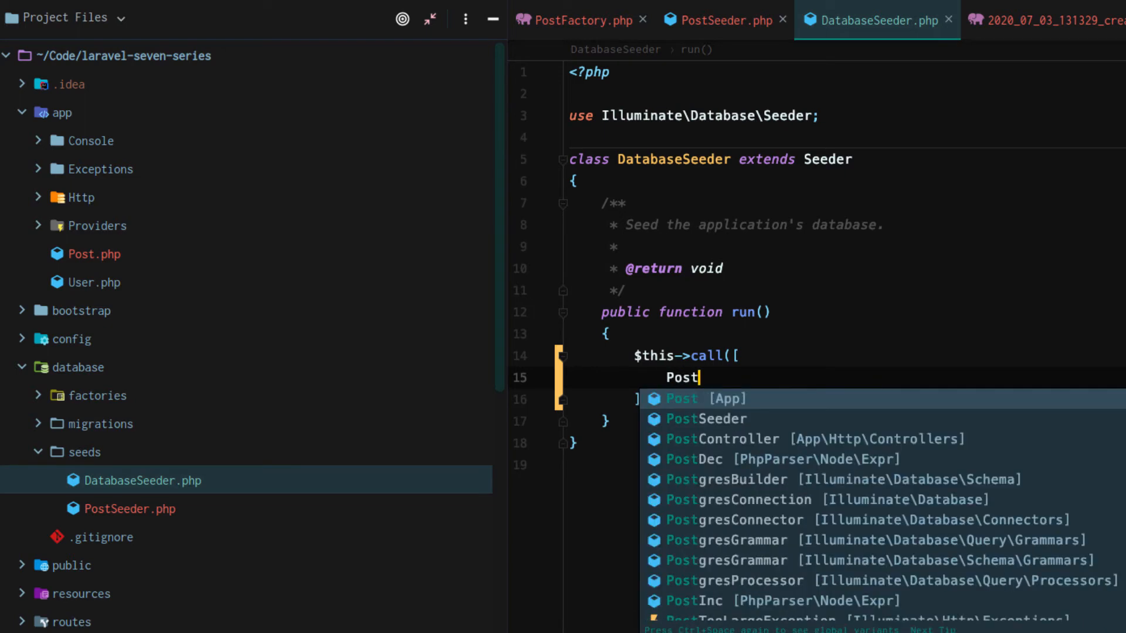
pyautogui.click(706, 418)
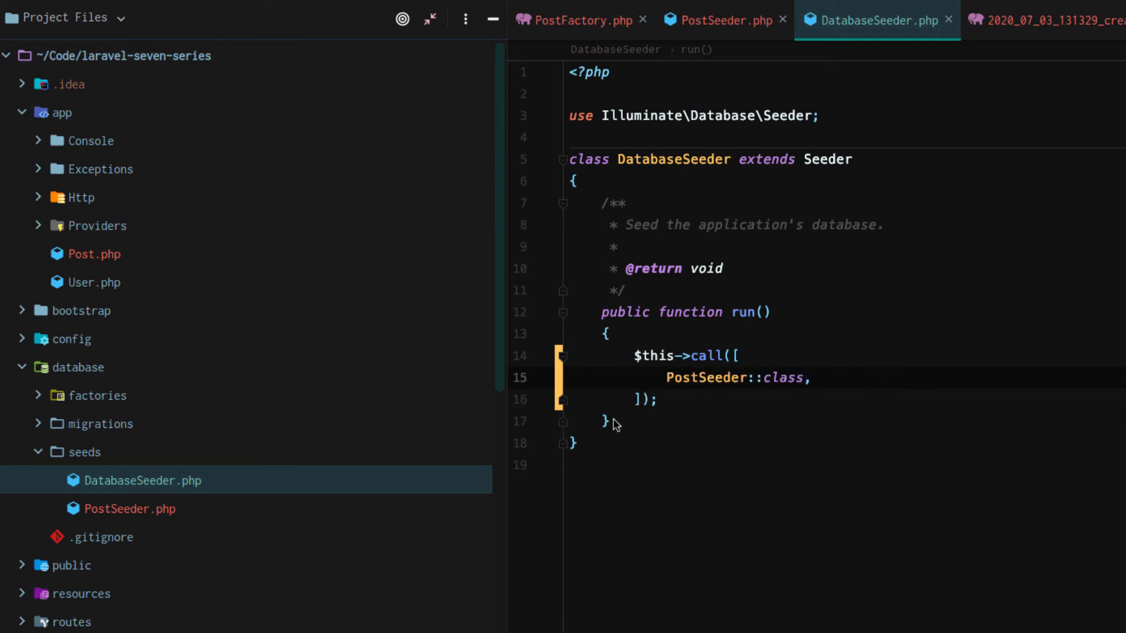
pyautogui.moveTo(151, 512)
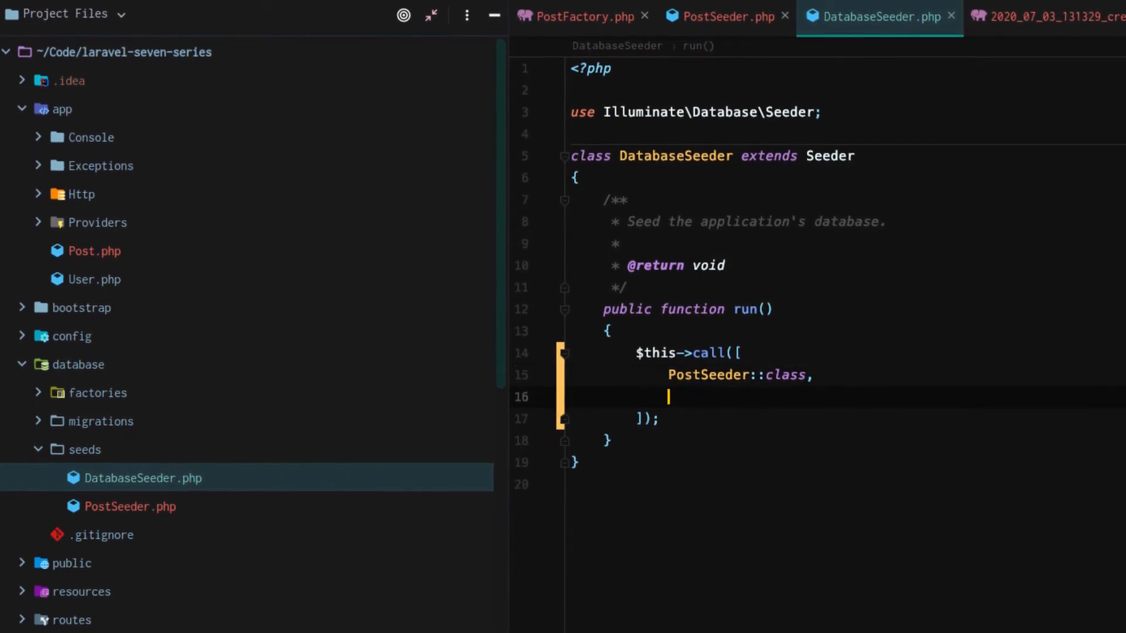
pyautogui.write('UserSeeder::')
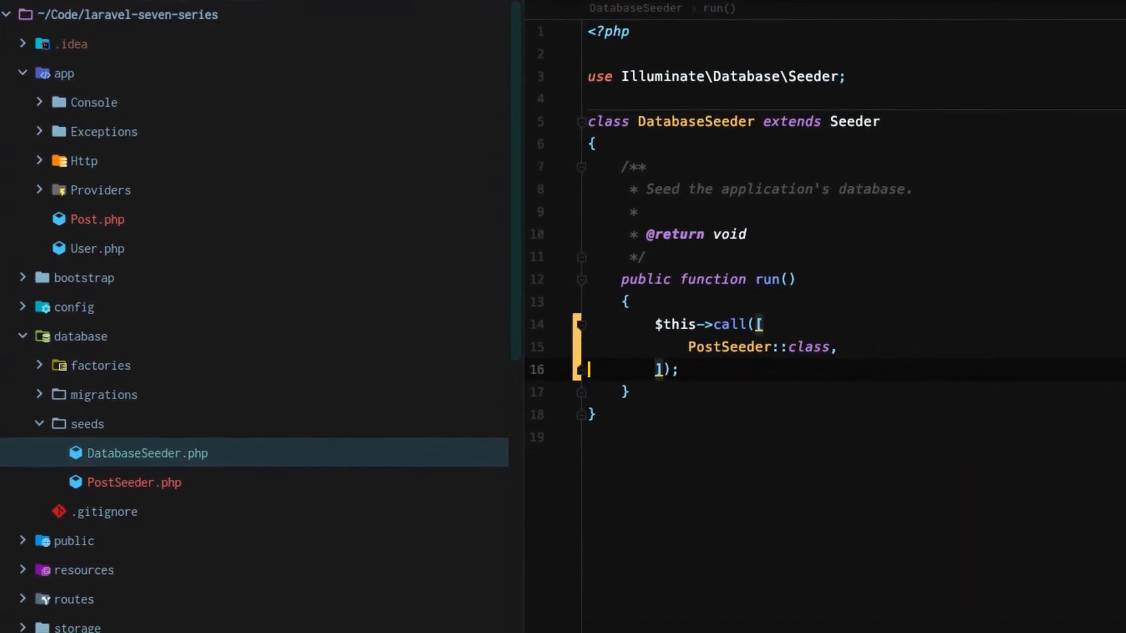
pyautogui.scroll(3)
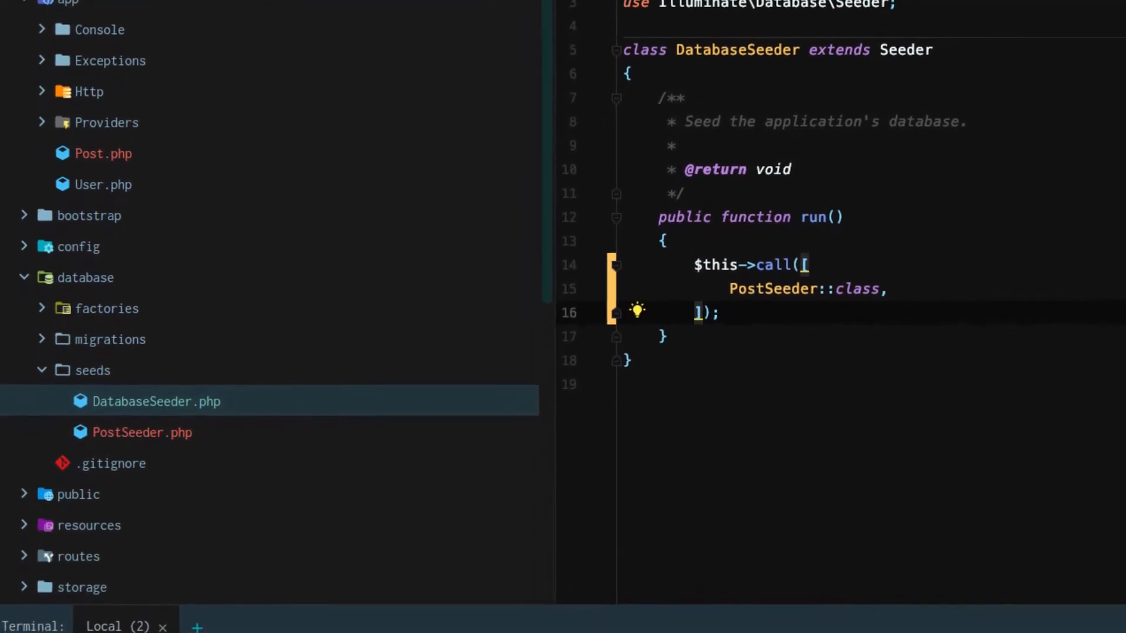
pyautogui.scroll(-3)
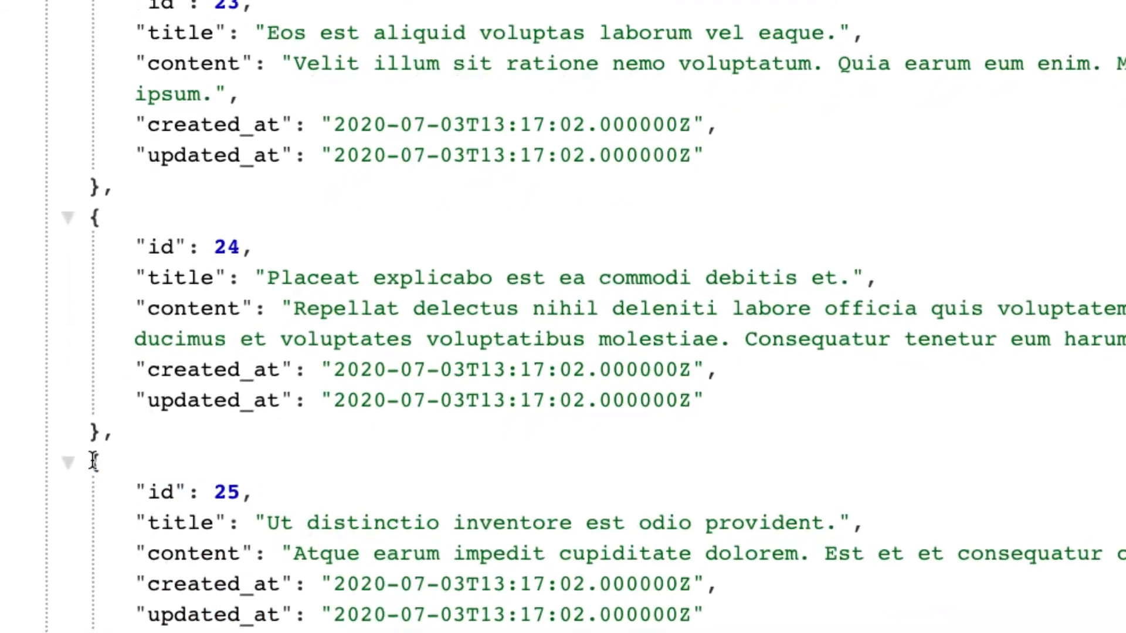
pyautogui.scroll(-3)
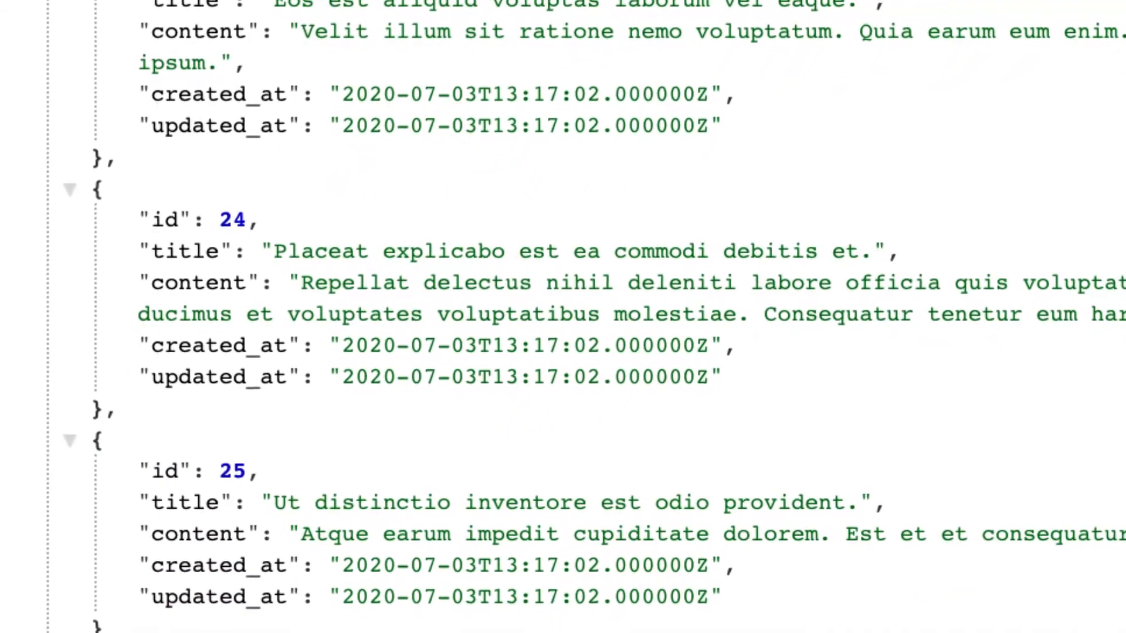
pyautogui.scroll(-3)
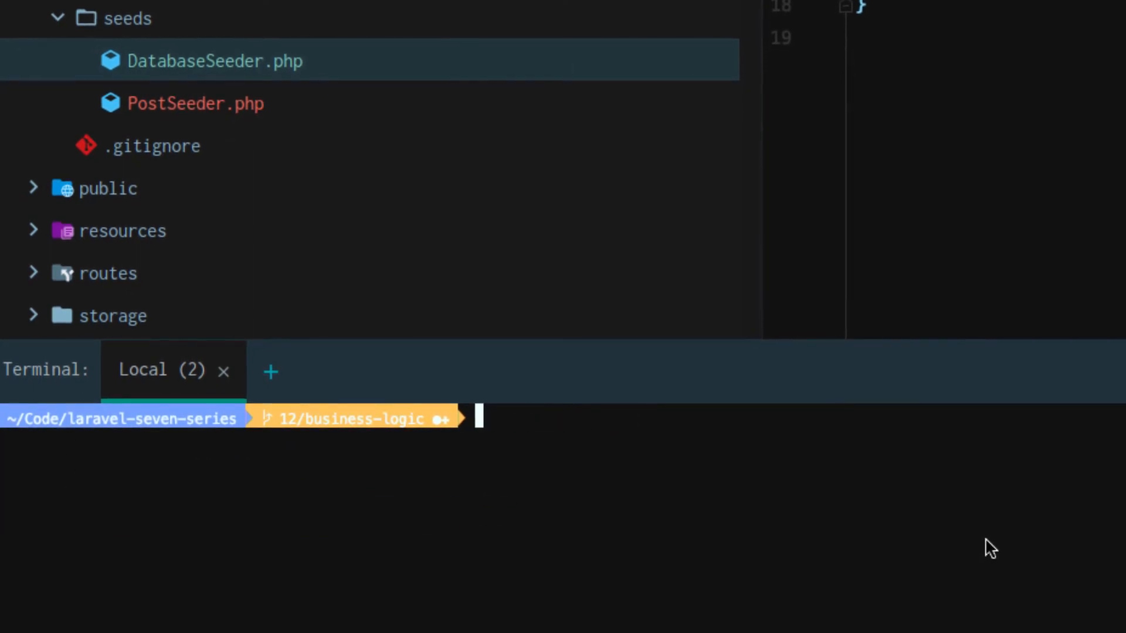
# Step: Run App\Post::truncate() in tinker to empty the posts table
pyautogui.write('php artisan db:seed')
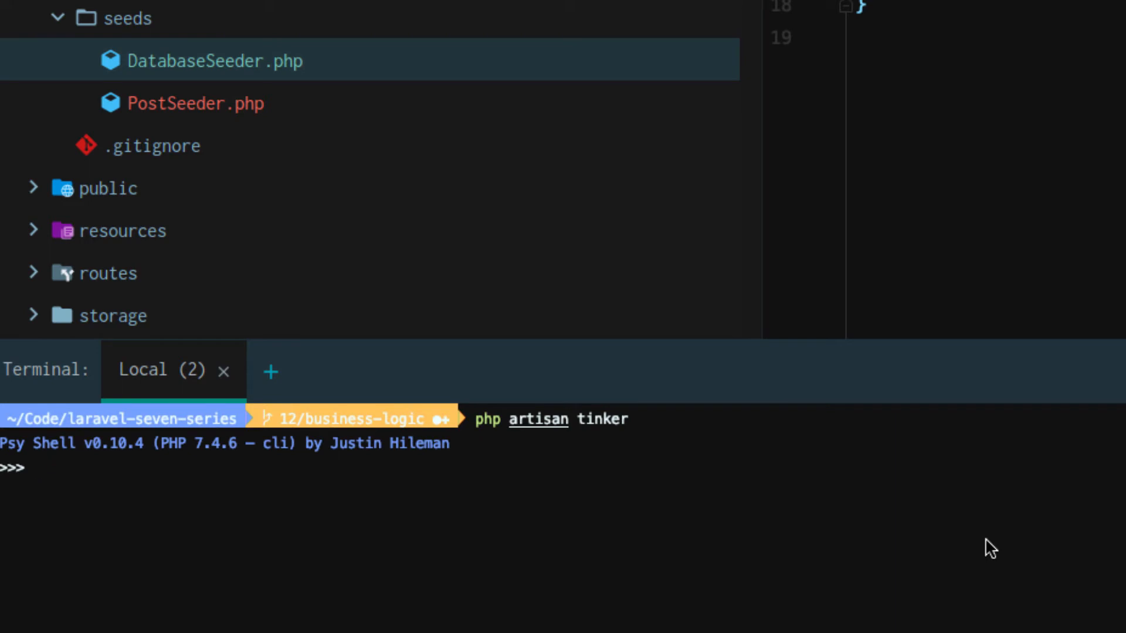
pyautogui.write('App\\Pos')
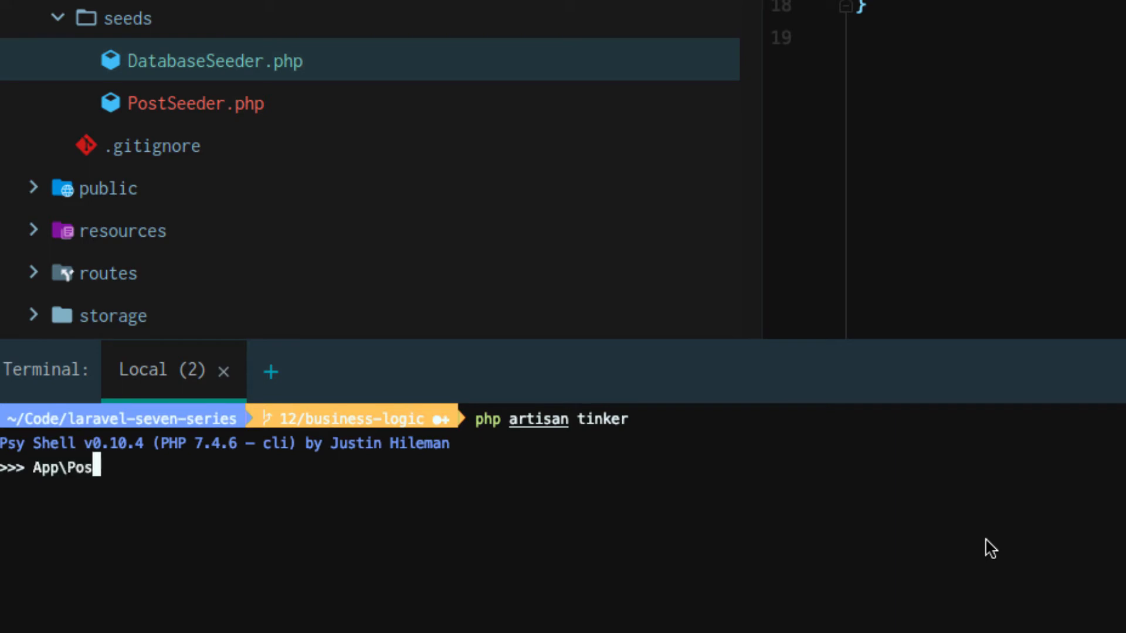
pyautogui.write('t::truncate')
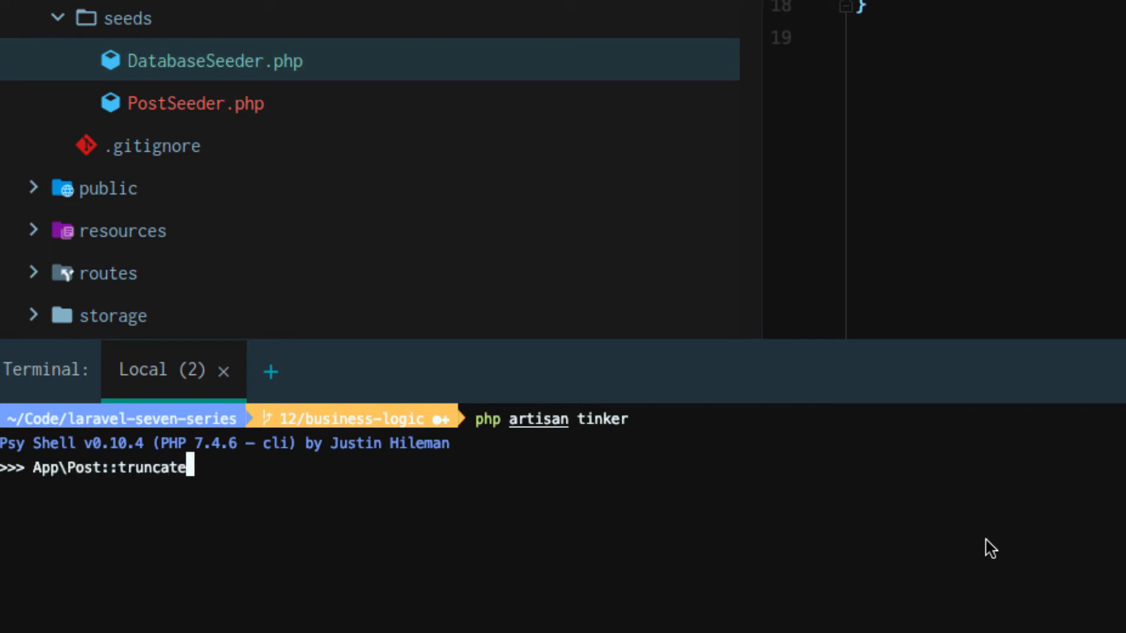
pyautogui.press('Return')
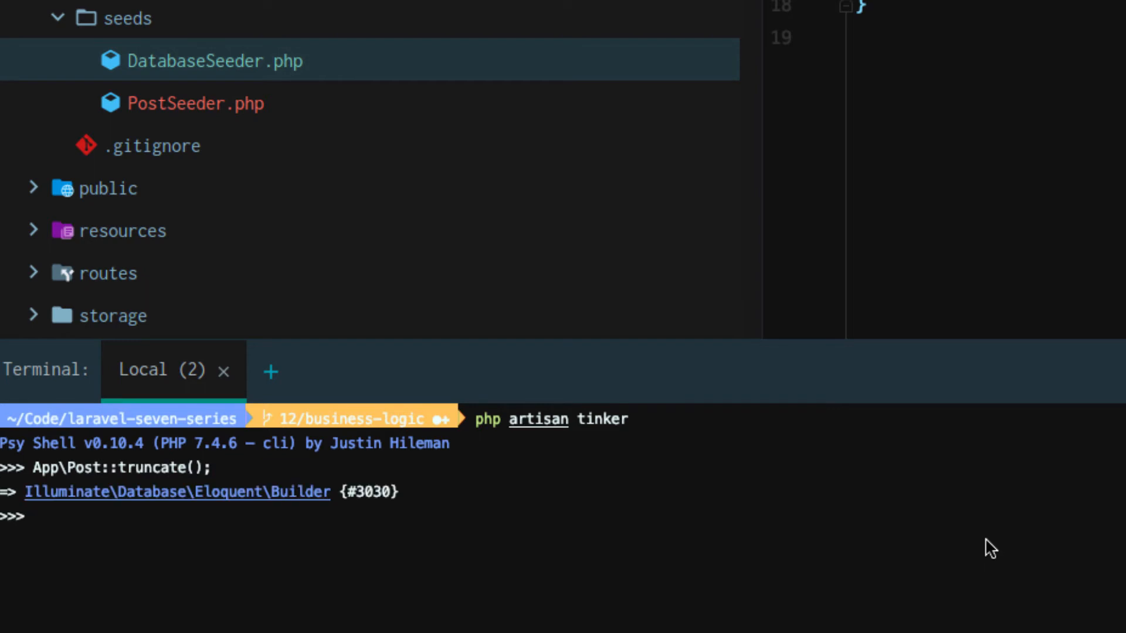
pyautogui.write('App\\Post::')
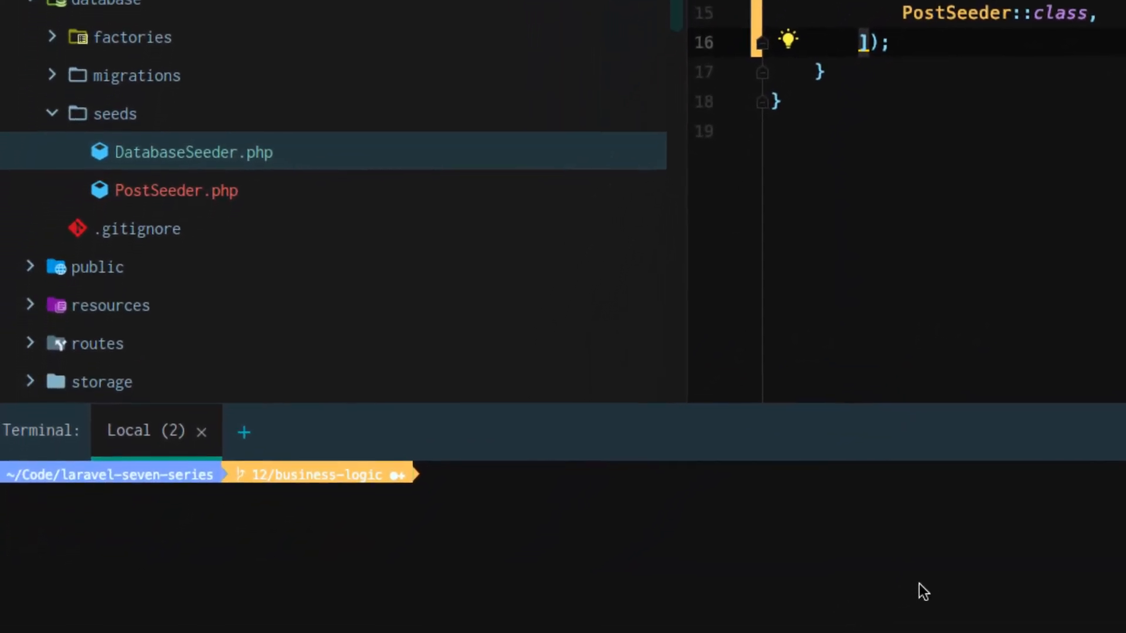
# Step: Run php artisan db:seed in the PhpStorm terminal
pyautogui.write('php artisan db:seed')
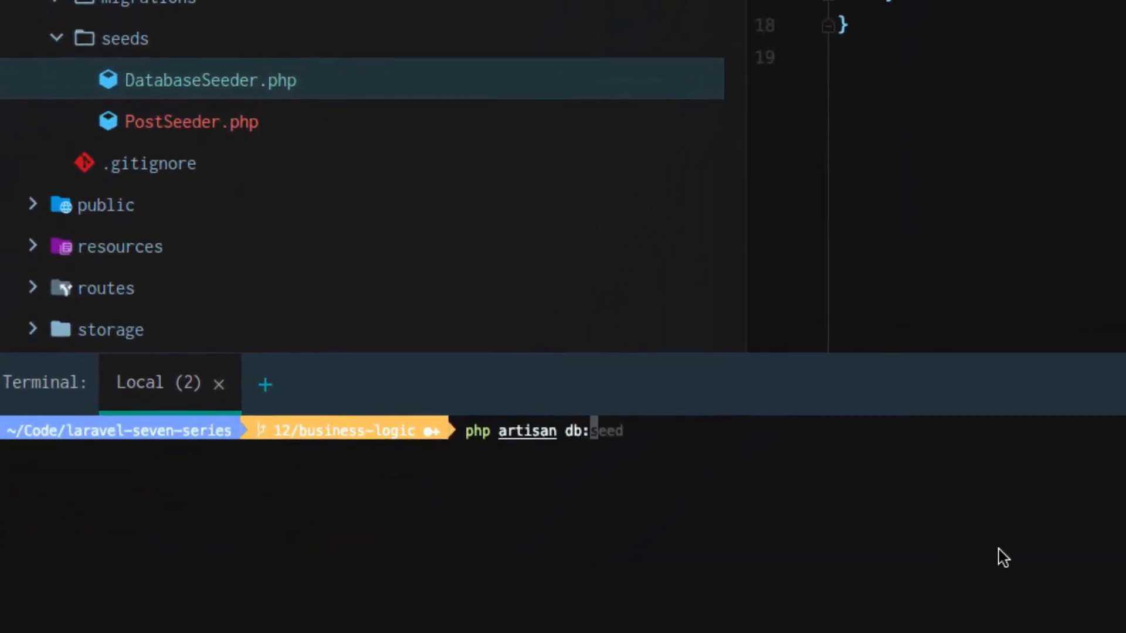
pyautogui.press('Return')
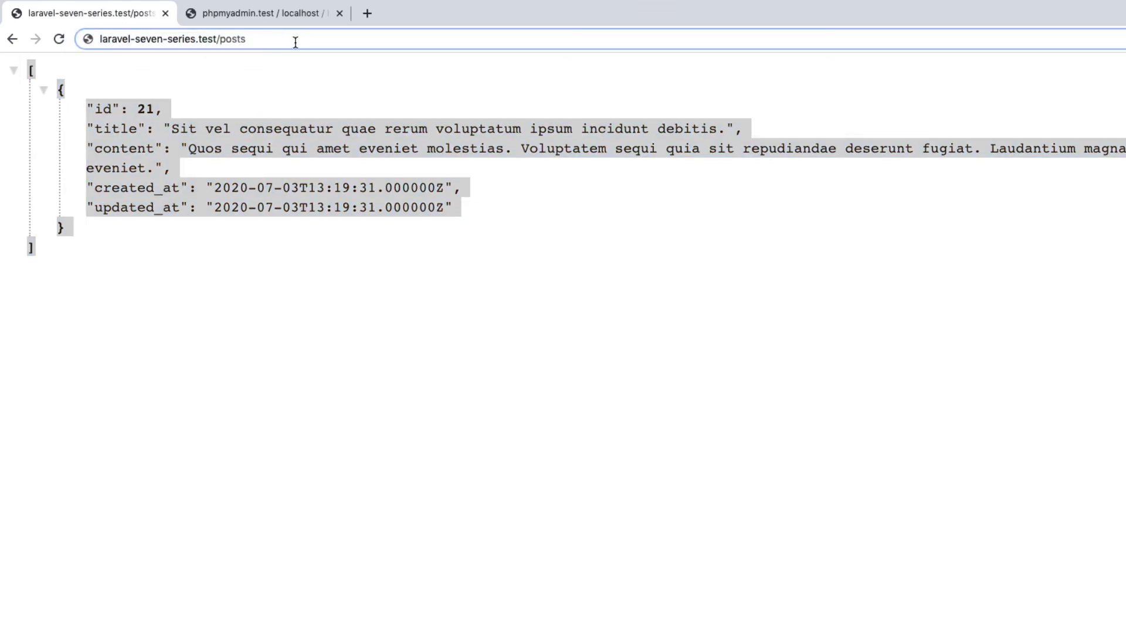
# Step: Load the /posts/15 endpoint, then switch to the phpMyAdmin tab
pyautogui.write('/15')
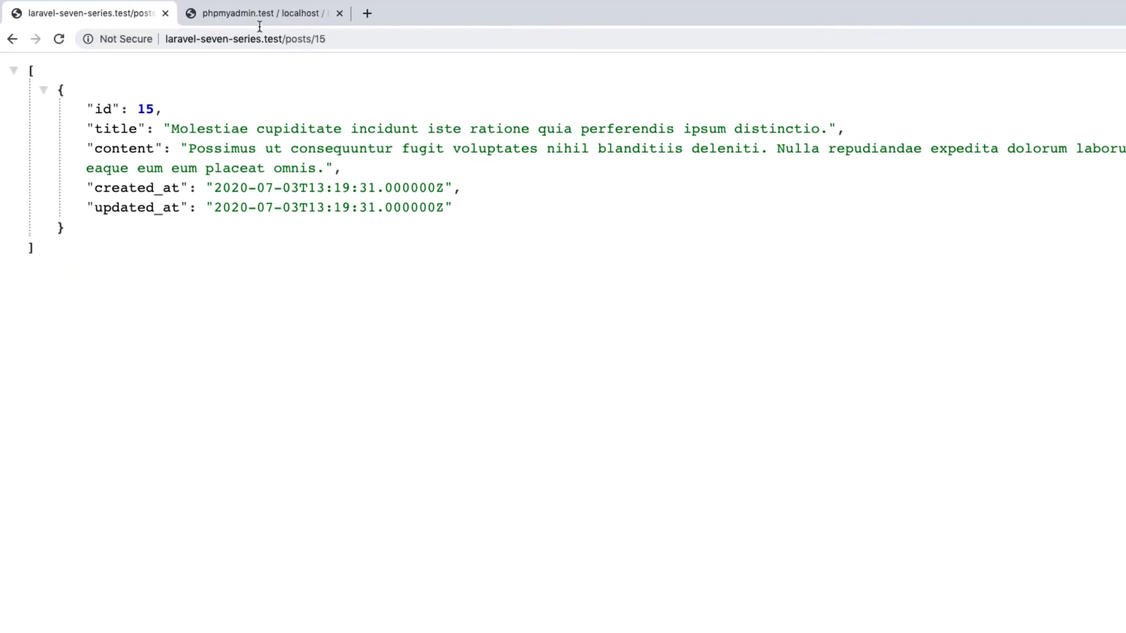
pyautogui.click(262, 13)
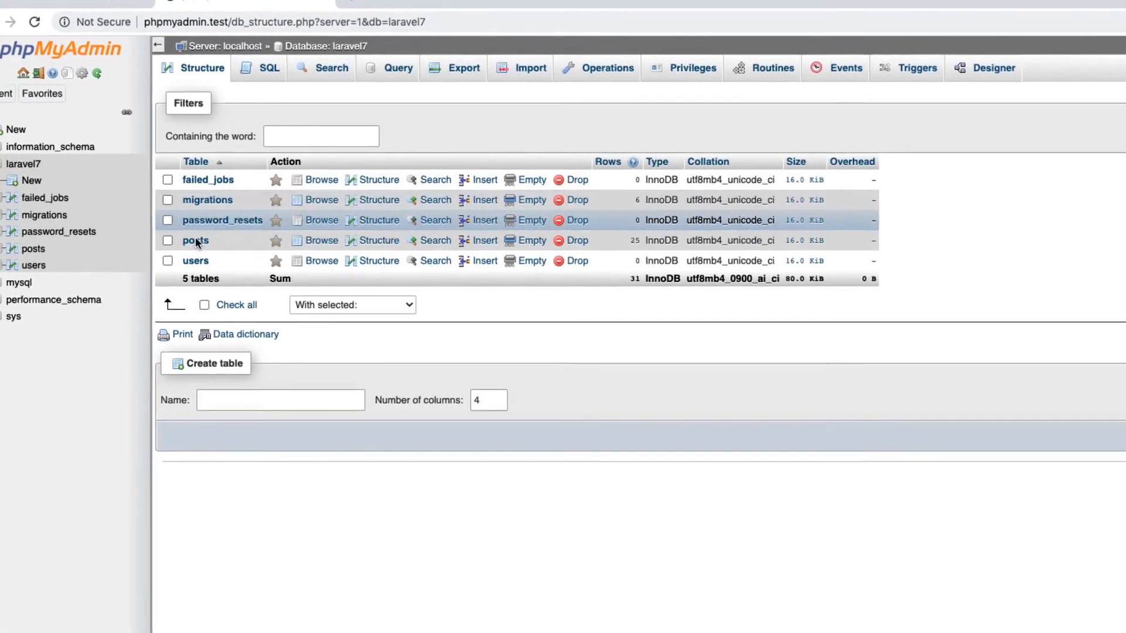
# Step: Browse the seeded rows of the laravel7 posts table
pyautogui.click(321, 241)
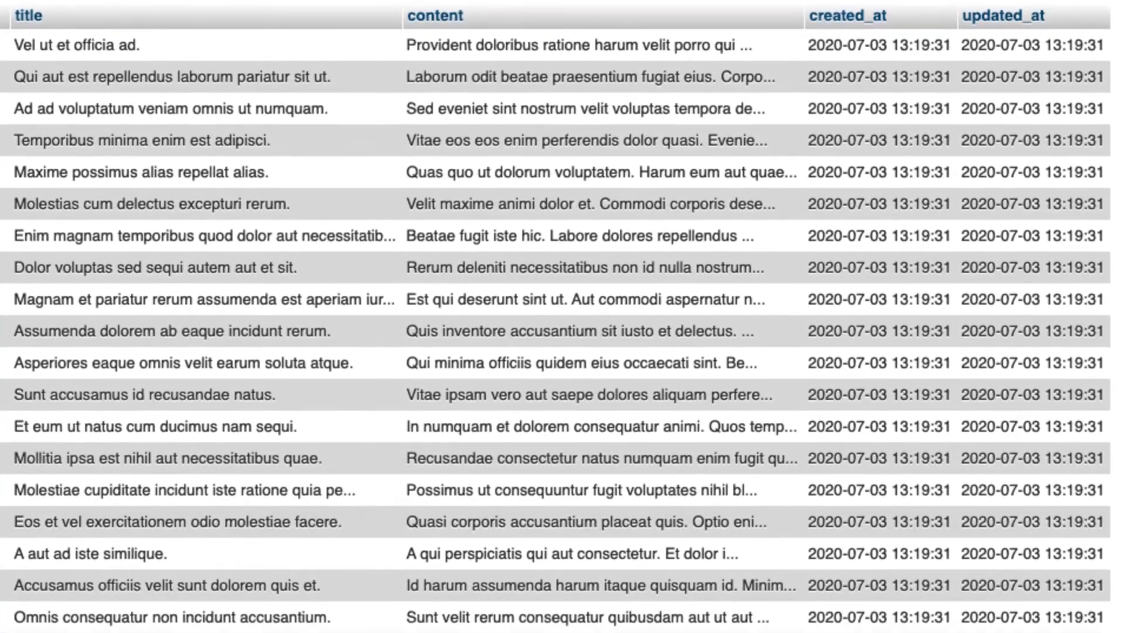
pyautogui.scroll(-3)
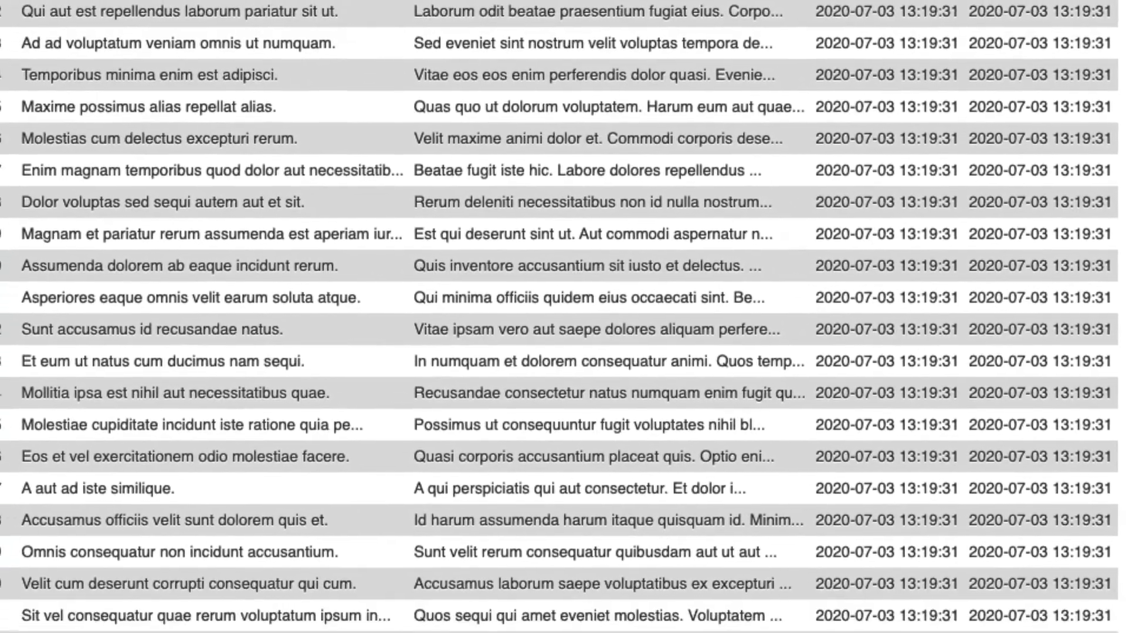
pyautogui.scroll(-3)
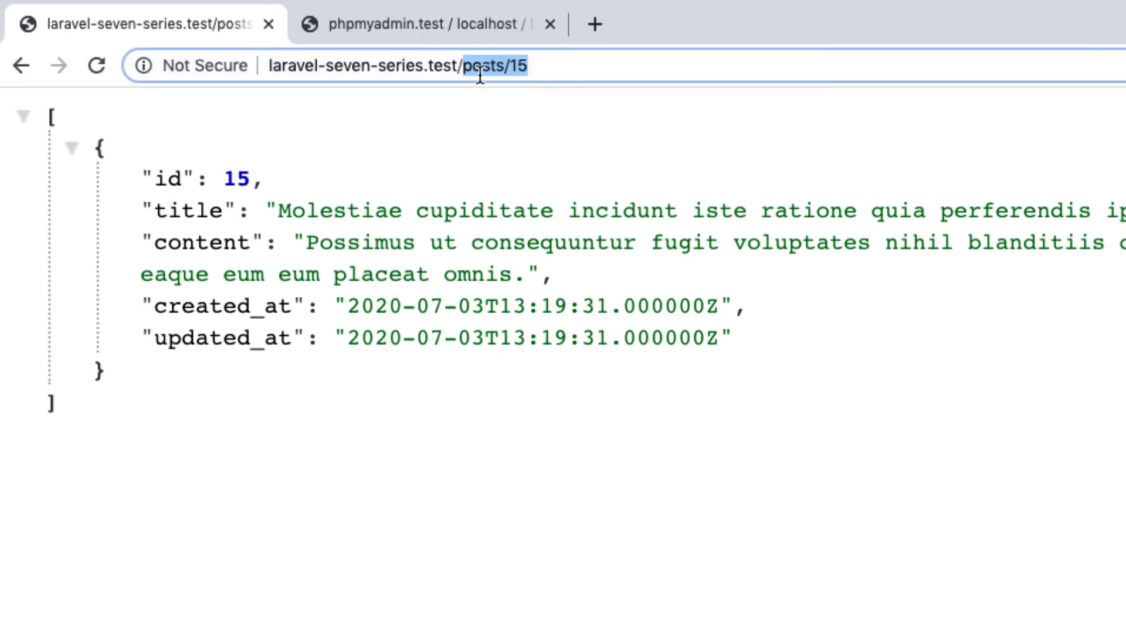
# Step: Load laravel-seven-series.test/posts/2 to show post 2 as JSON
pyautogui.write('laravel-seven-series.test')
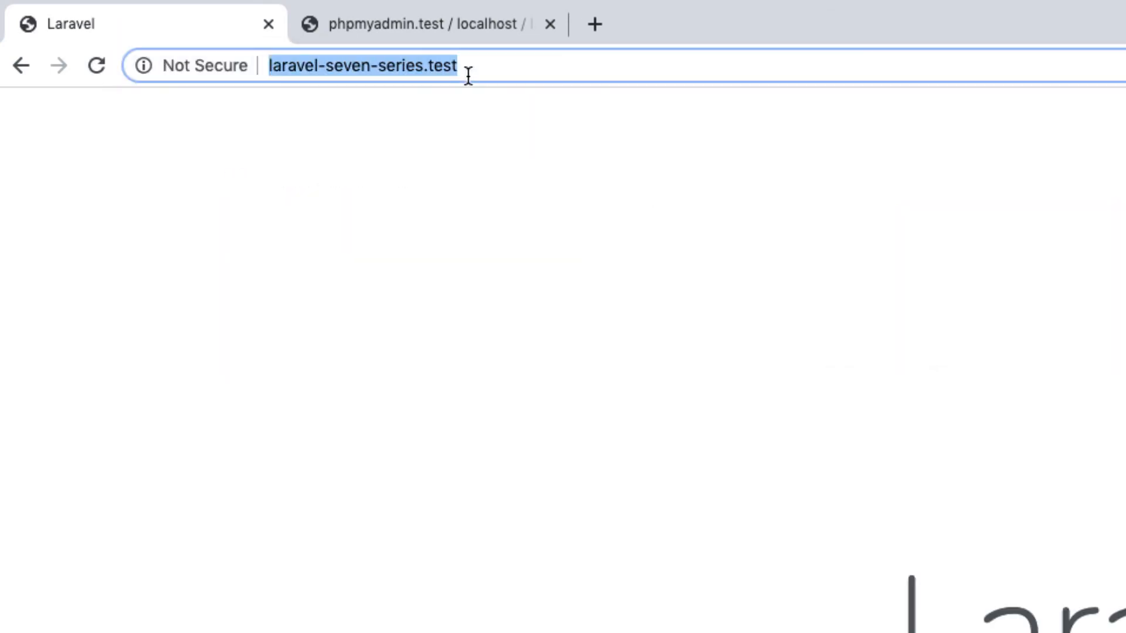
pyautogui.write('/posts/2')
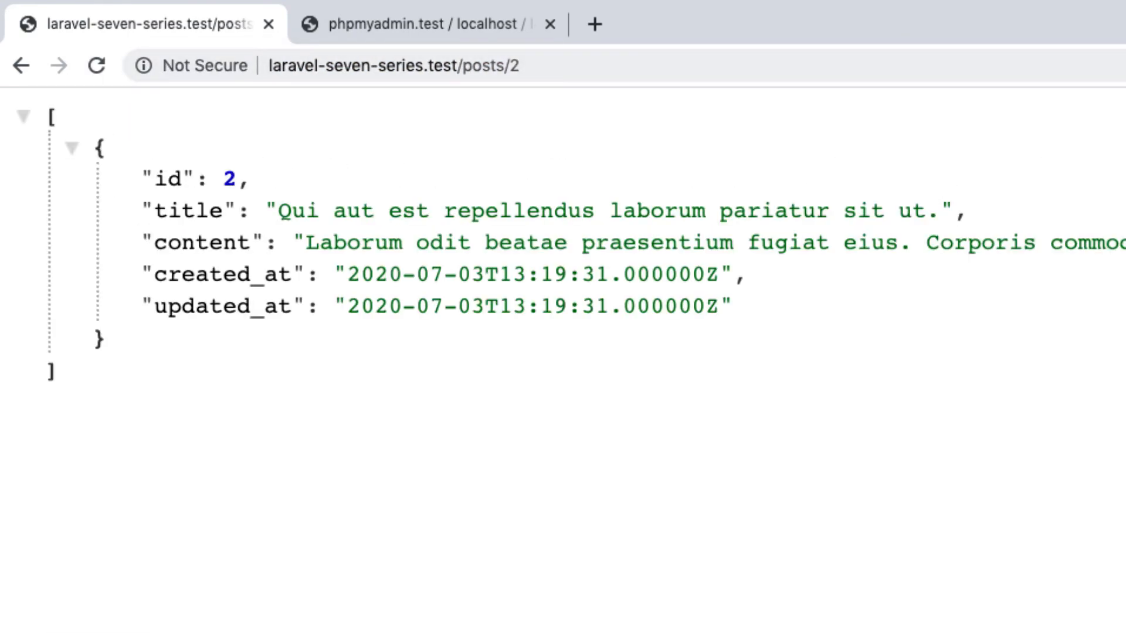
pyautogui.moveTo(675, 415)
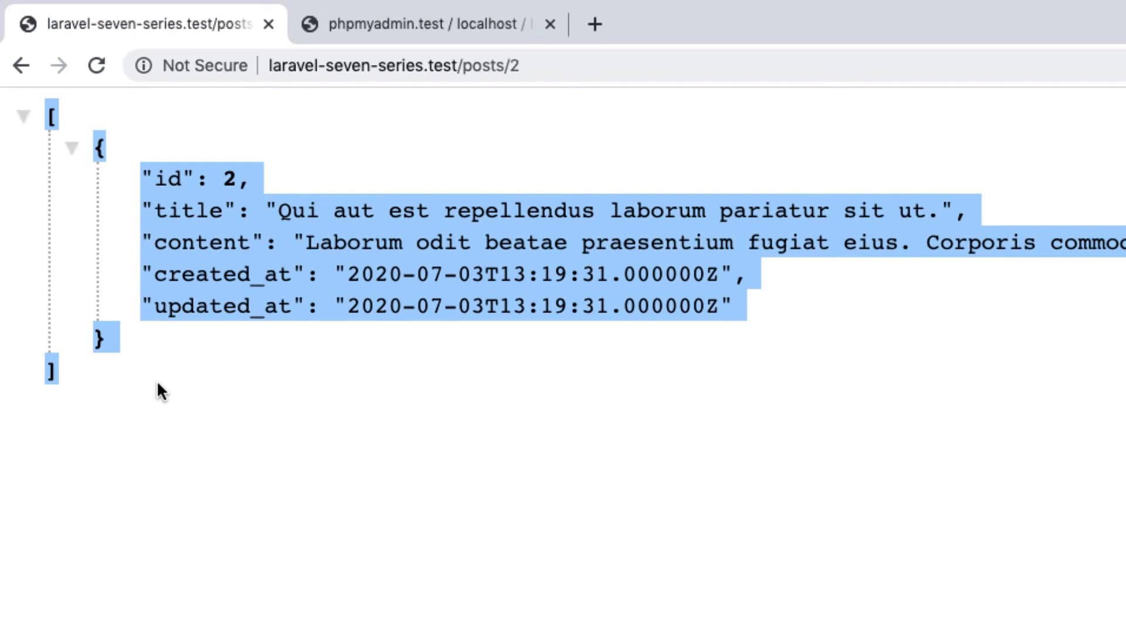
pyautogui.moveTo(175, 390)
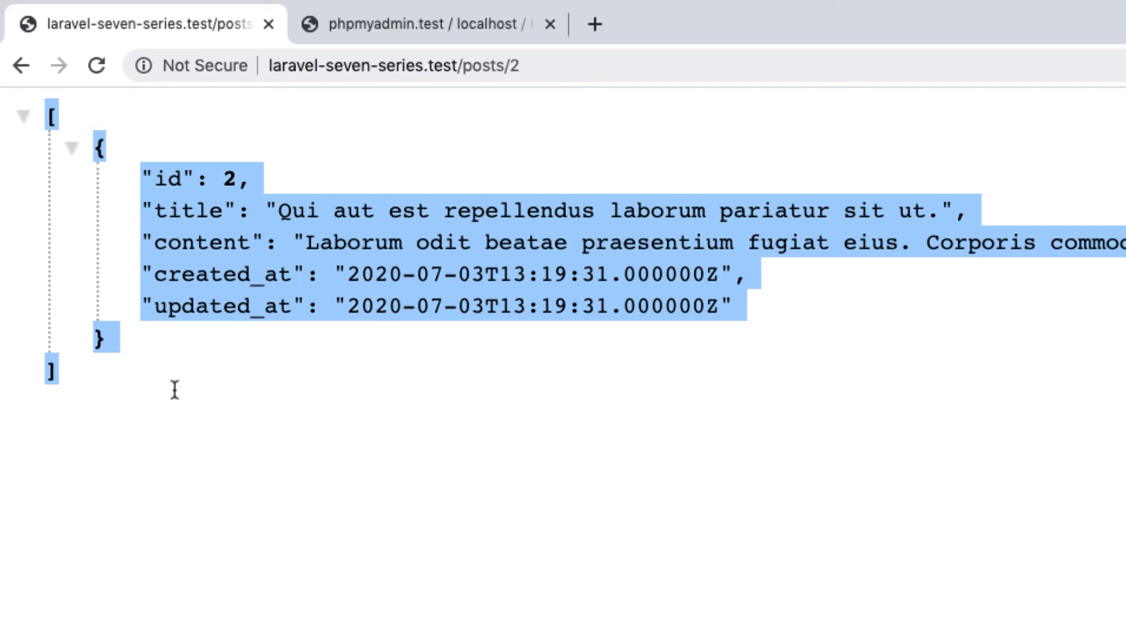
pyautogui.click(211, 412)
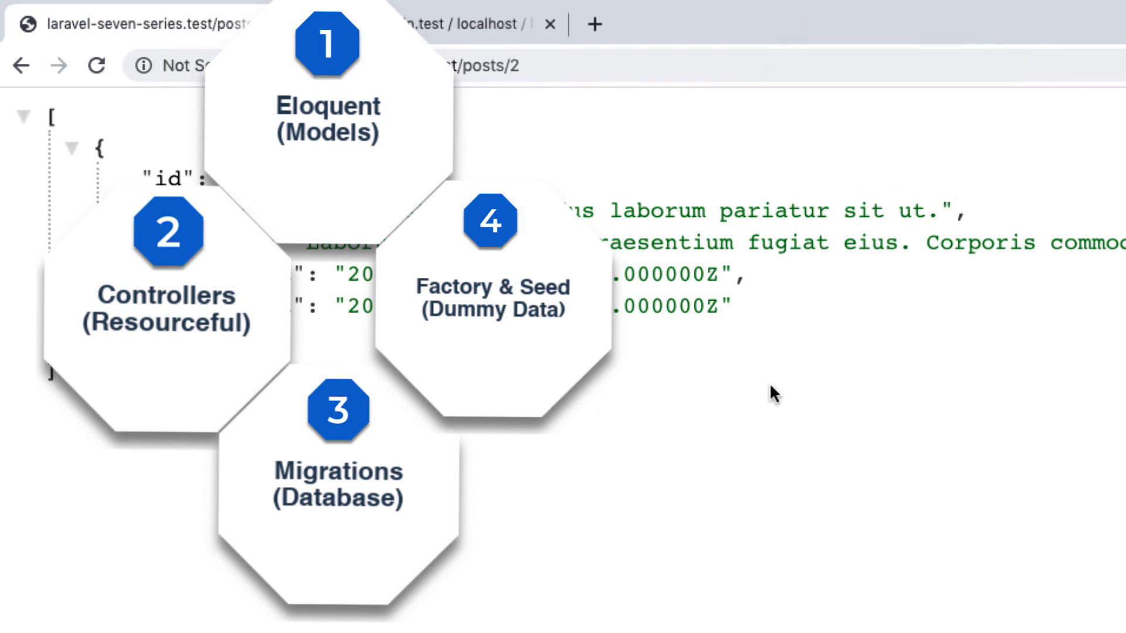
pyautogui.moveTo(736, 414)
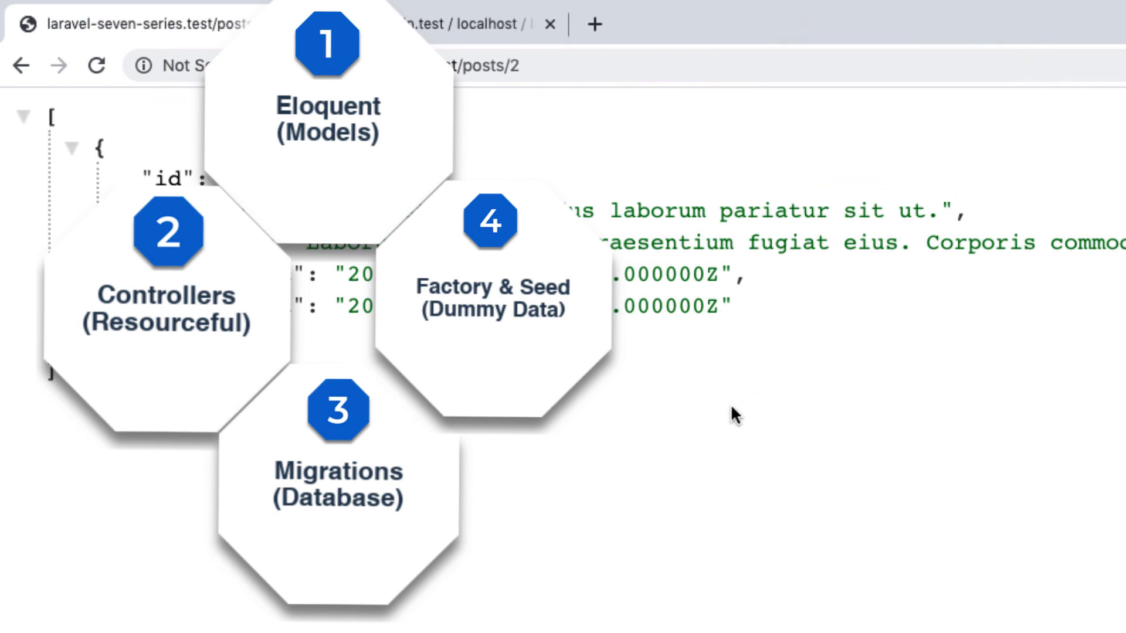